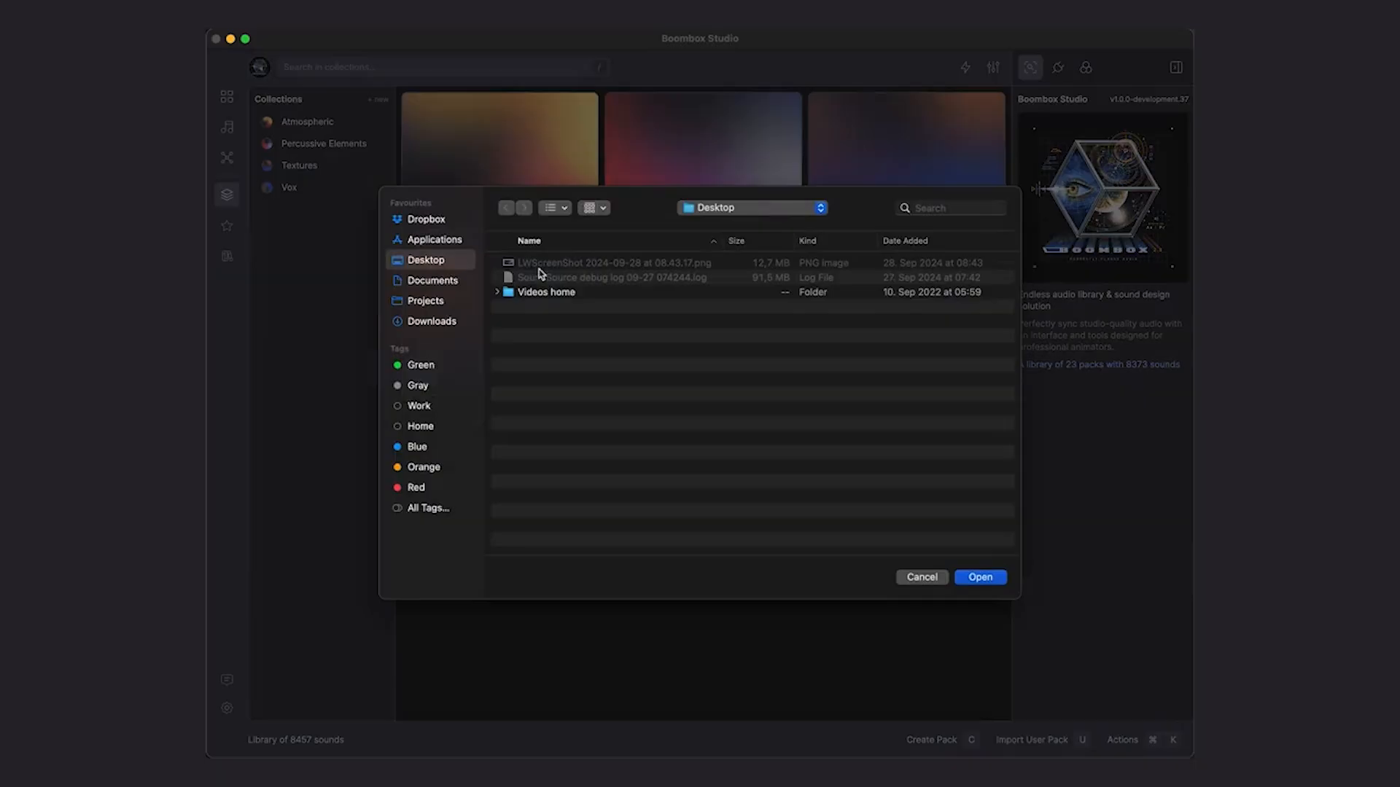
- Filter the pack library to packs available to sync (Age of Excess, Agent-0, Backdrop, Clean & Tidy)
{"action": "left_click", "coordinate": [922, 577]}
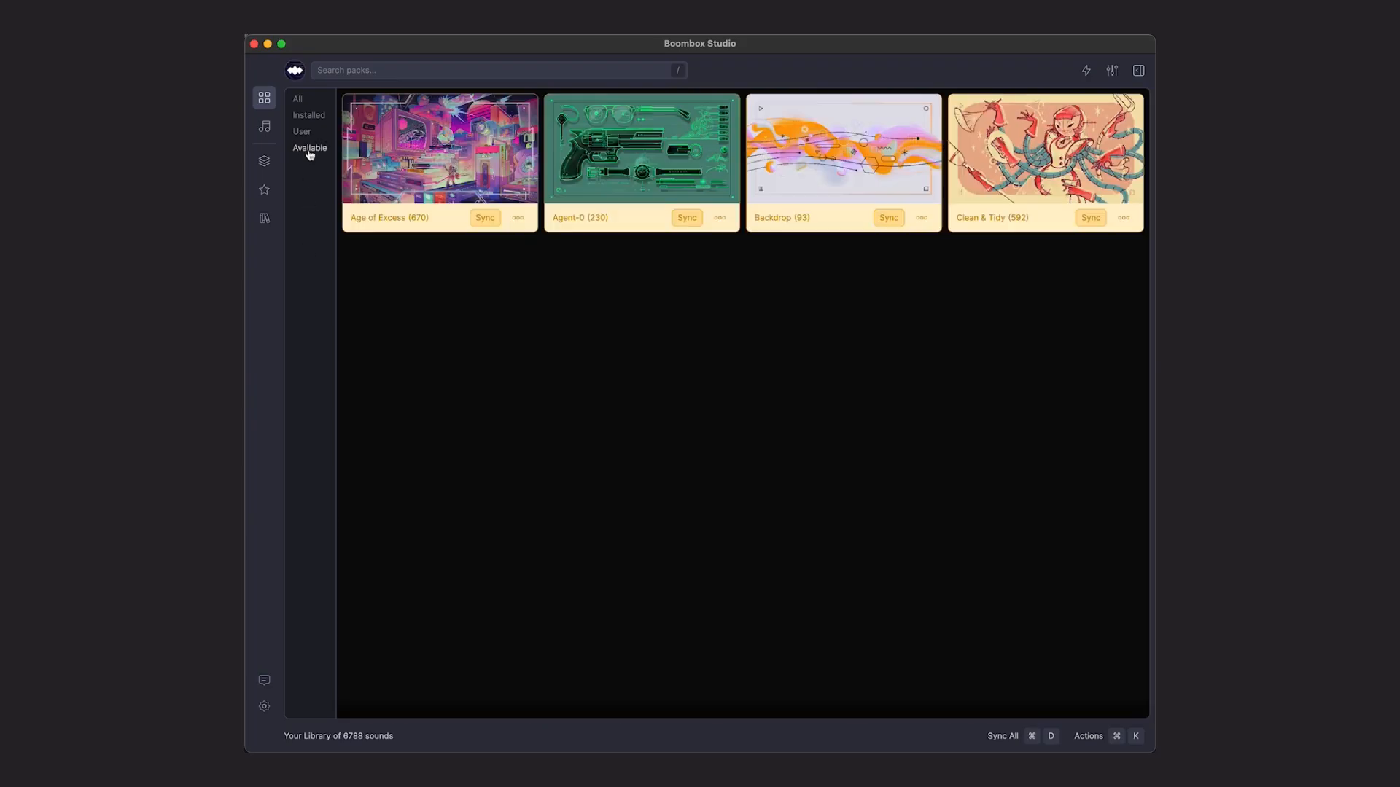
- Add all seventeen Percussive Elements WAV files to the User Pack in Collections
{"action": "left_click", "coordinate": [1002, 735]}
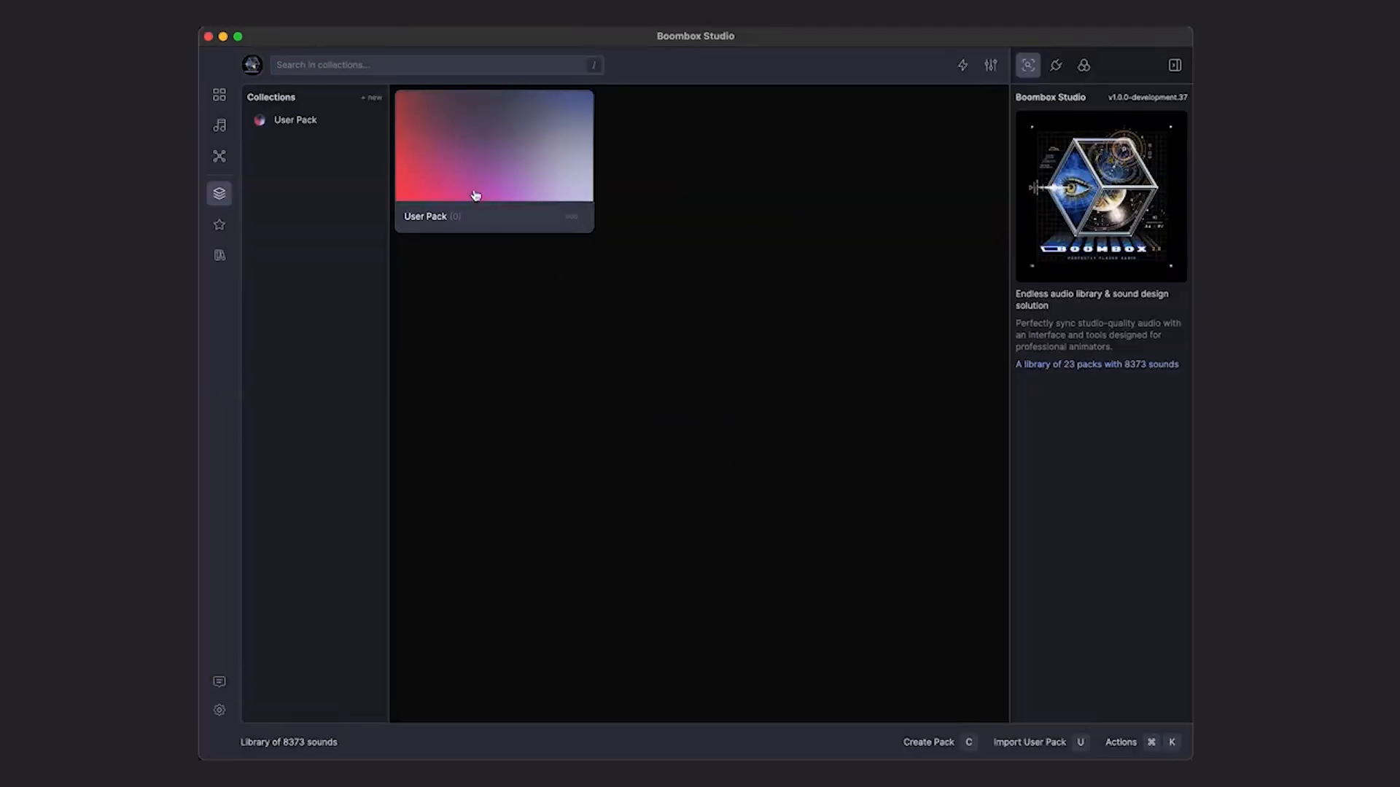
{"action": "double_click", "coordinate": [492, 144]}
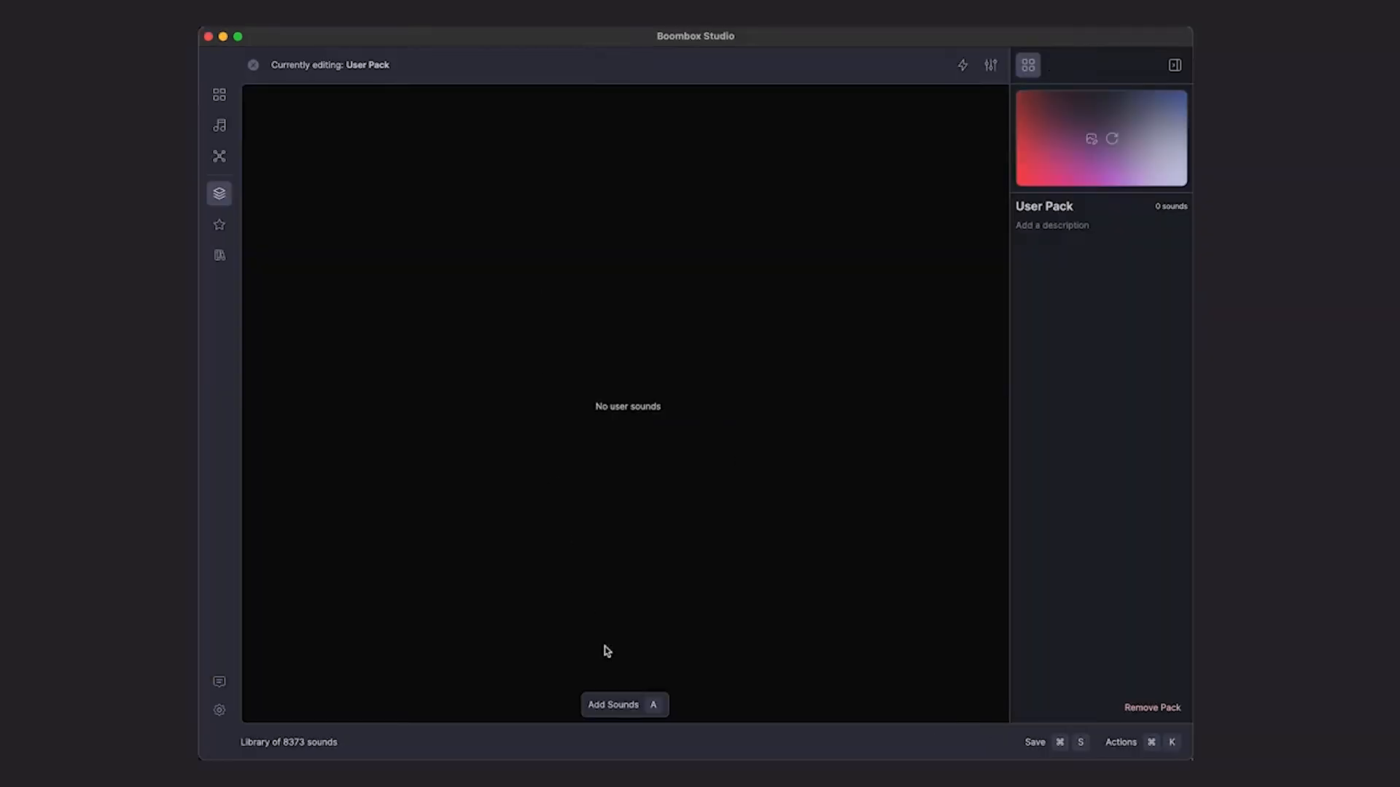
{"action": "left_click", "coordinate": [613, 704]}
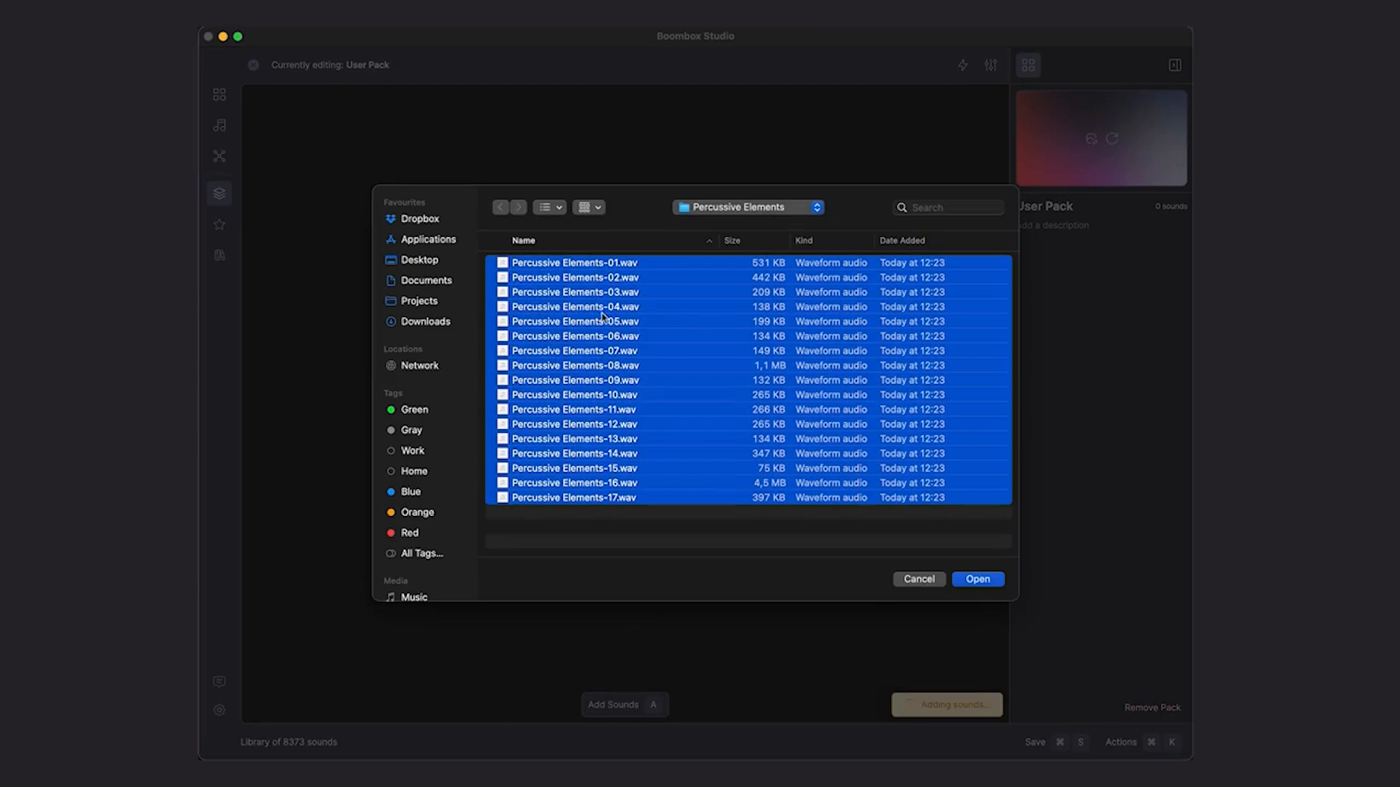
{"action": "left_click", "coordinate": [977, 578]}
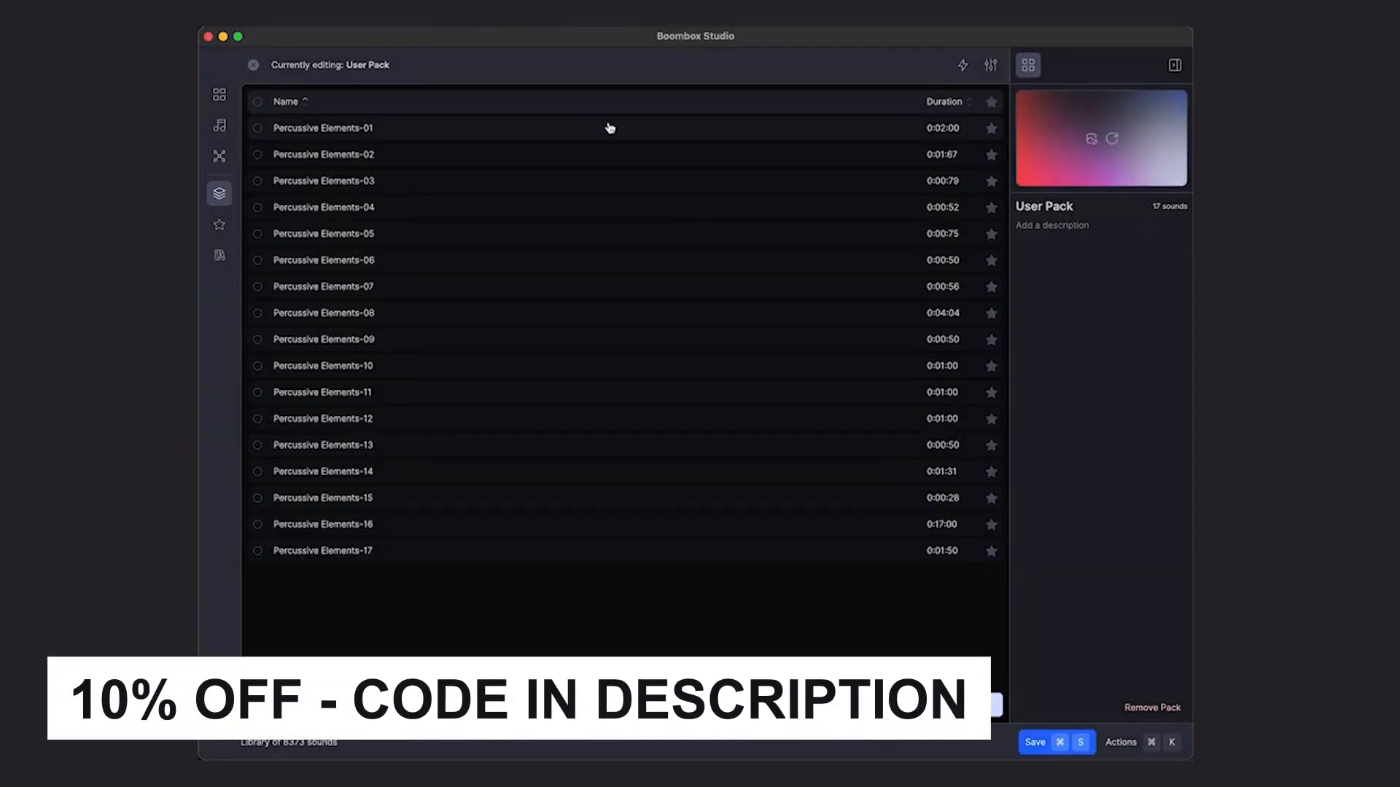
- Save the User Pack and place the pack library beside the After Effects composition
{"action": "left_click", "coordinate": [257, 105]}
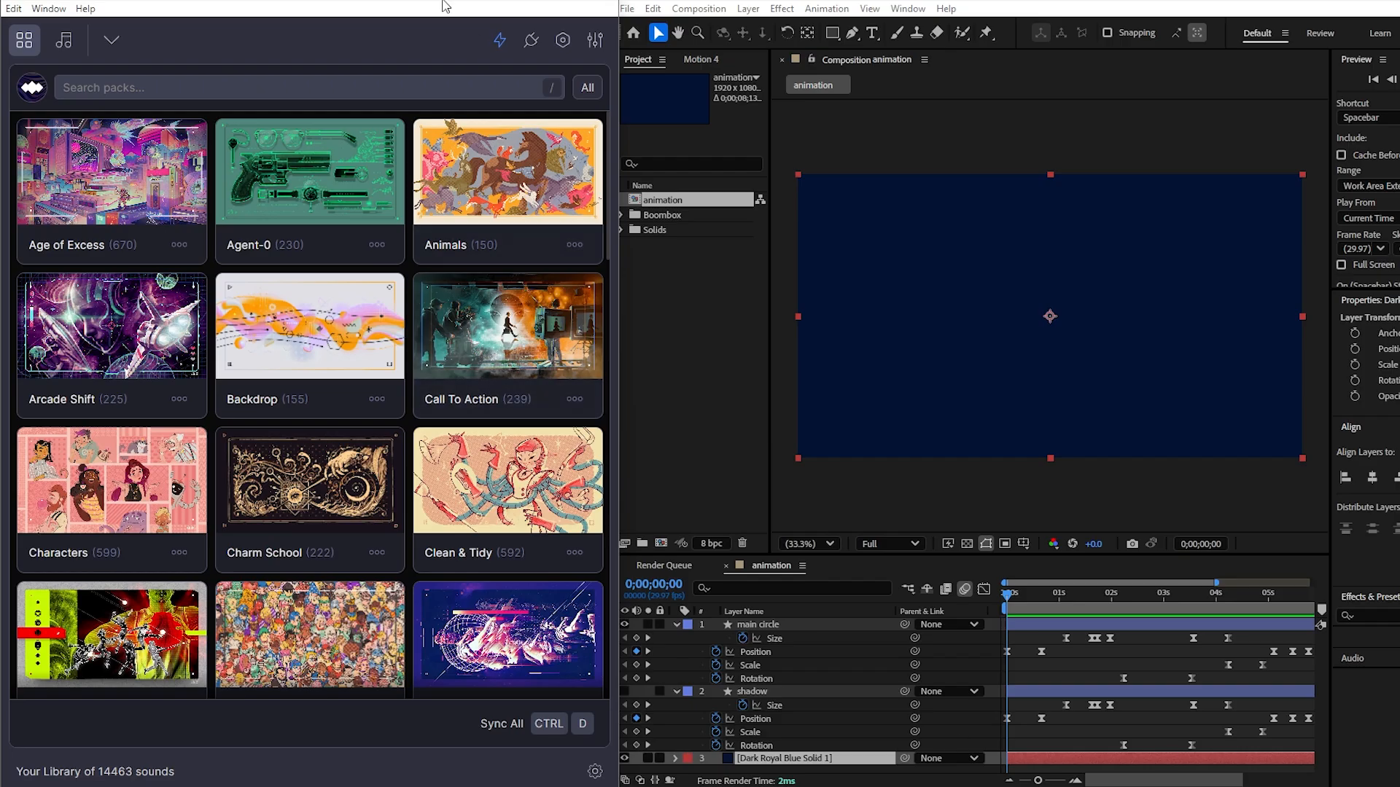
{"action": "mouse_move", "coordinate": [1046, 122]}
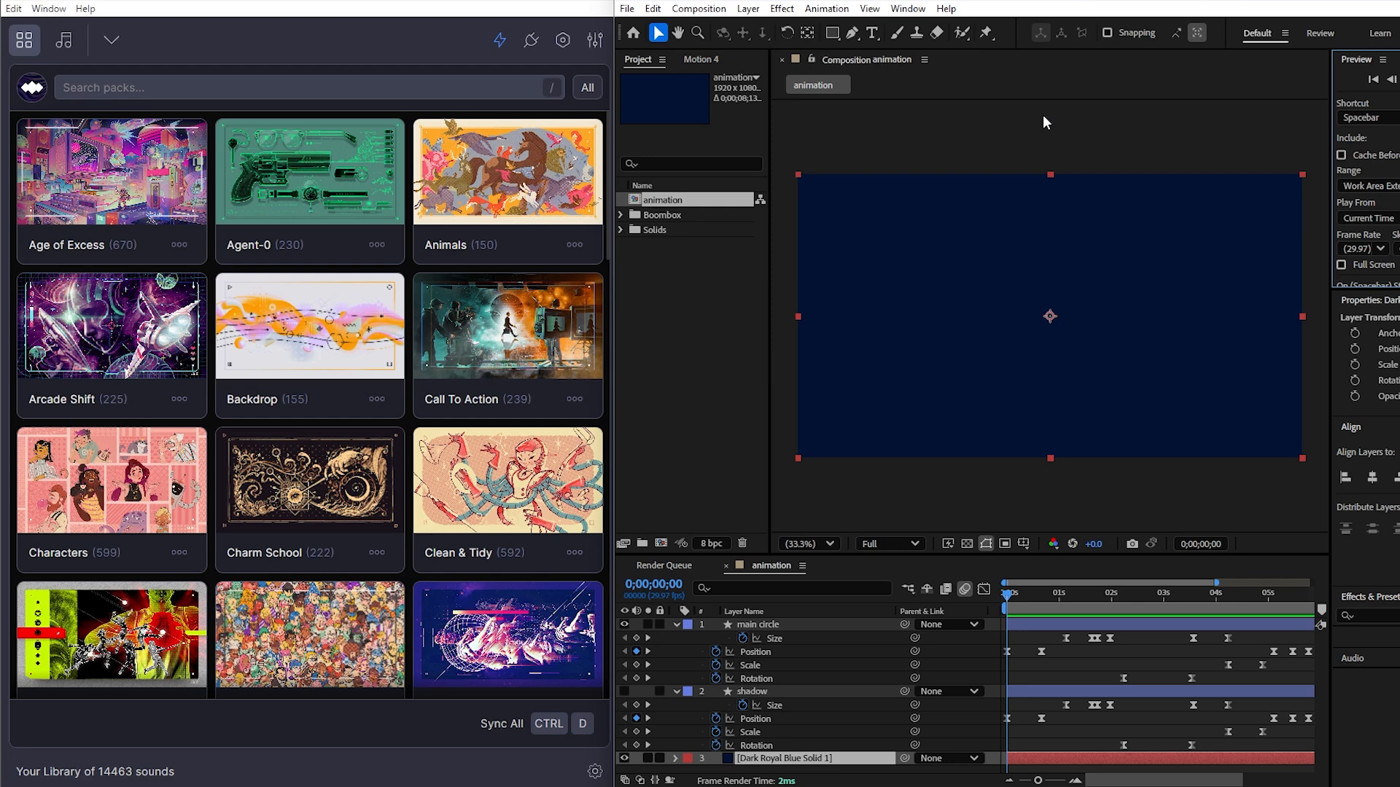
{"action": "left_click", "coordinate": [906, 8]}
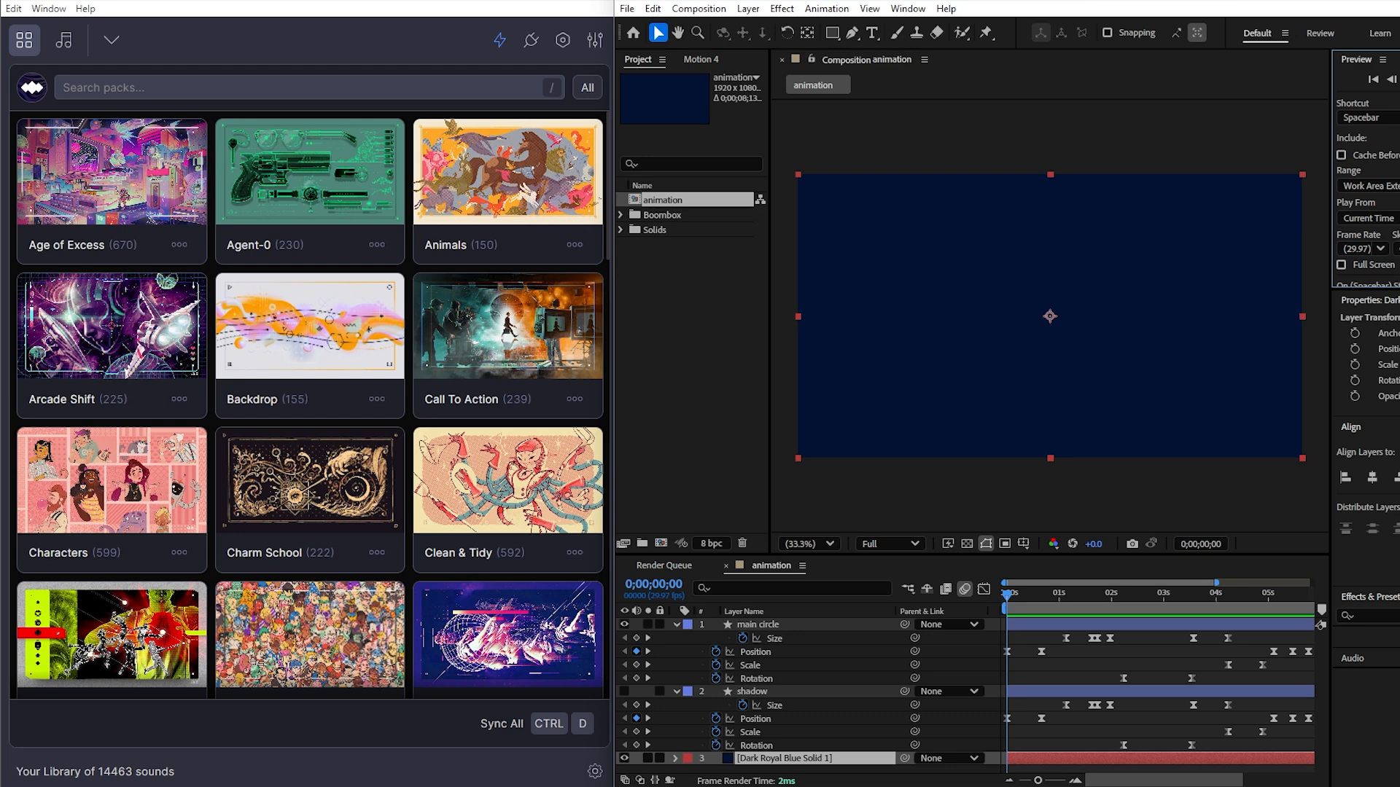
{"action": "mouse_move", "coordinate": [907, 8]}
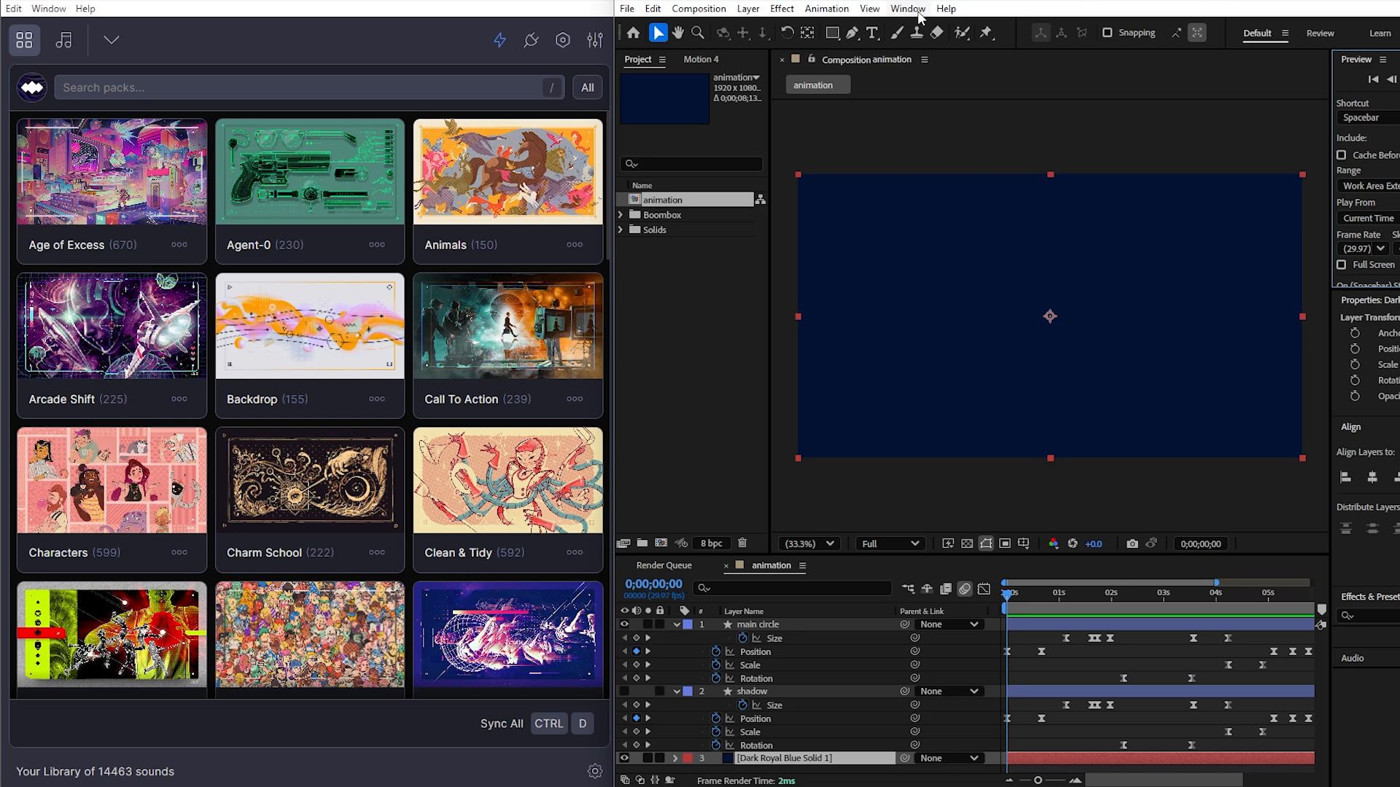
{"action": "mouse_move", "coordinate": [780, 107]}
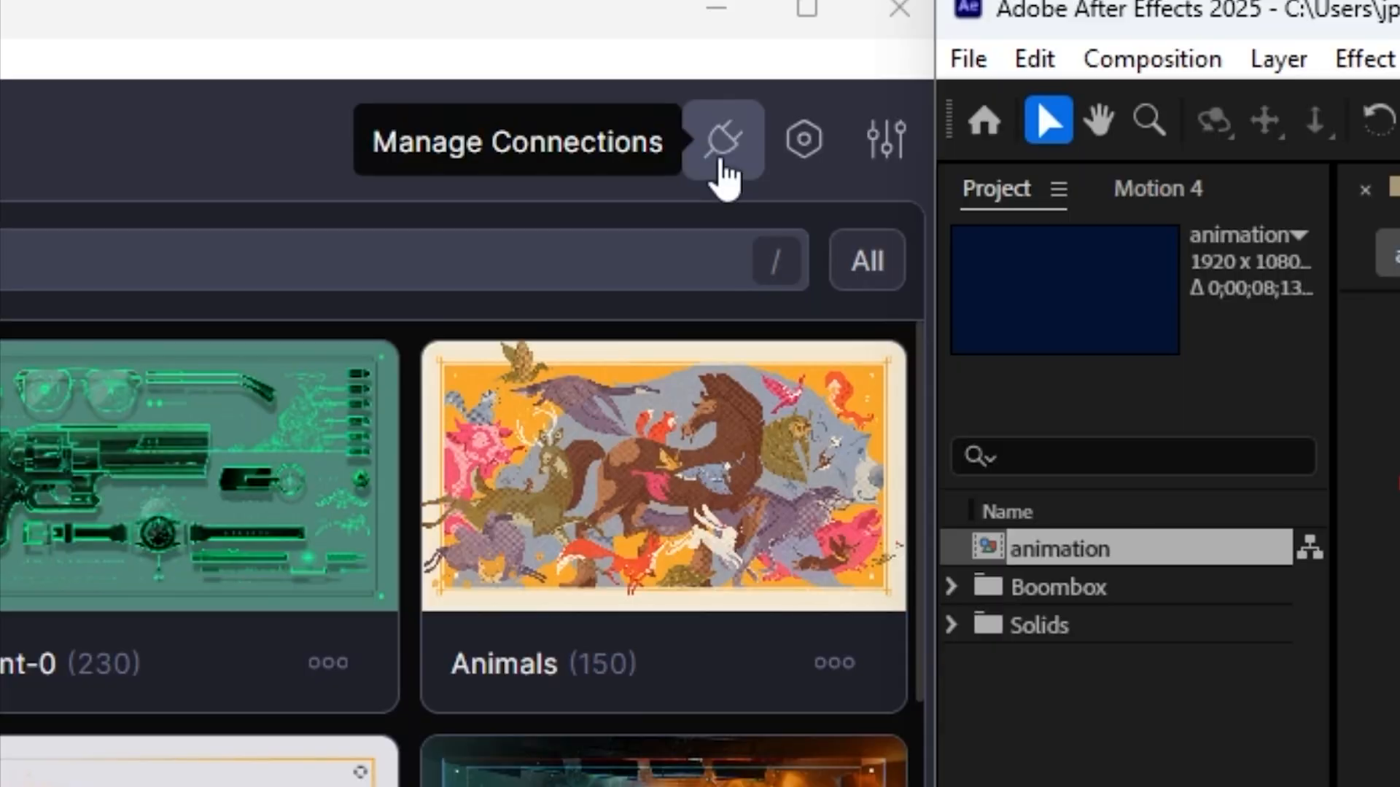
- Show the Connections panel listing Adobe support for After Effects, Premiere Pro and Audition
{"action": "left_click", "coordinate": [723, 140]}
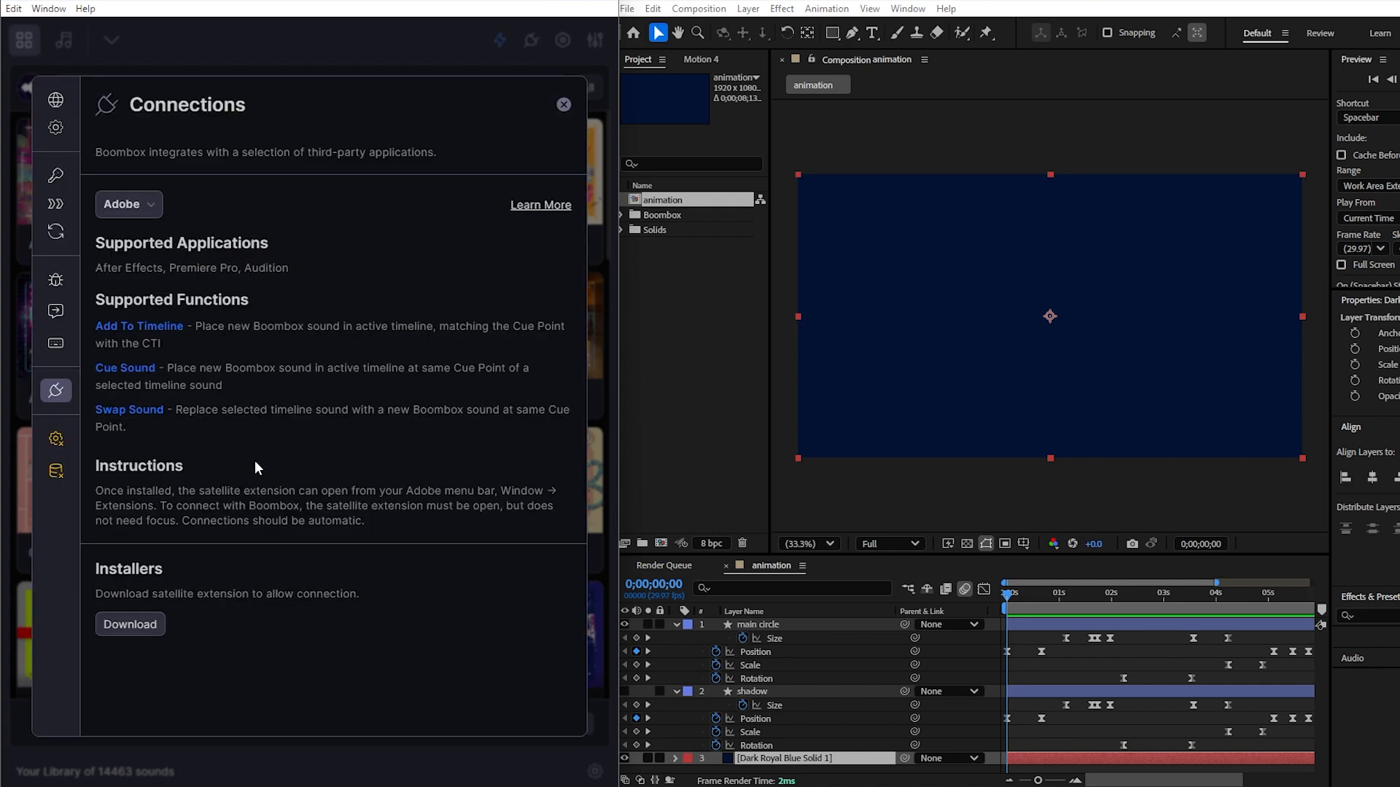
{"action": "mouse_move", "coordinate": [130, 625]}
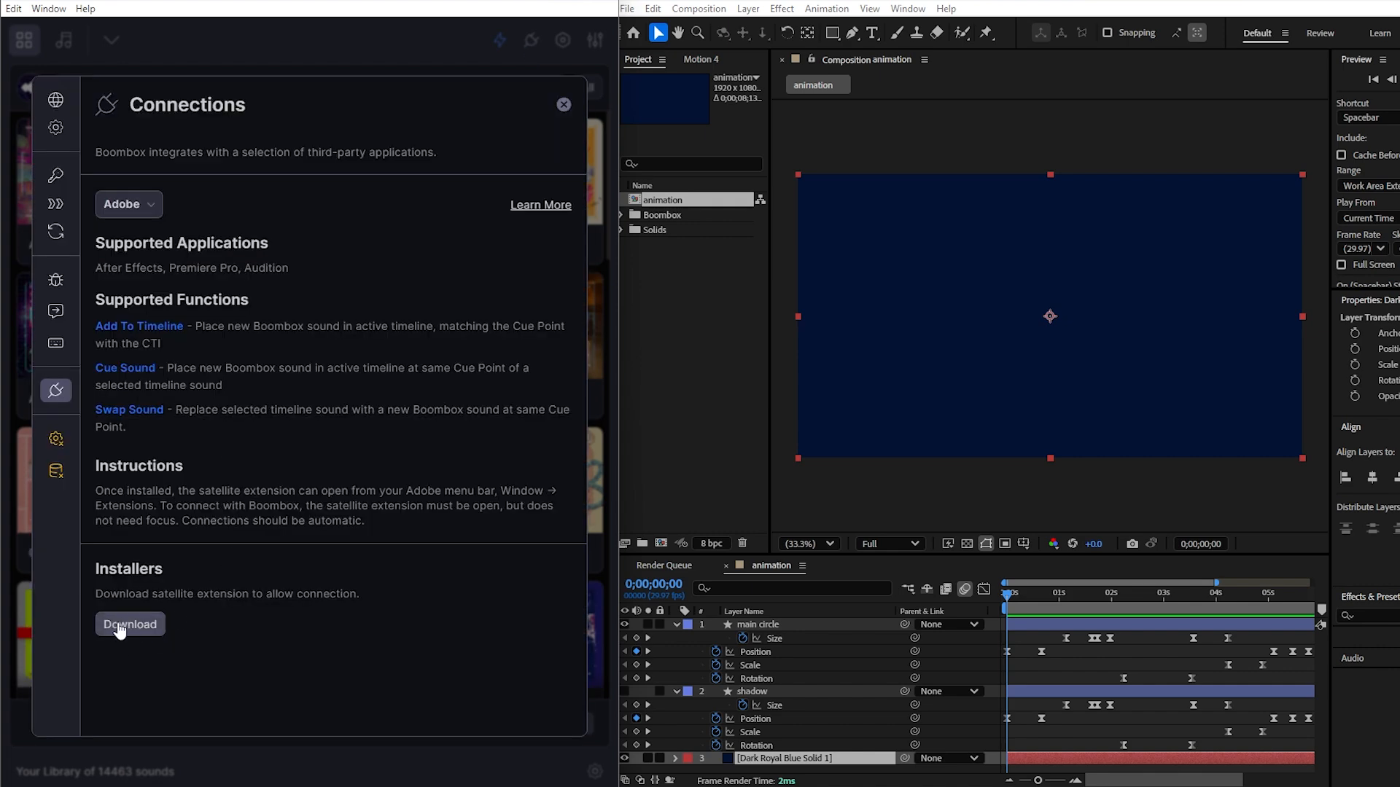
{"action": "mouse_move", "coordinate": [680, 131]}
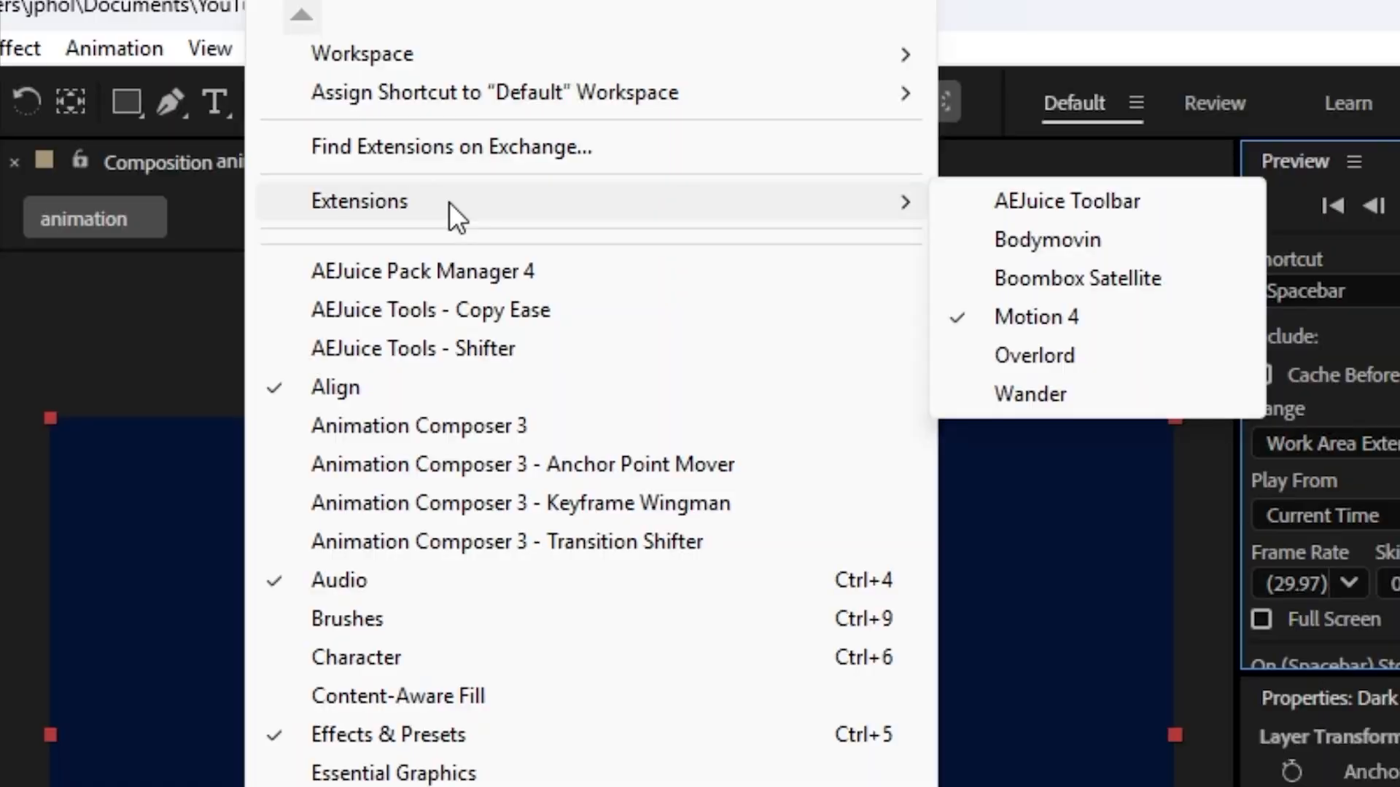
{"action": "mouse_move", "coordinate": [1107, 278]}
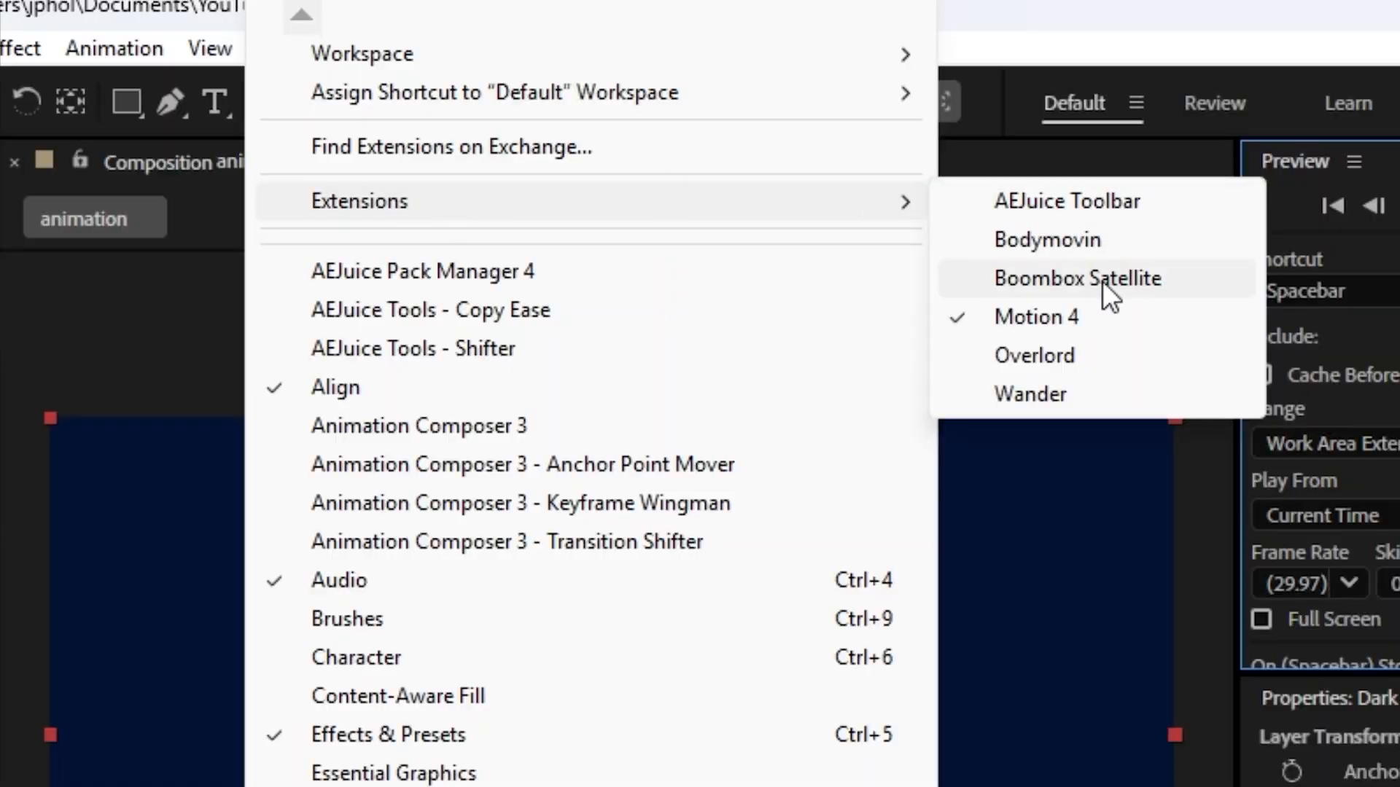
- Launch Boombox Satellite from Window > Extensions and connect Boombox to After Effects
{"action": "left_click", "coordinate": [1077, 277]}
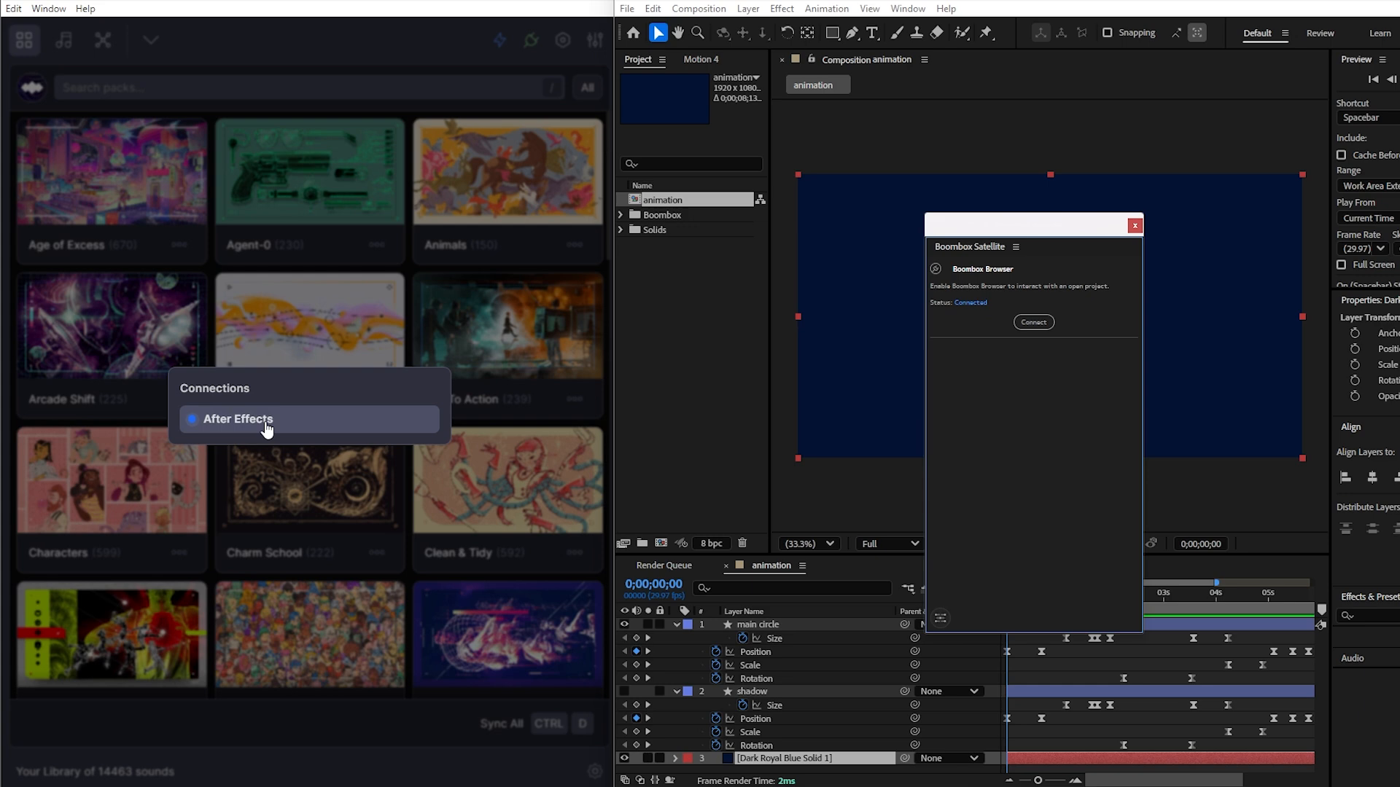
{"action": "mouse_move", "coordinate": [286, 427]}
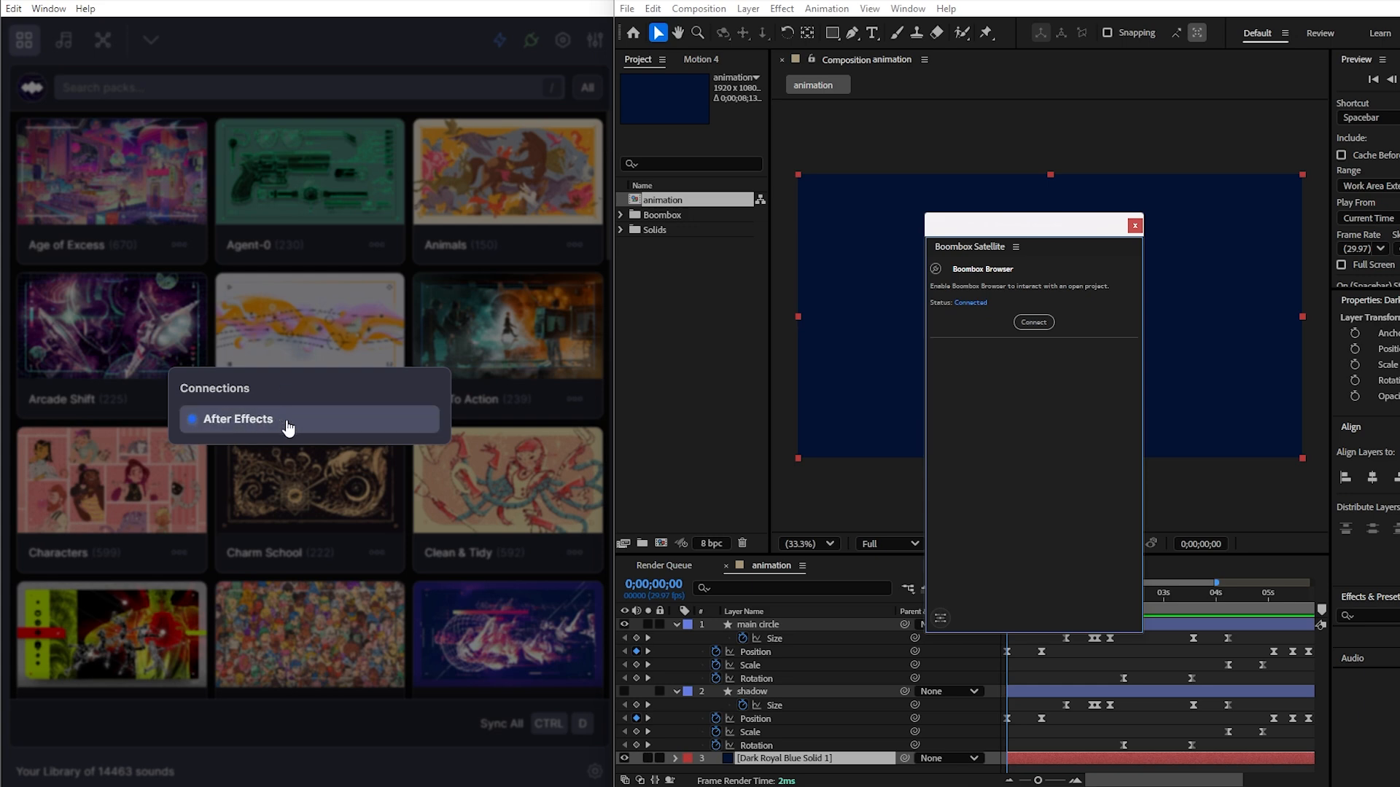
{"action": "mouse_move", "coordinate": [220, 493]}
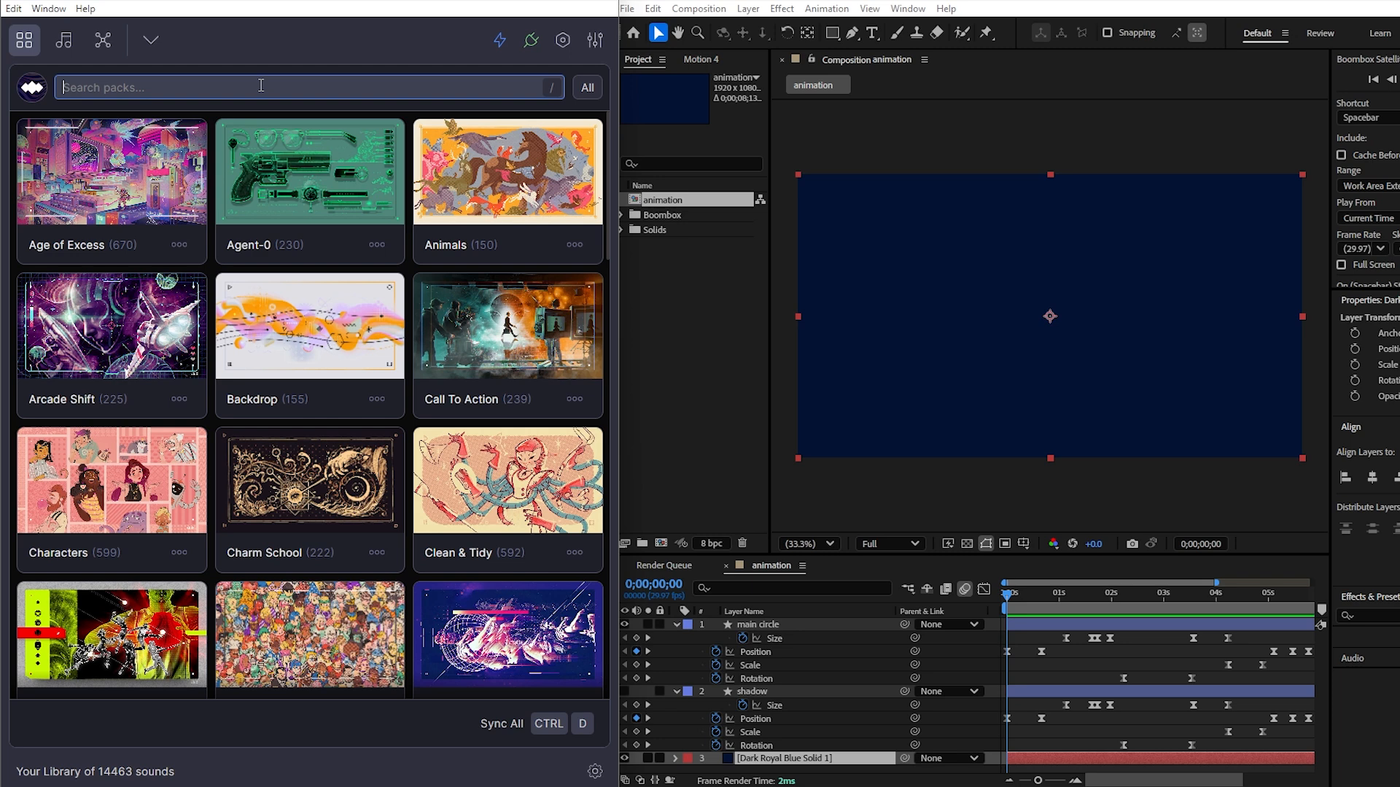
- Search the sound browser for 'whoosh' and audition Basic Whoosh 08 from the results
{"action": "left_click", "coordinate": [63, 40]}
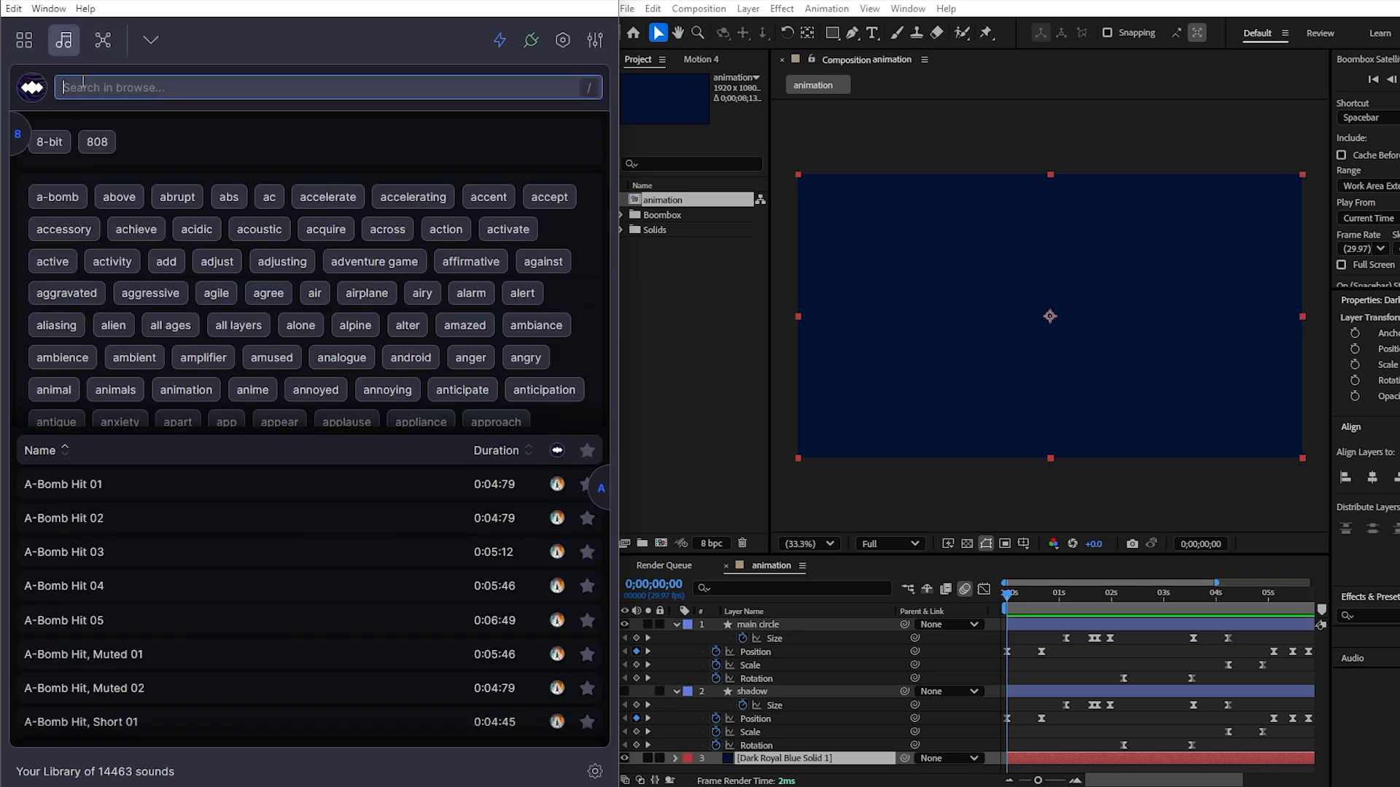
{"action": "left_click", "coordinate": [24, 39]}
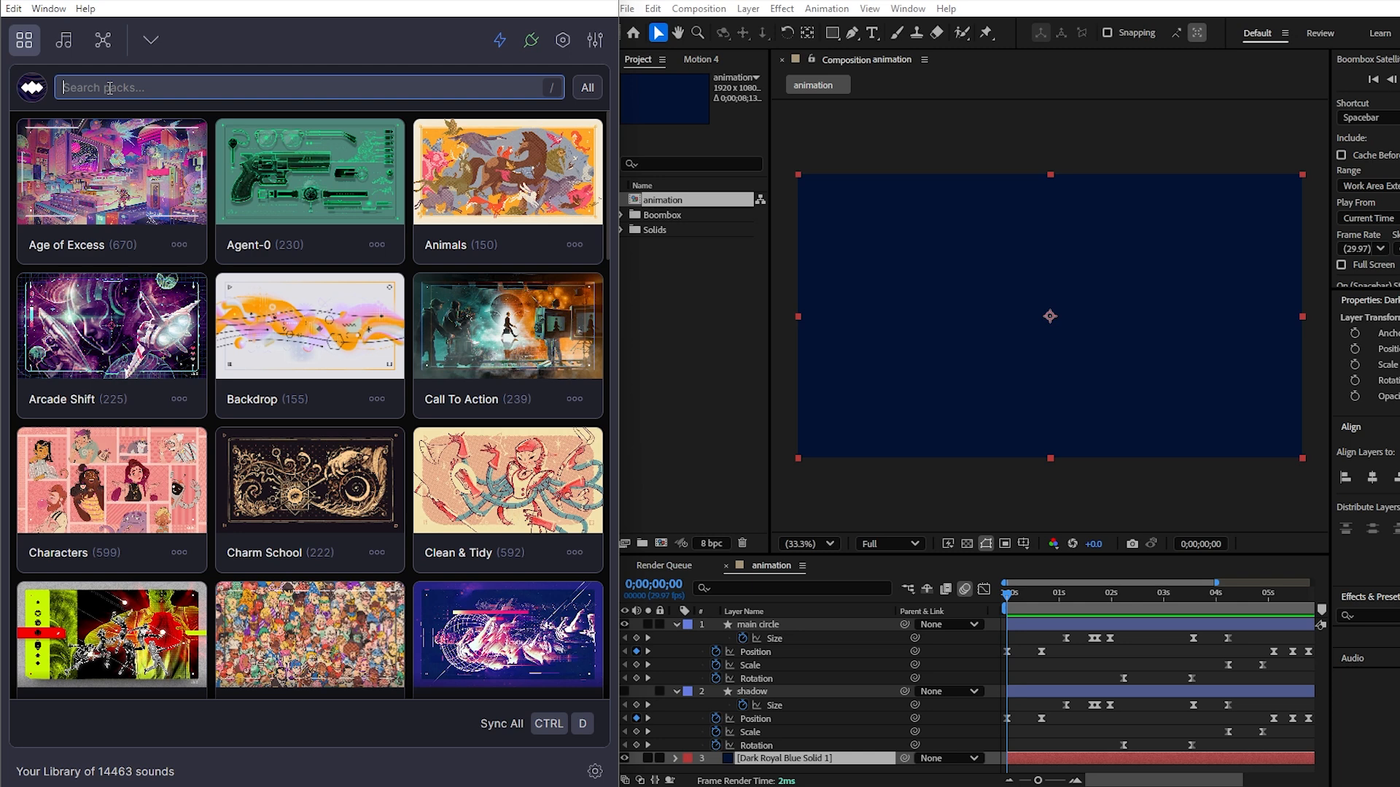
{"action": "mouse_move", "coordinate": [100, 43]}
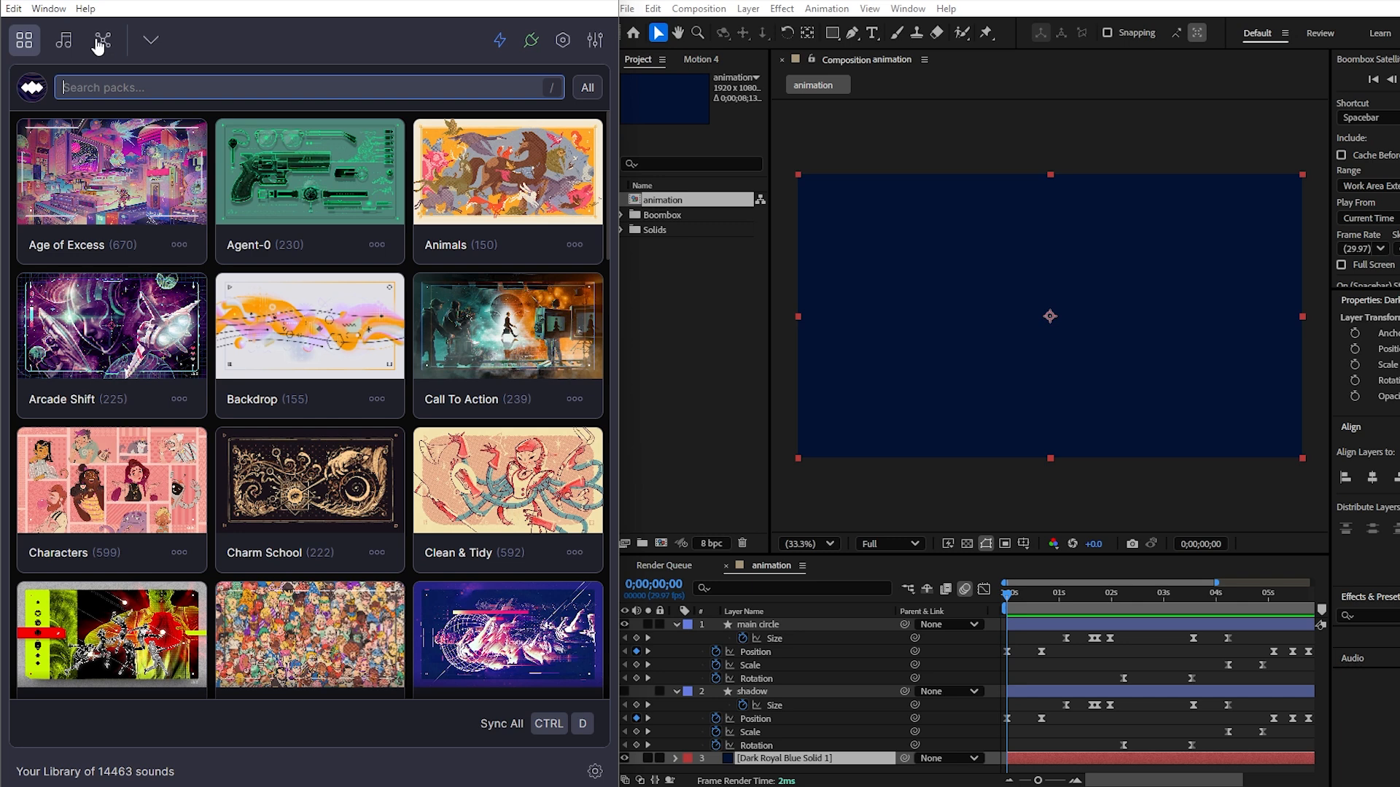
{"action": "left_click", "coordinate": [64, 40]}
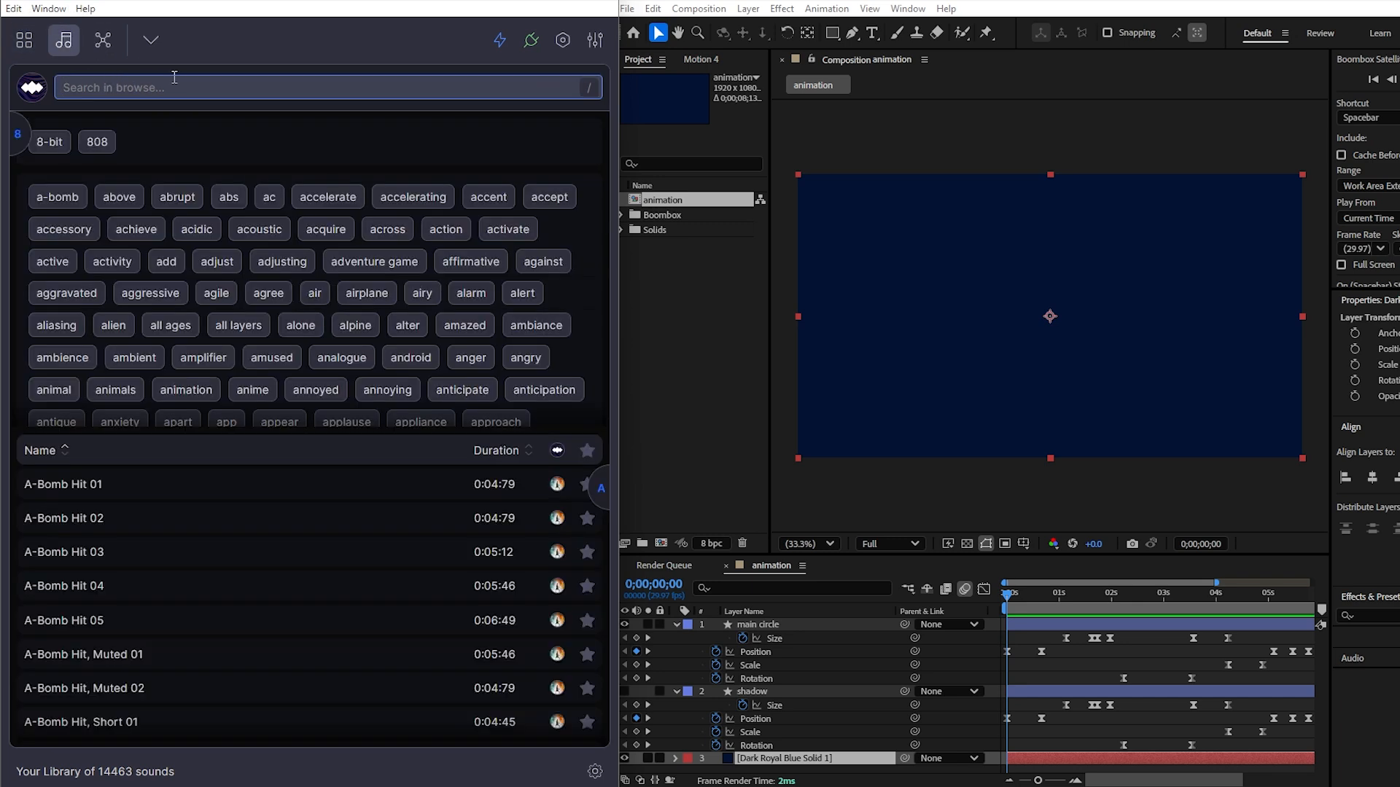
{"action": "mouse_move", "coordinate": [264, 99]}
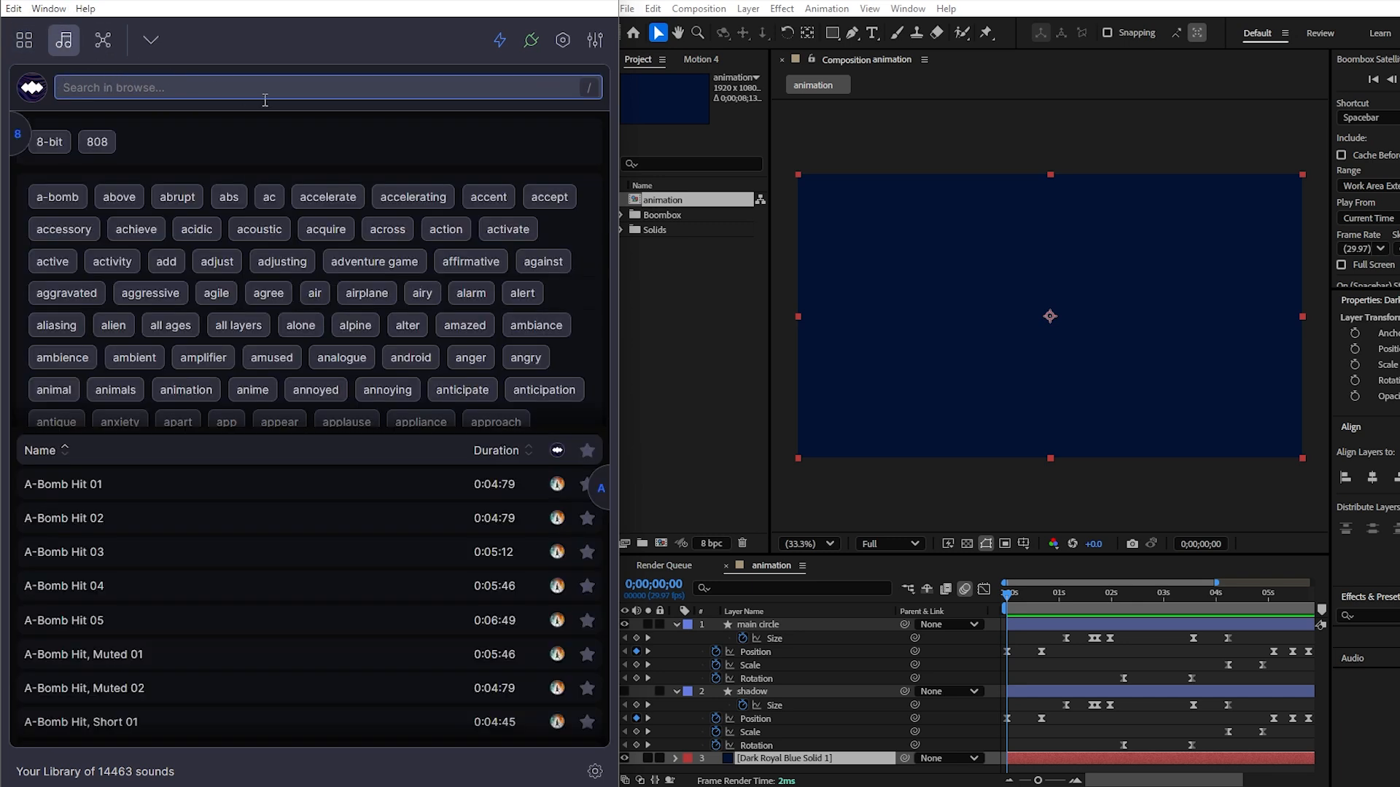
{"action": "type", "text": "whoosh"}
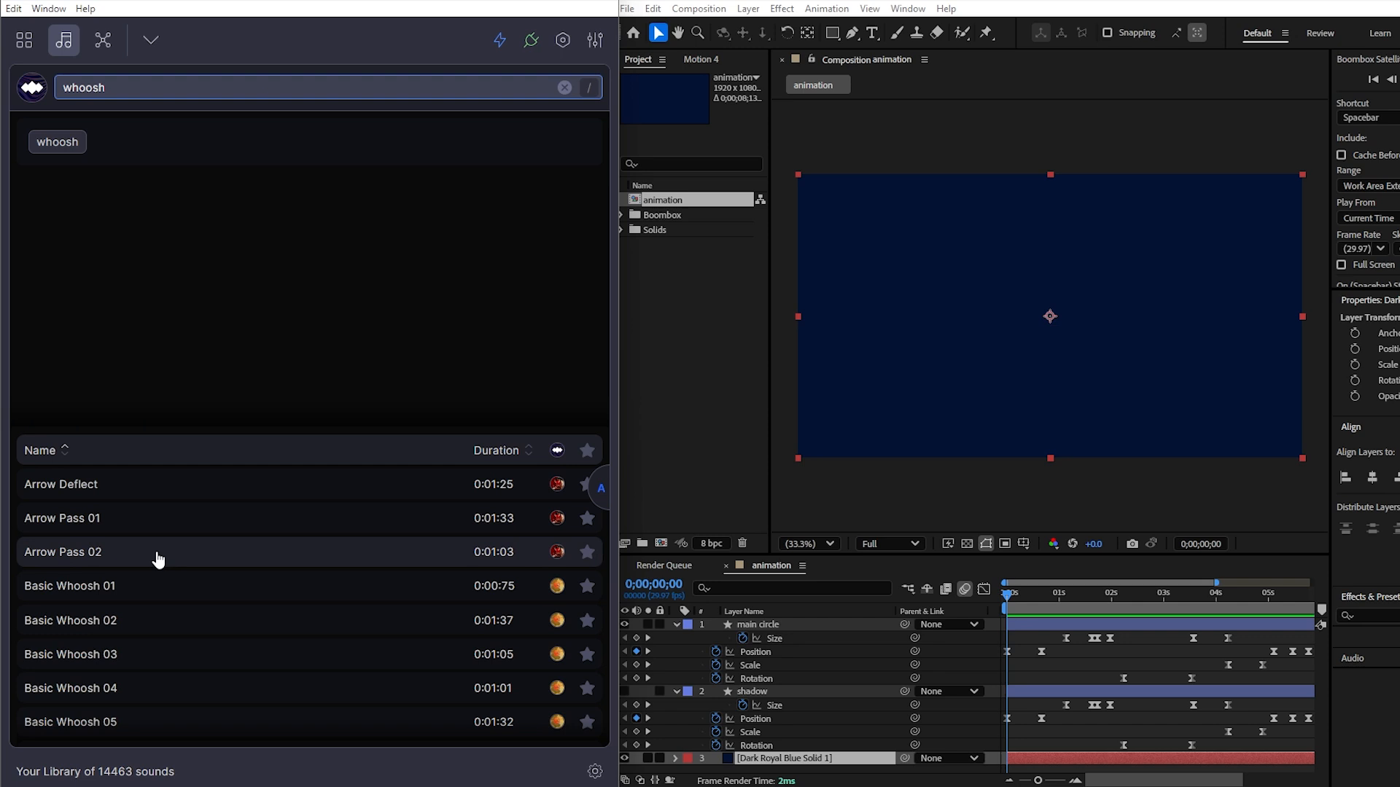
{"action": "scroll", "scroll_direction": "down", "scroll_amount": 3}
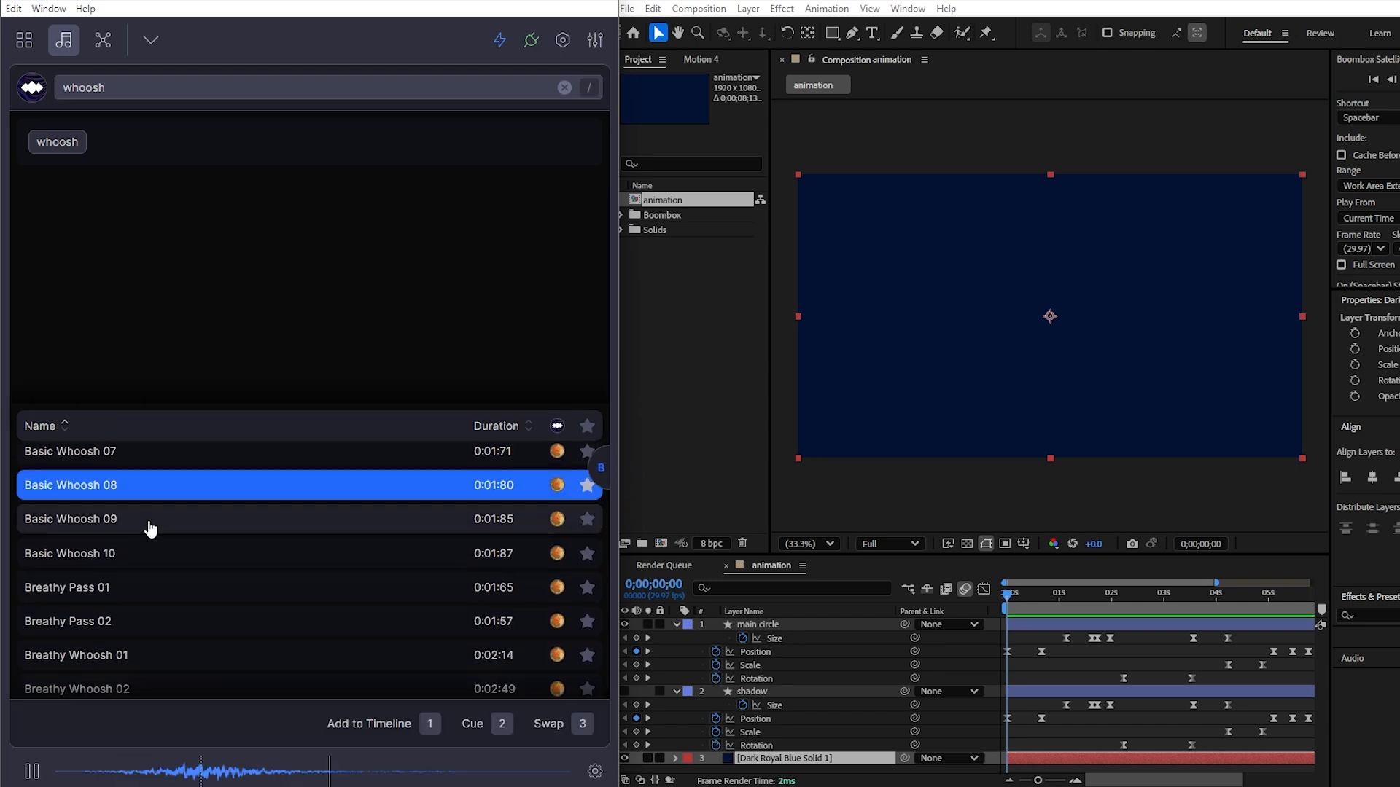
- Preview Rapid Swish 09 and add it to the composition timeline at the start
{"action": "left_click", "coordinate": [152, 518]}
{"action": "type", "text": "whip"}
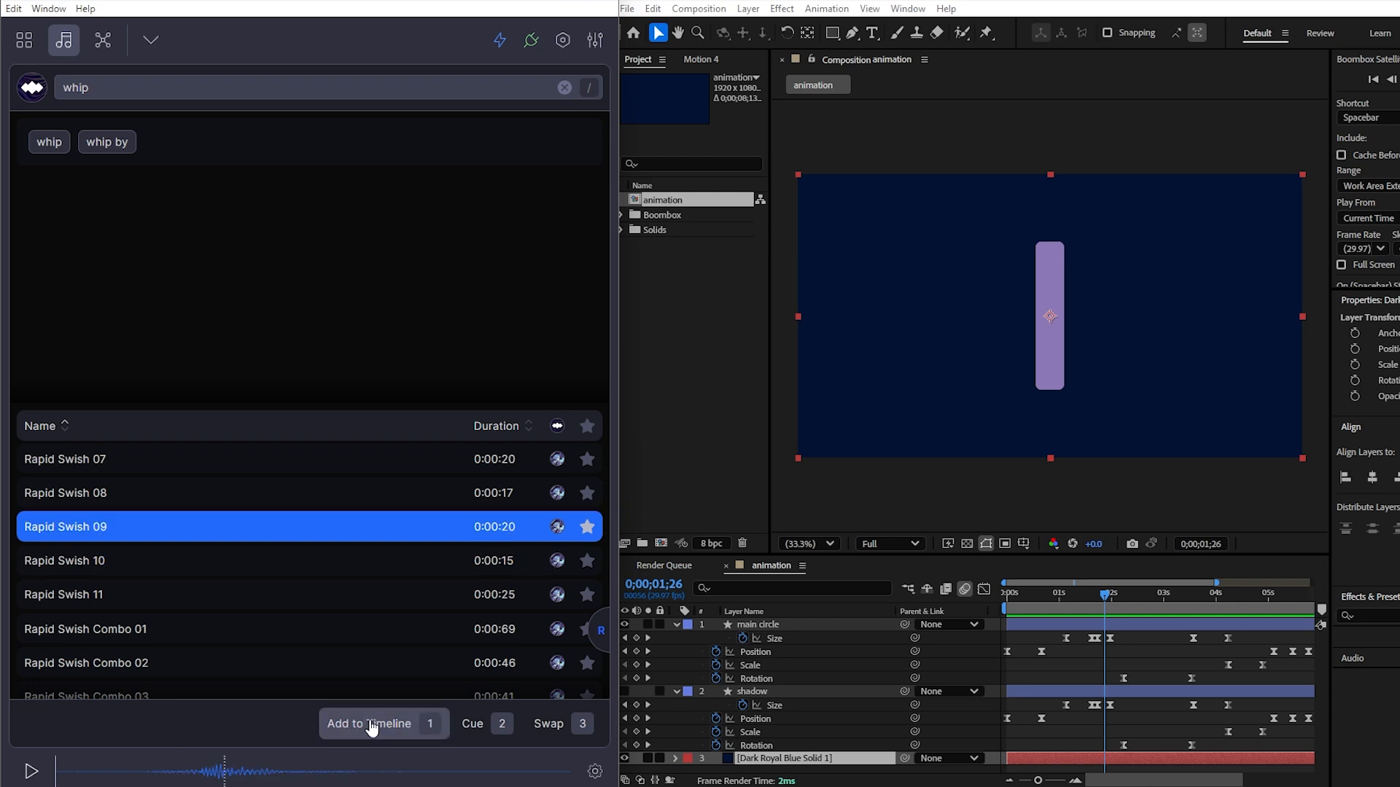
{"action": "mouse_move", "coordinate": [482, 737]}
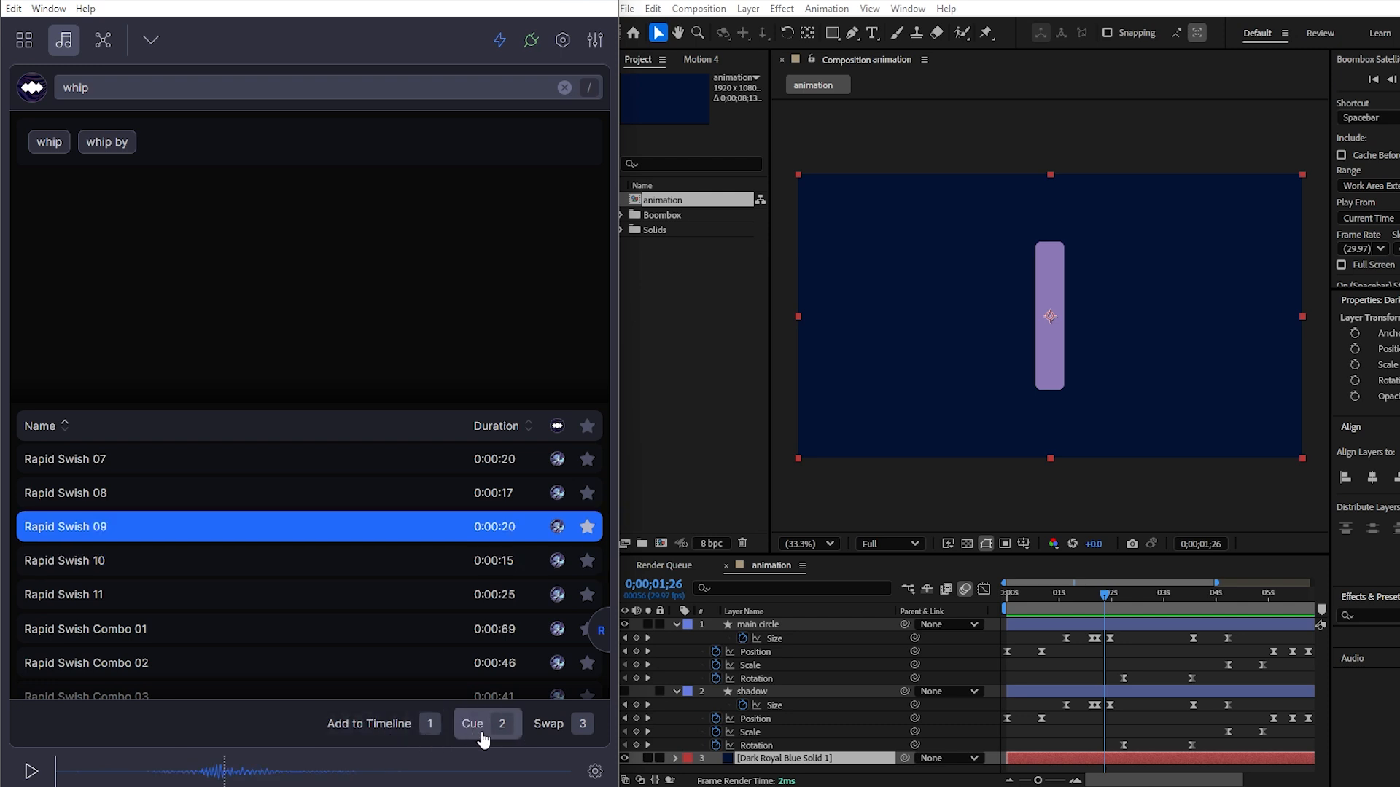
{"action": "left_click", "coordinate": [1005, 593]}
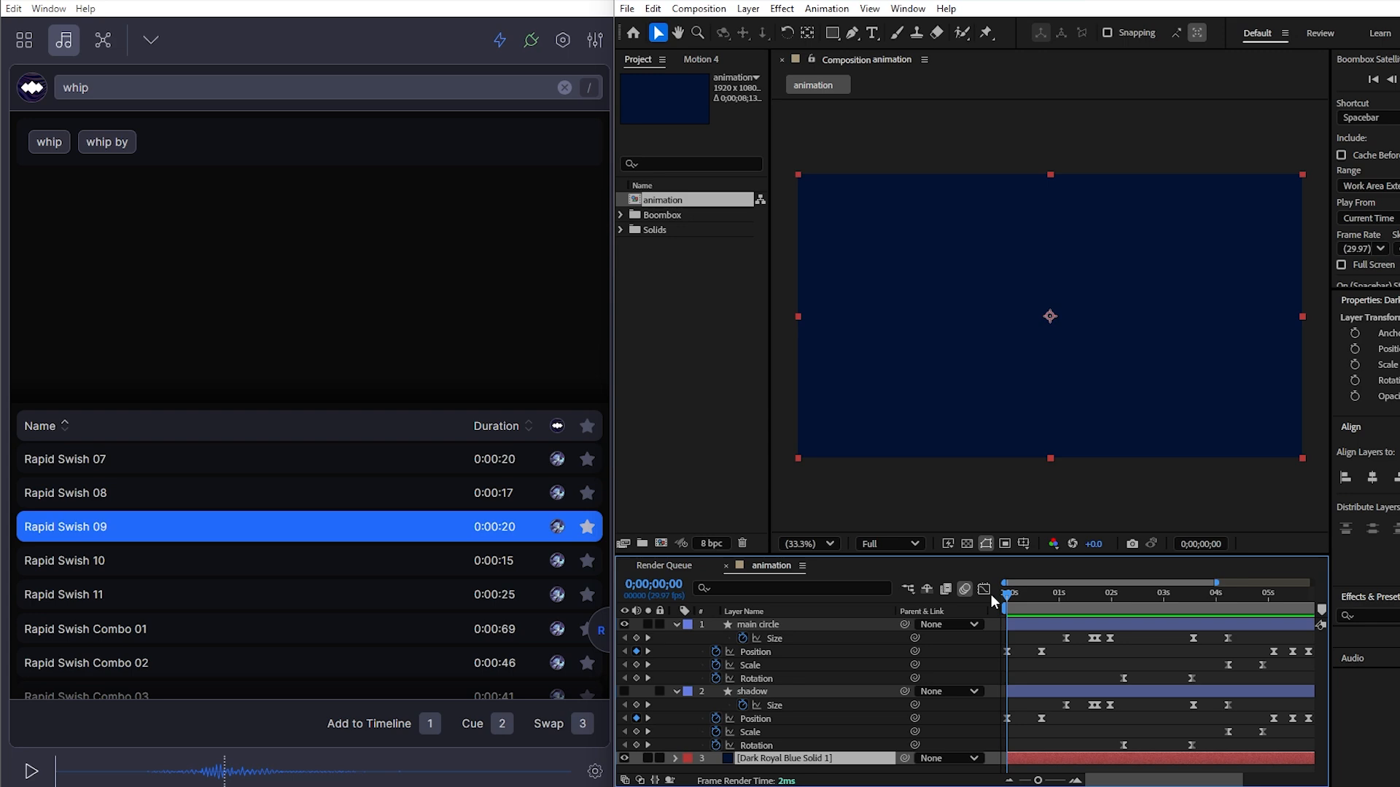
{"action": "left_click", "coordinate": [1013, 592]}
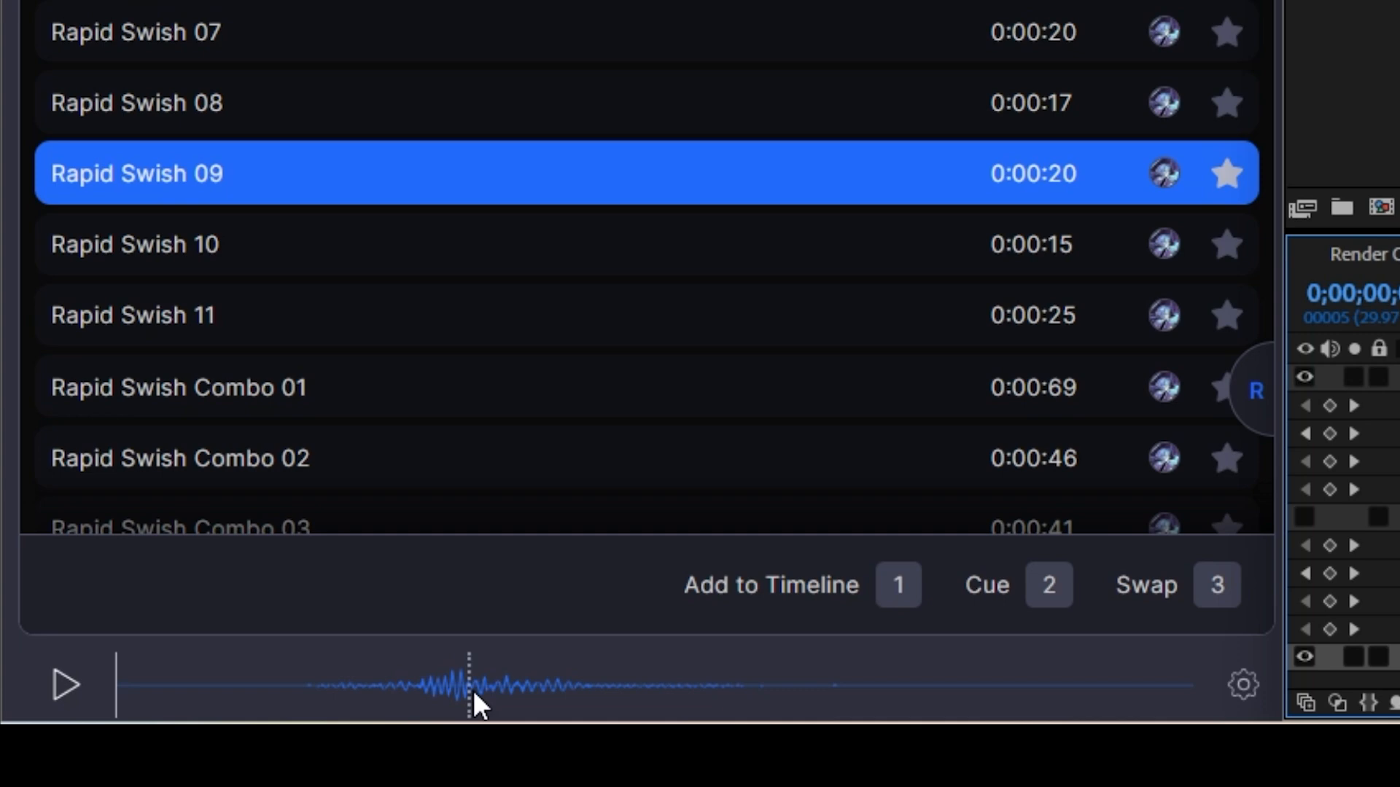
{"action": "mouse_move", "coordinate": [408, 705]}
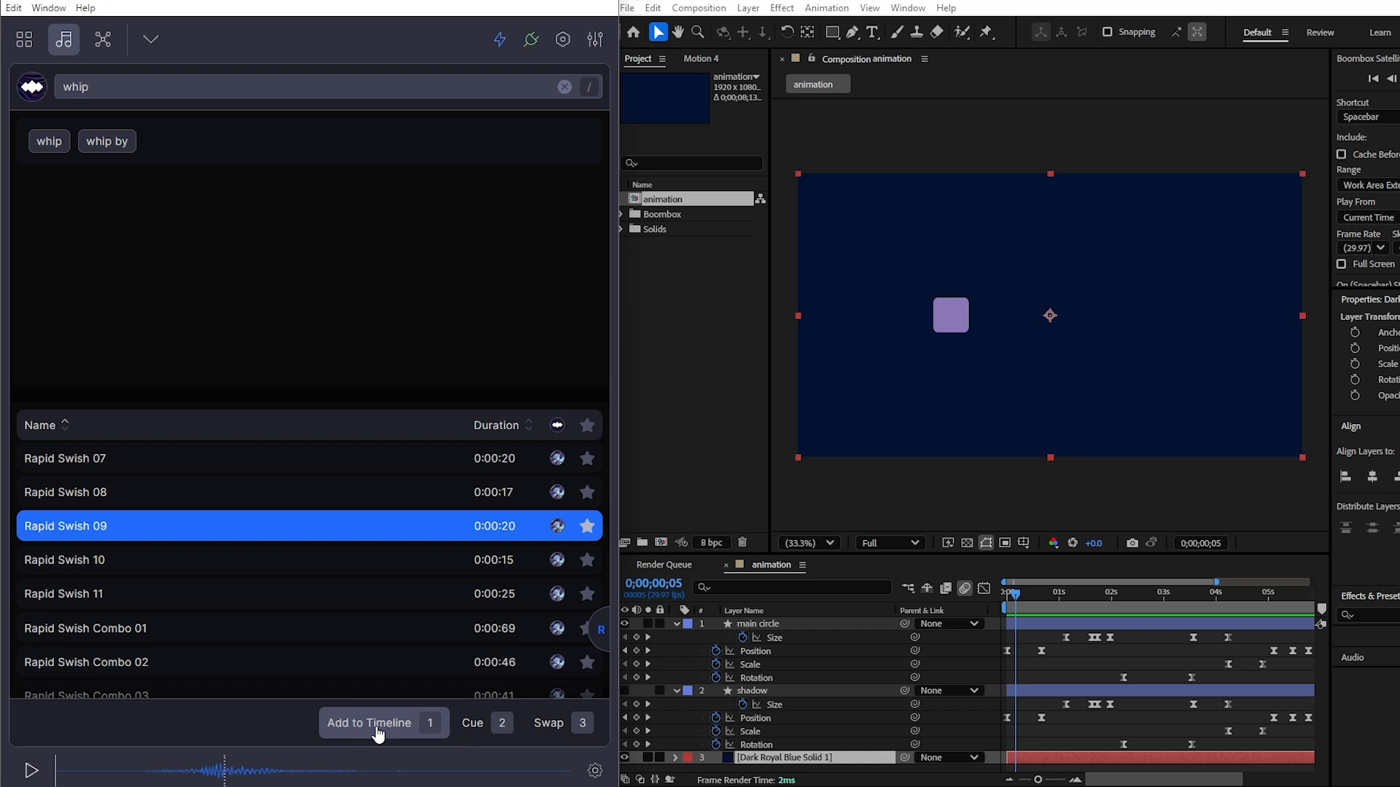
{"action": "left_click", "coordinate": [369, 723]}
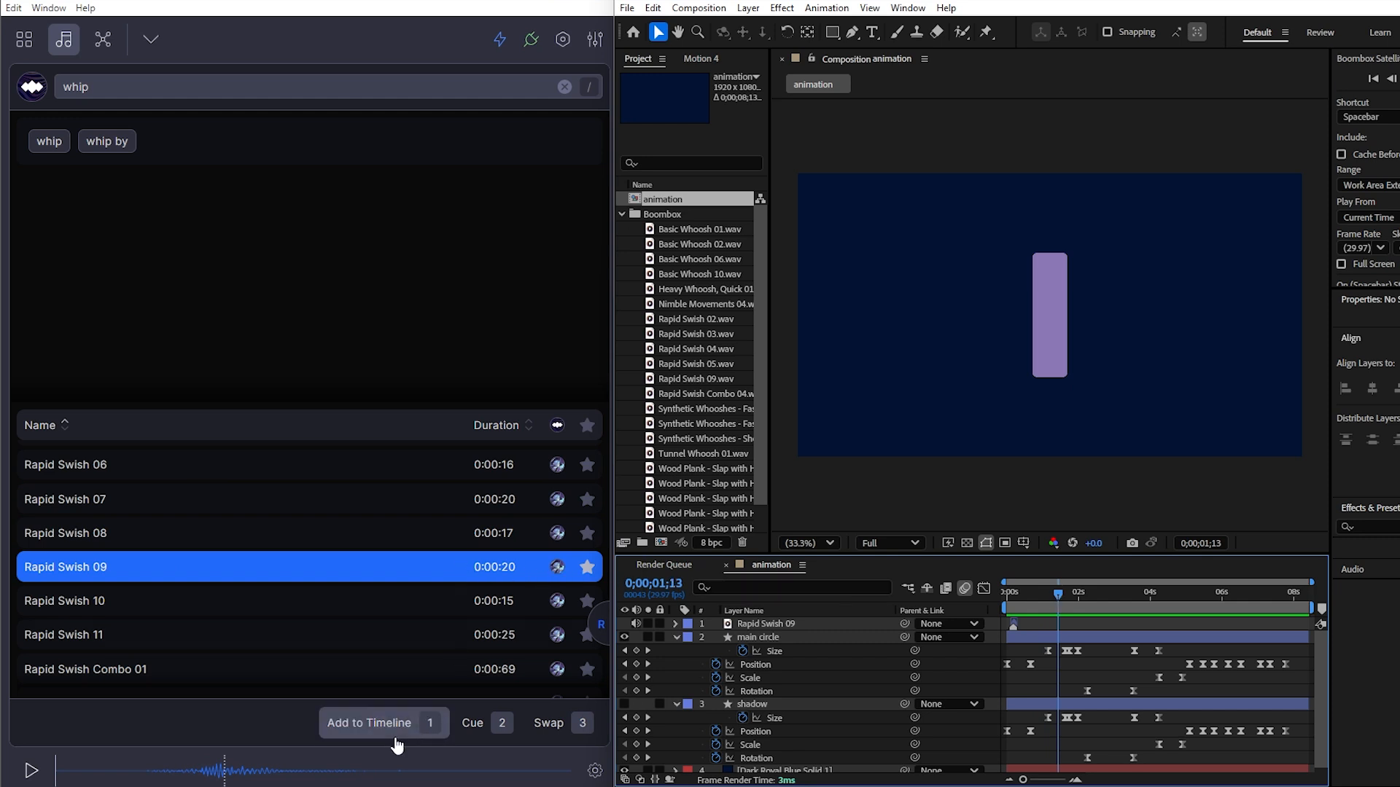
- Add a second Rapid Swish 09 copy and swap it for Rapid Swish 10
{"action": "left_click", "coordinate": [369, 723]}
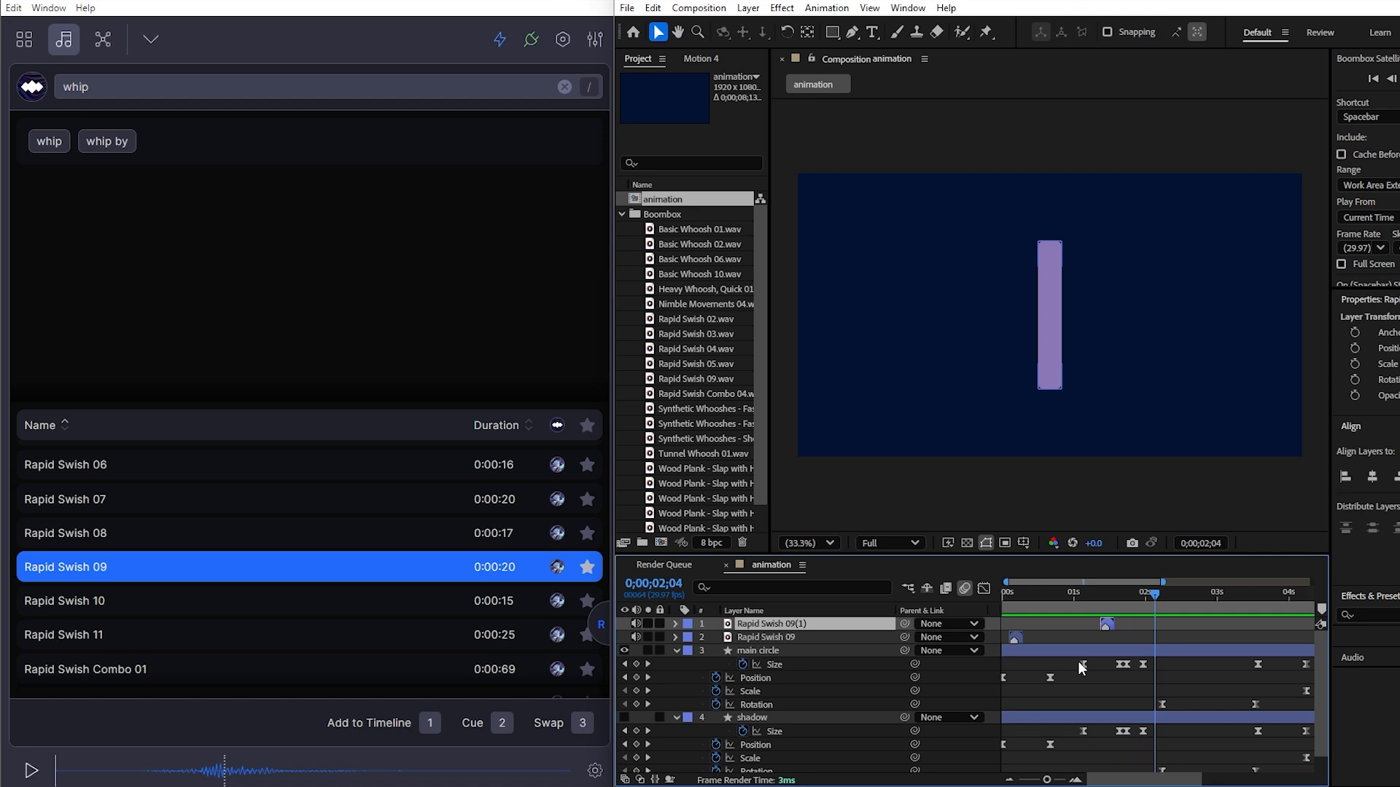
{"action": "left_click", "coordinate": [1065, 592]}
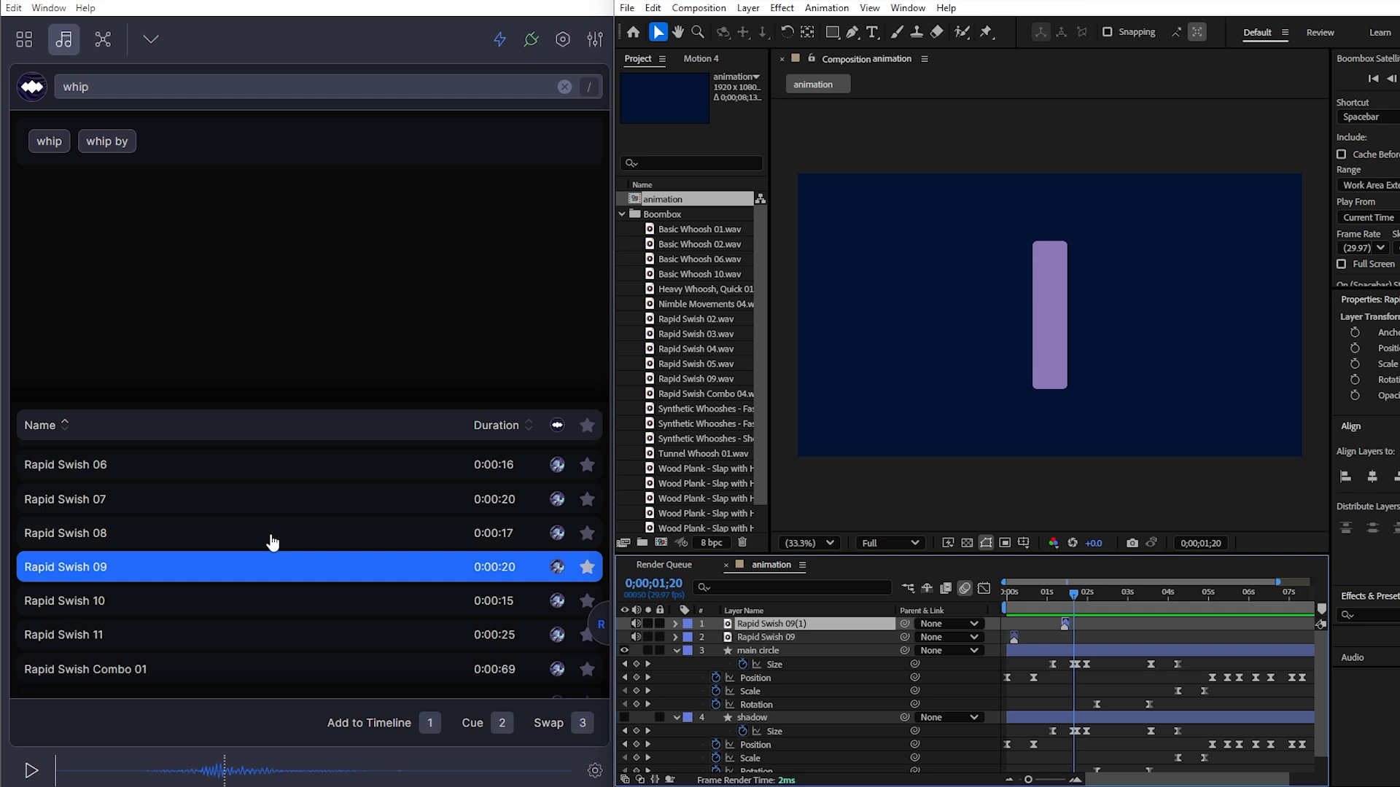
{"action": "left_click", "coordinate": [64, 600]}
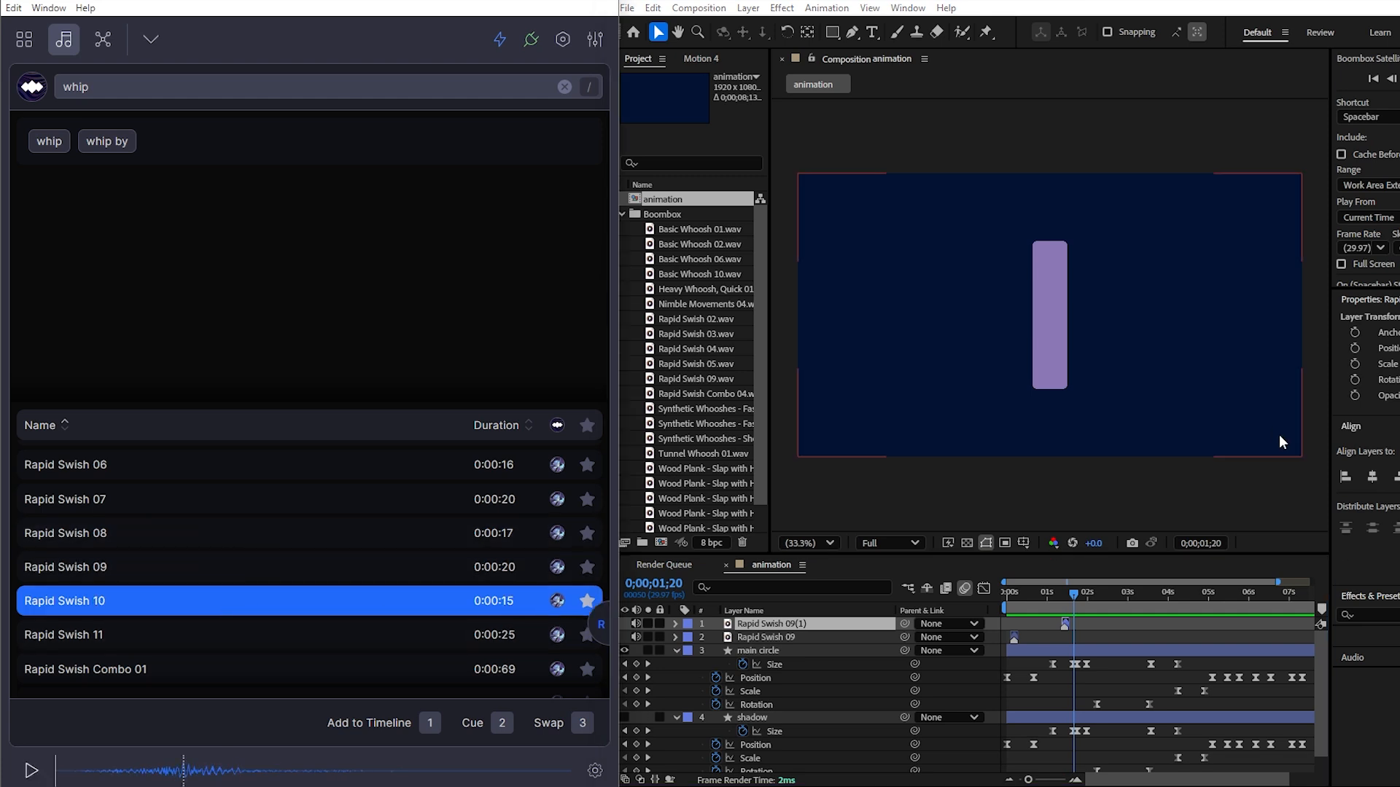
{"action": "left_click", "coordinate": [549, 723]}
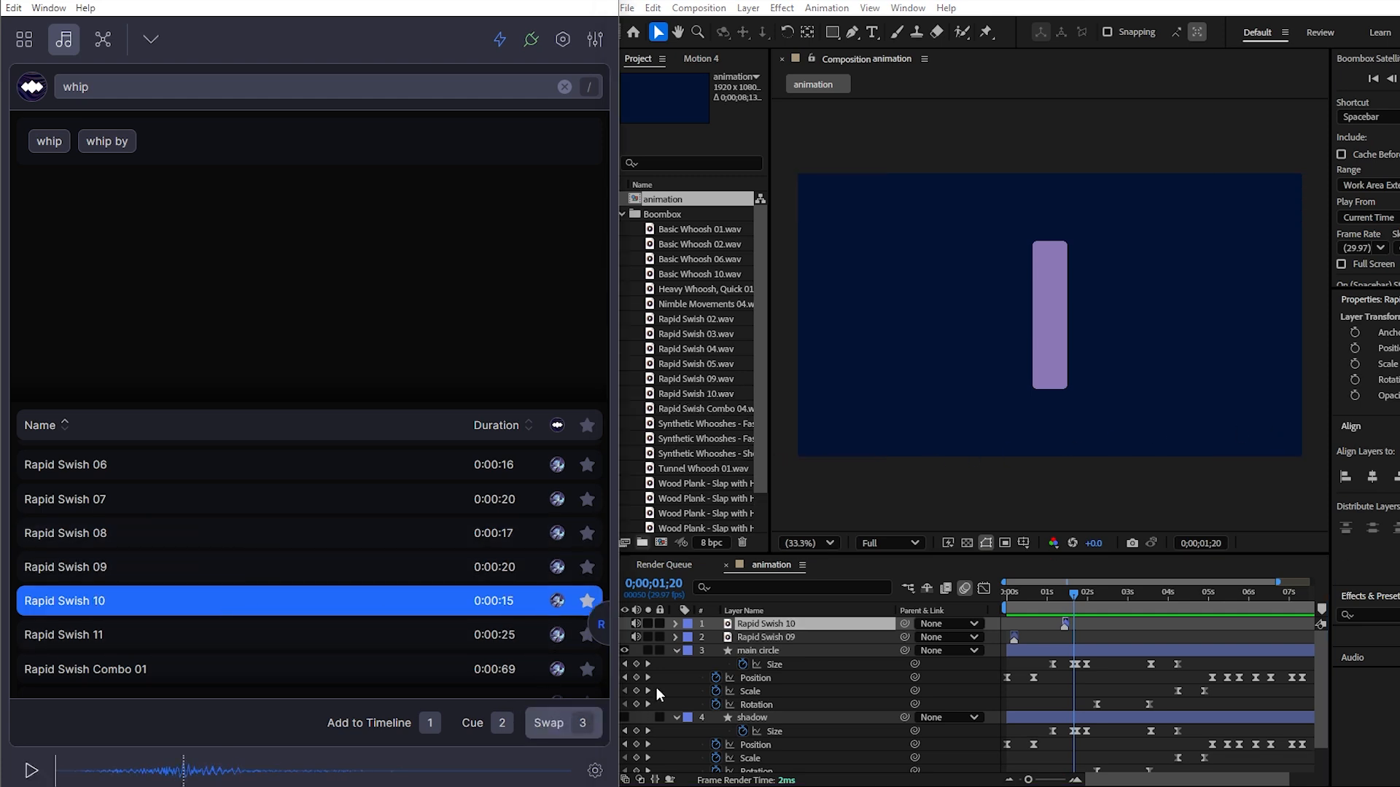
- Add Rapid Swish Combo 01 as a layer, then pick Tunnel Whoosh 05 from the whoosh results
{"action": "left_click", "coordinate": [1006, 592]}
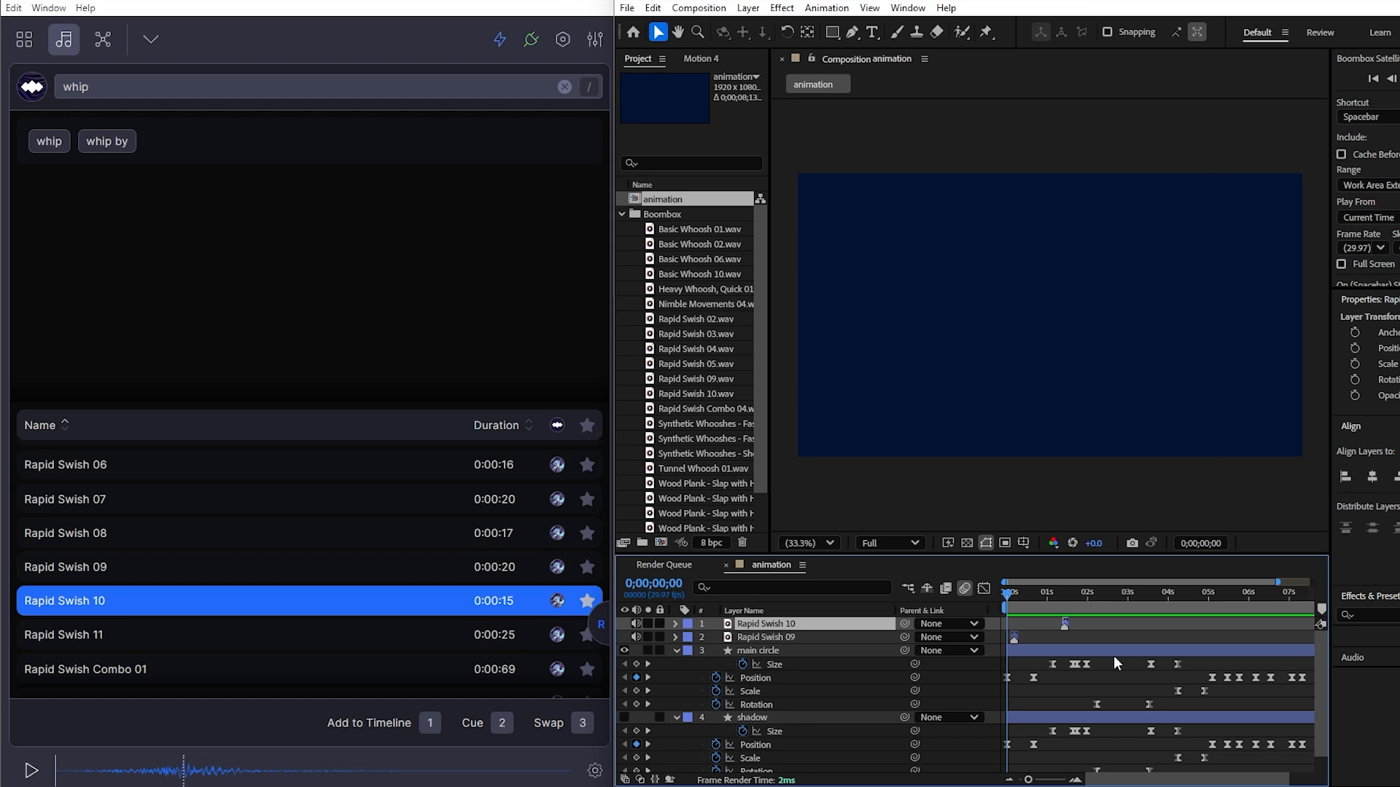
{"action": "left_click", "coordinate": [1064, 624]}
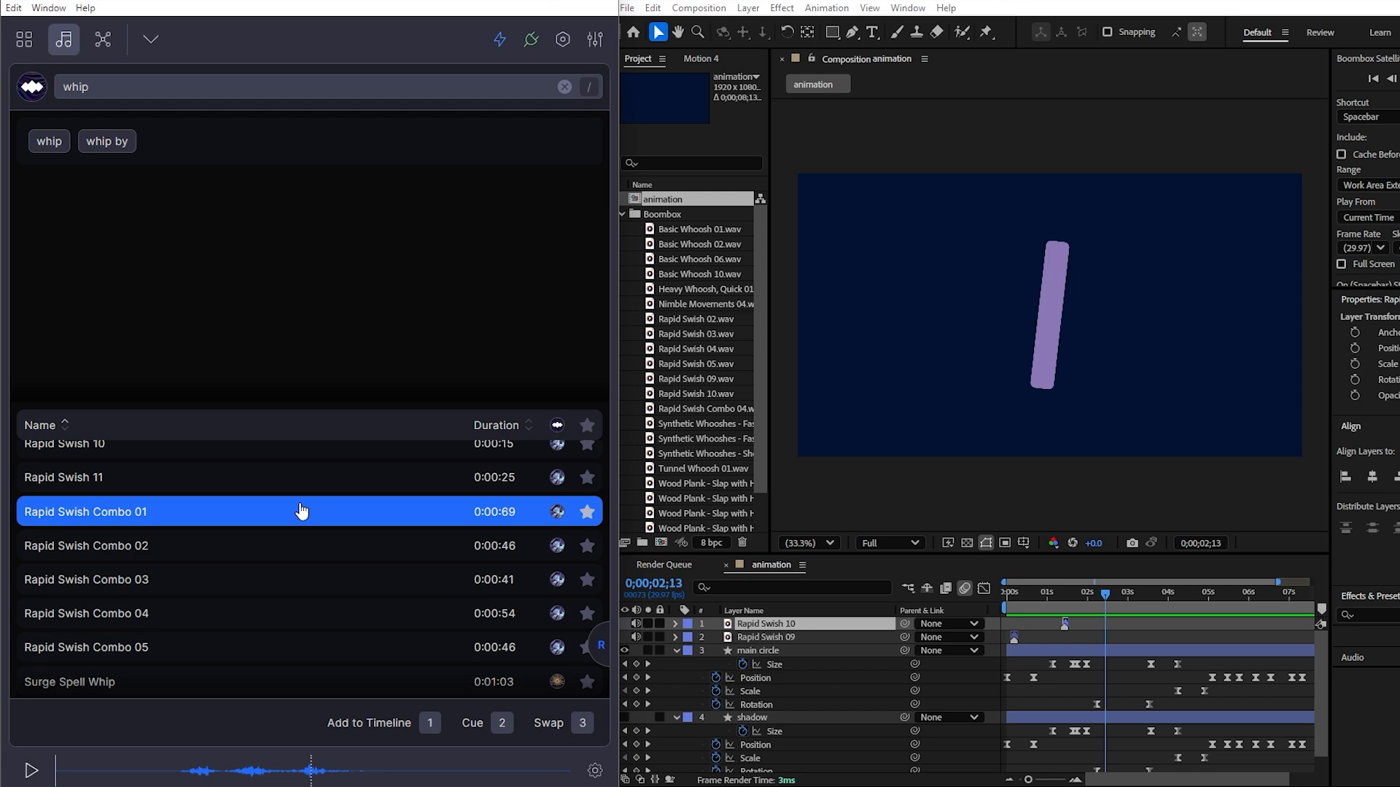
{"action": "left_click", "coordinate": [1114, 592]}
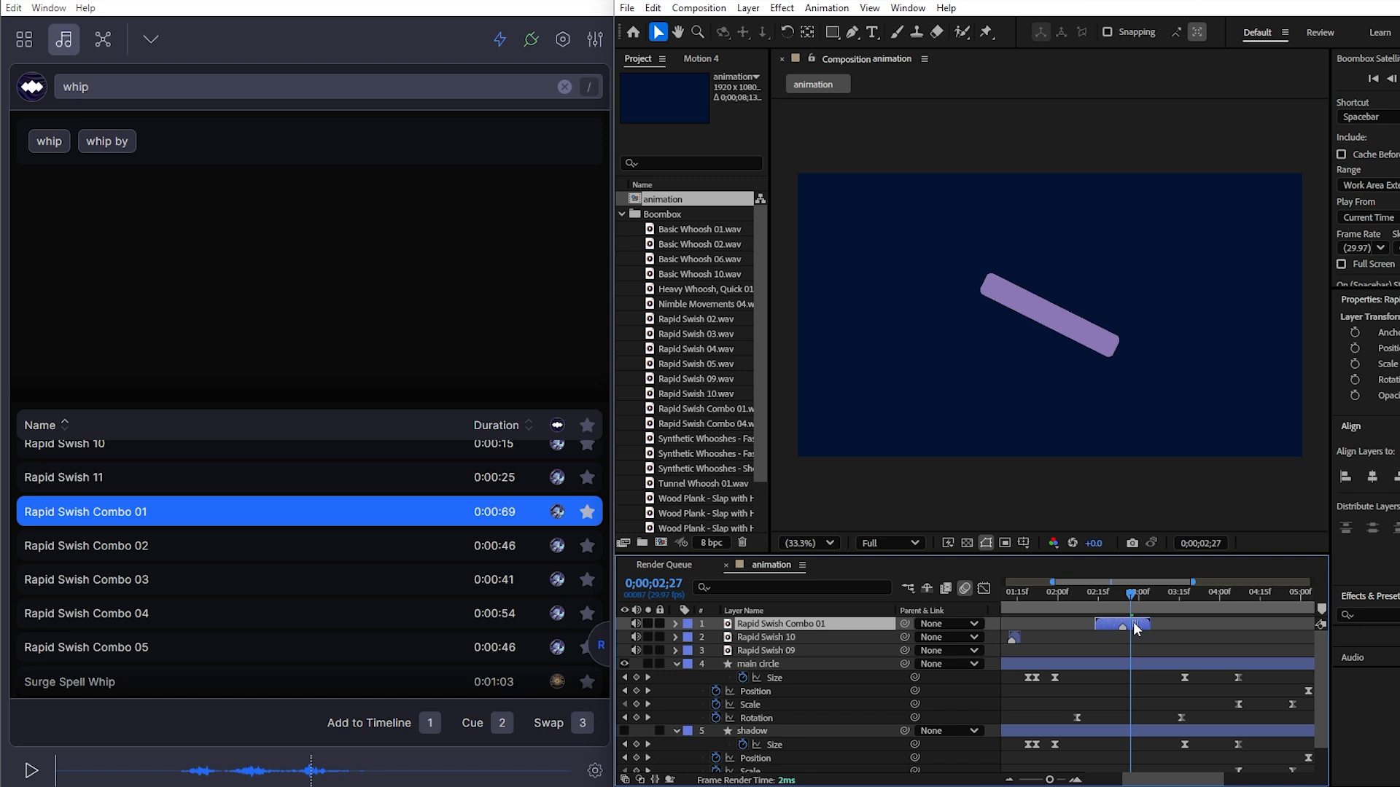
{"action": "left_click", "coordinate": [1053, 592]}
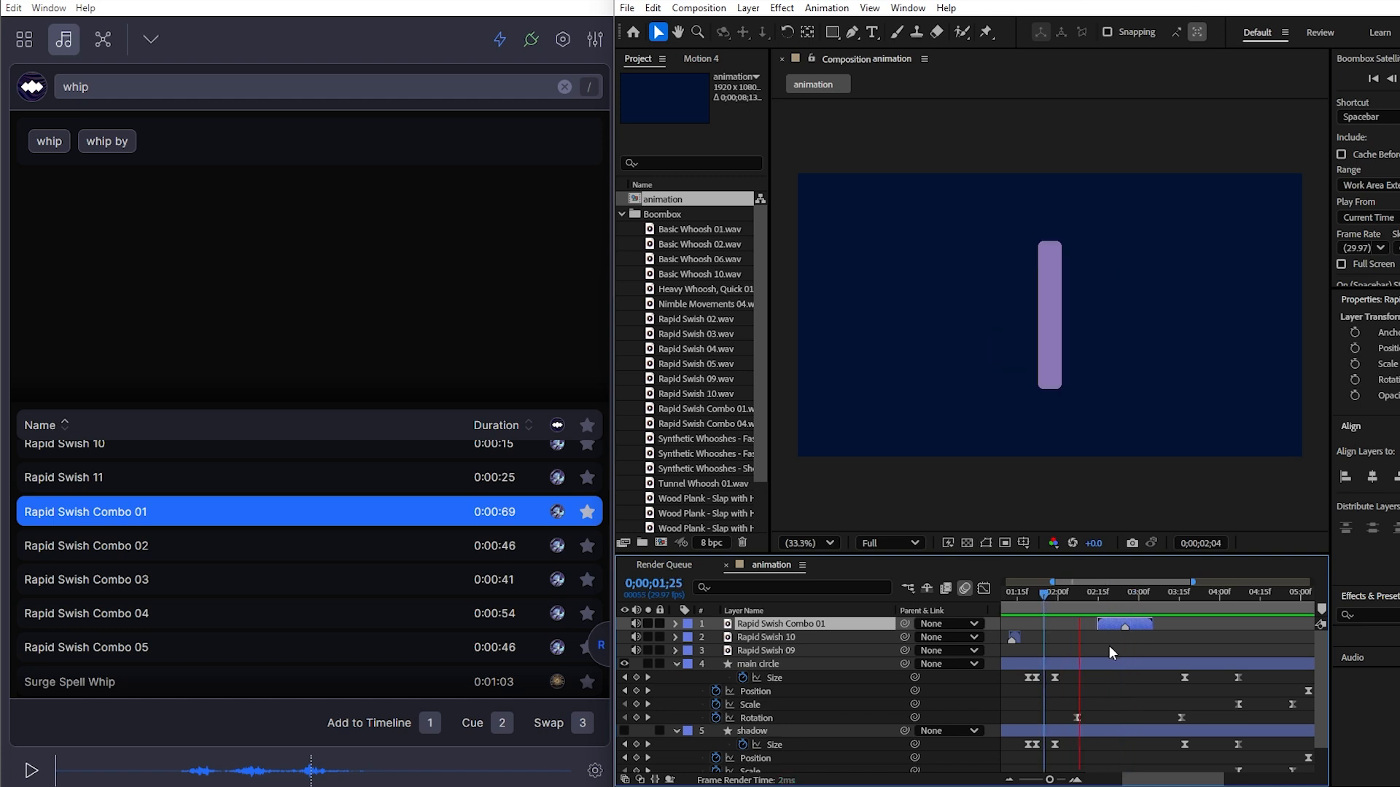
{"action": "left_click", "coordinate": [1176, 592]}
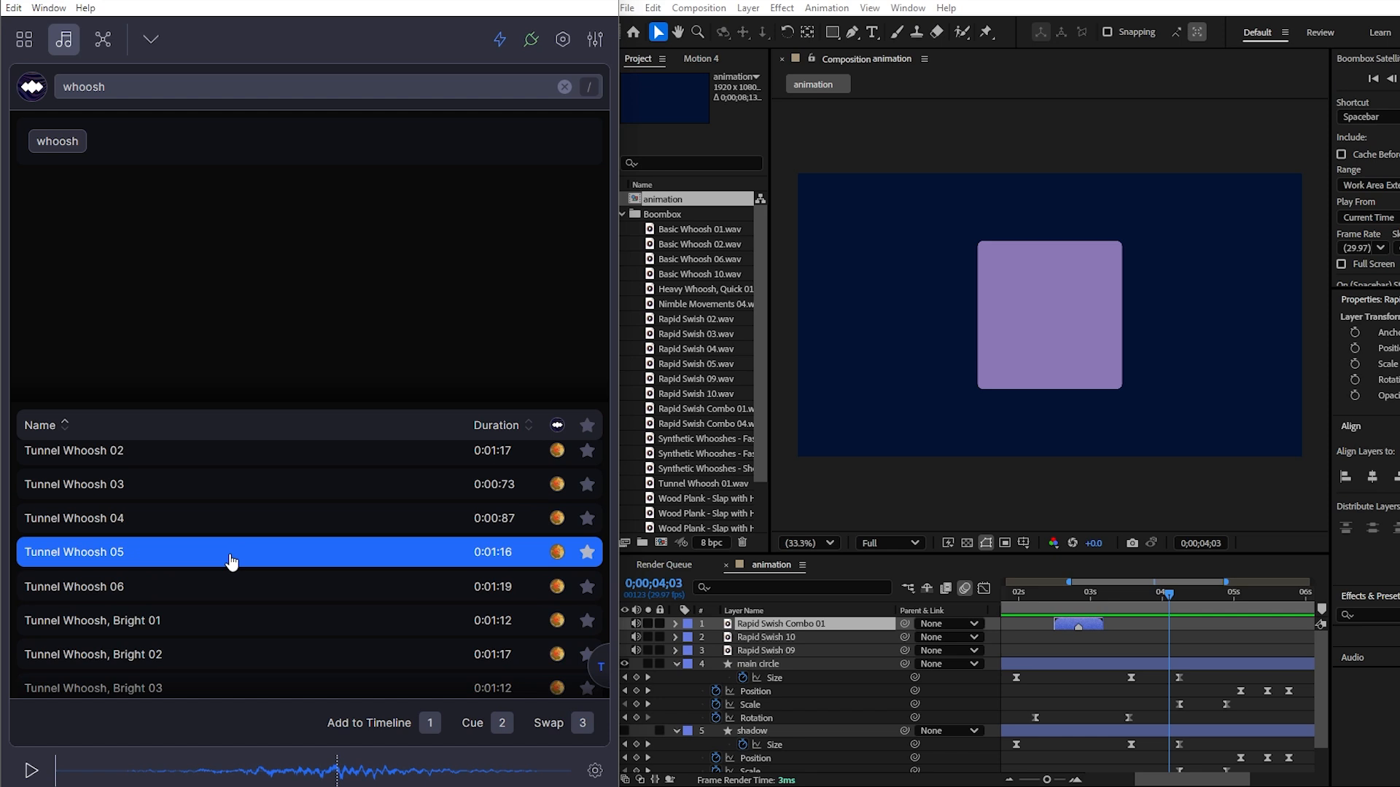
{"action": "left_click", "coordinate": [32, 770]}
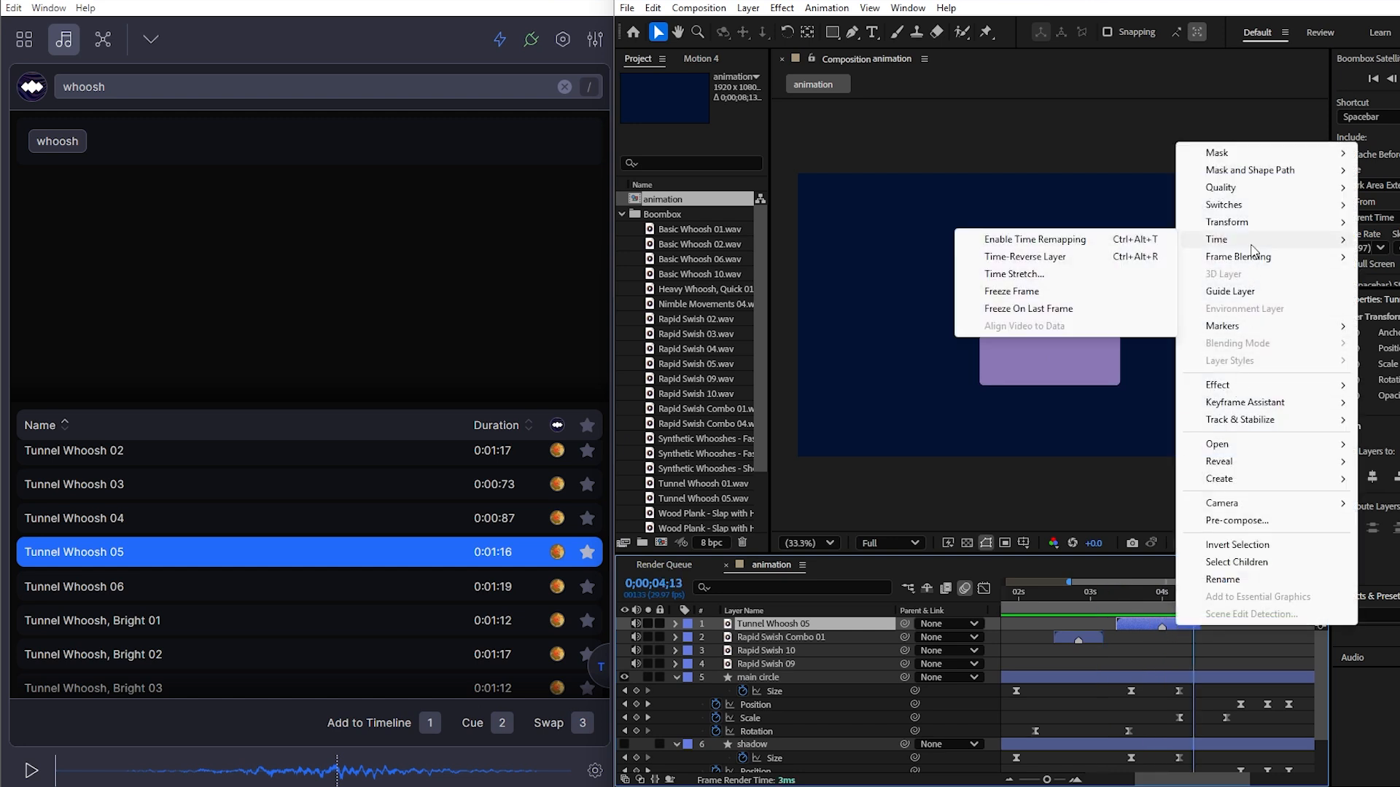
- Add Tunnel Whoosh 05 and Tunnel Whoosh 04 around 4 seconds, time-stretching each layer
{"action": "left_click", "coordinate": [1013, 274]}
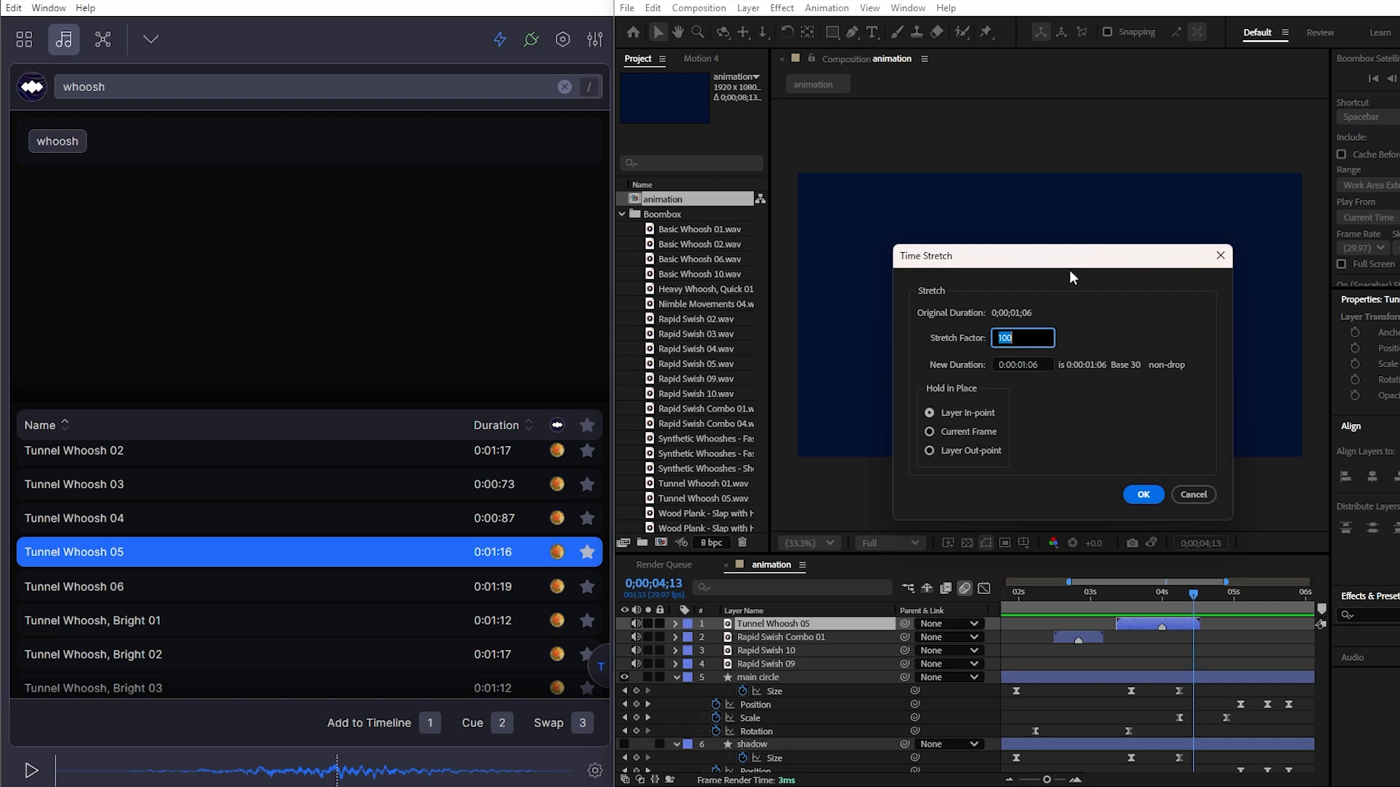
{"action": "left_click", "coordinate": [1141, 494]}
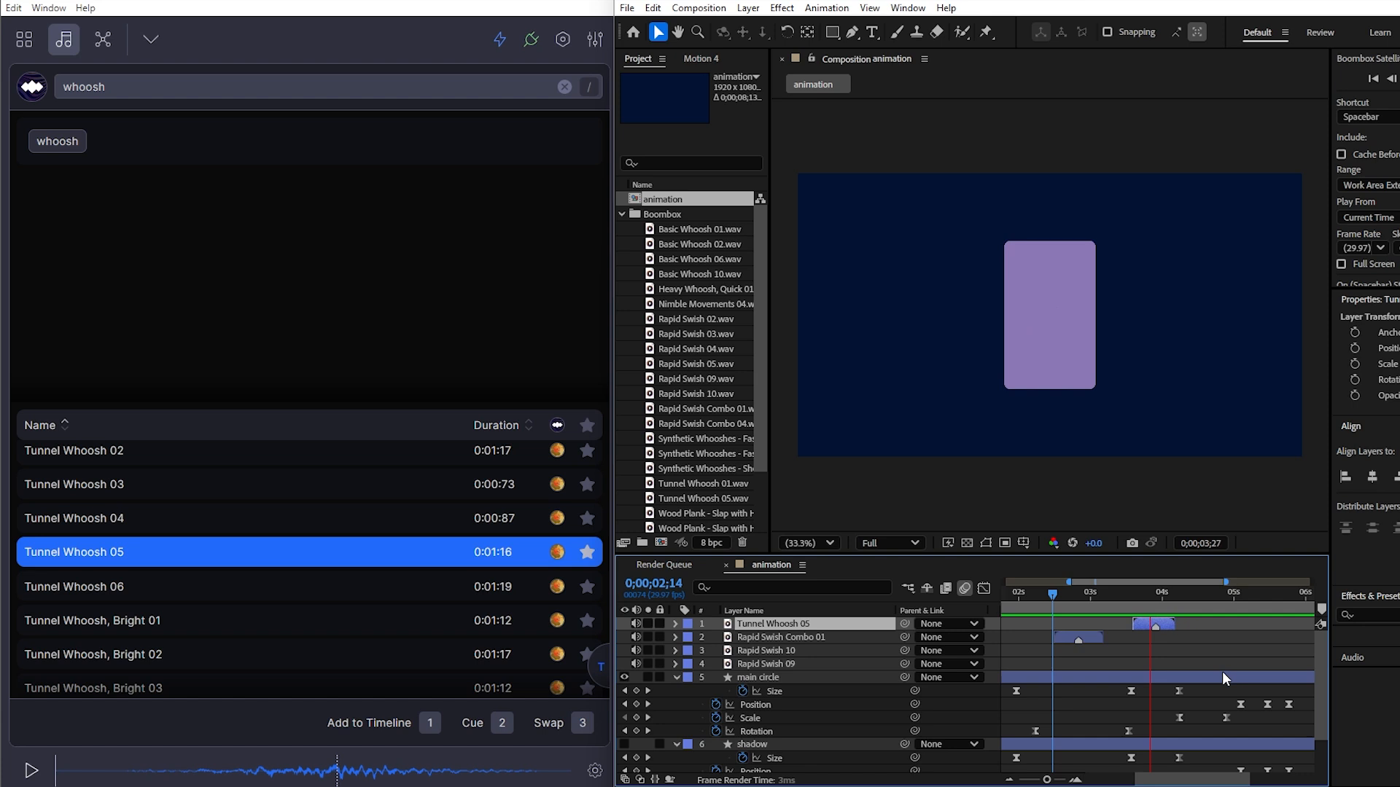
{"action": "left_click", "coordinate": [1186, 592]}
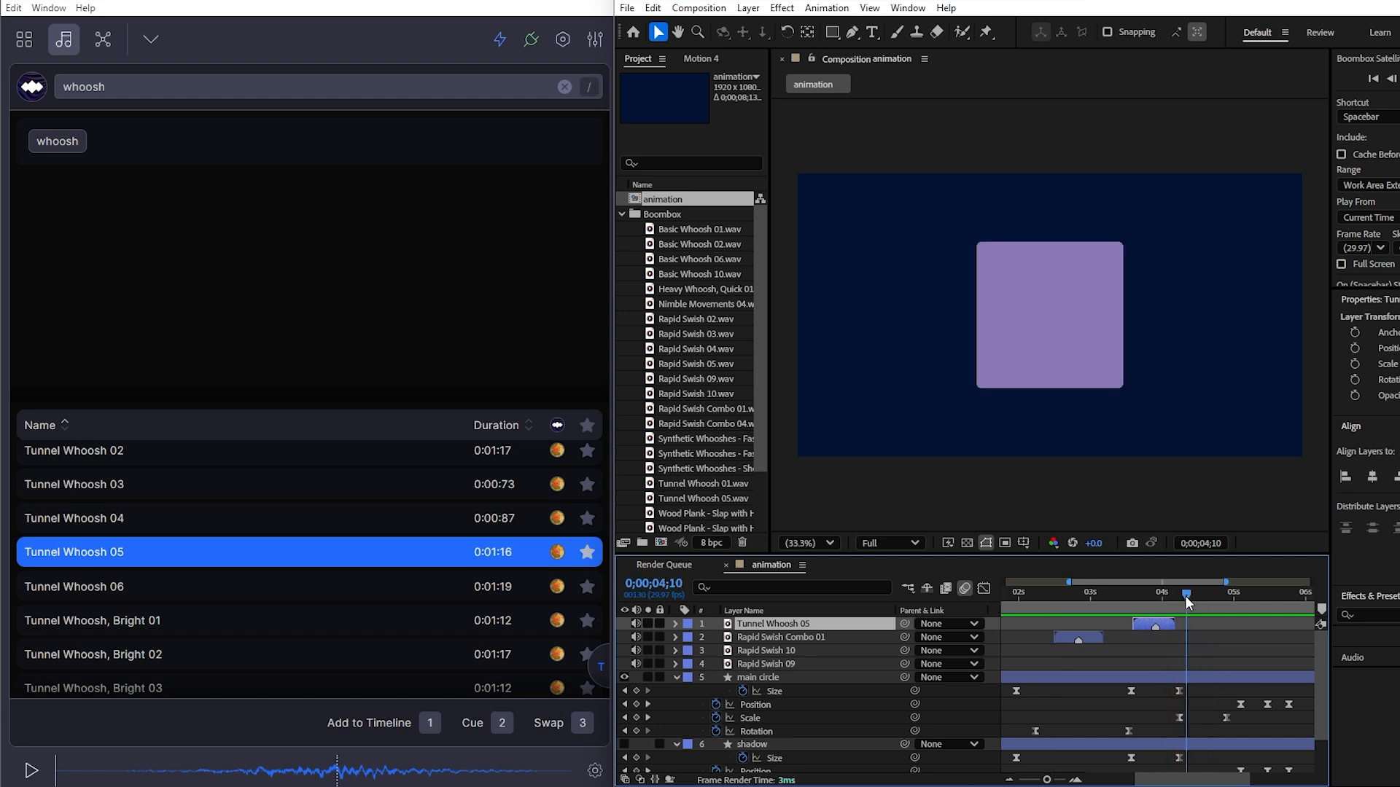
{"action": "left_click", "coordinate": [179, 518]}
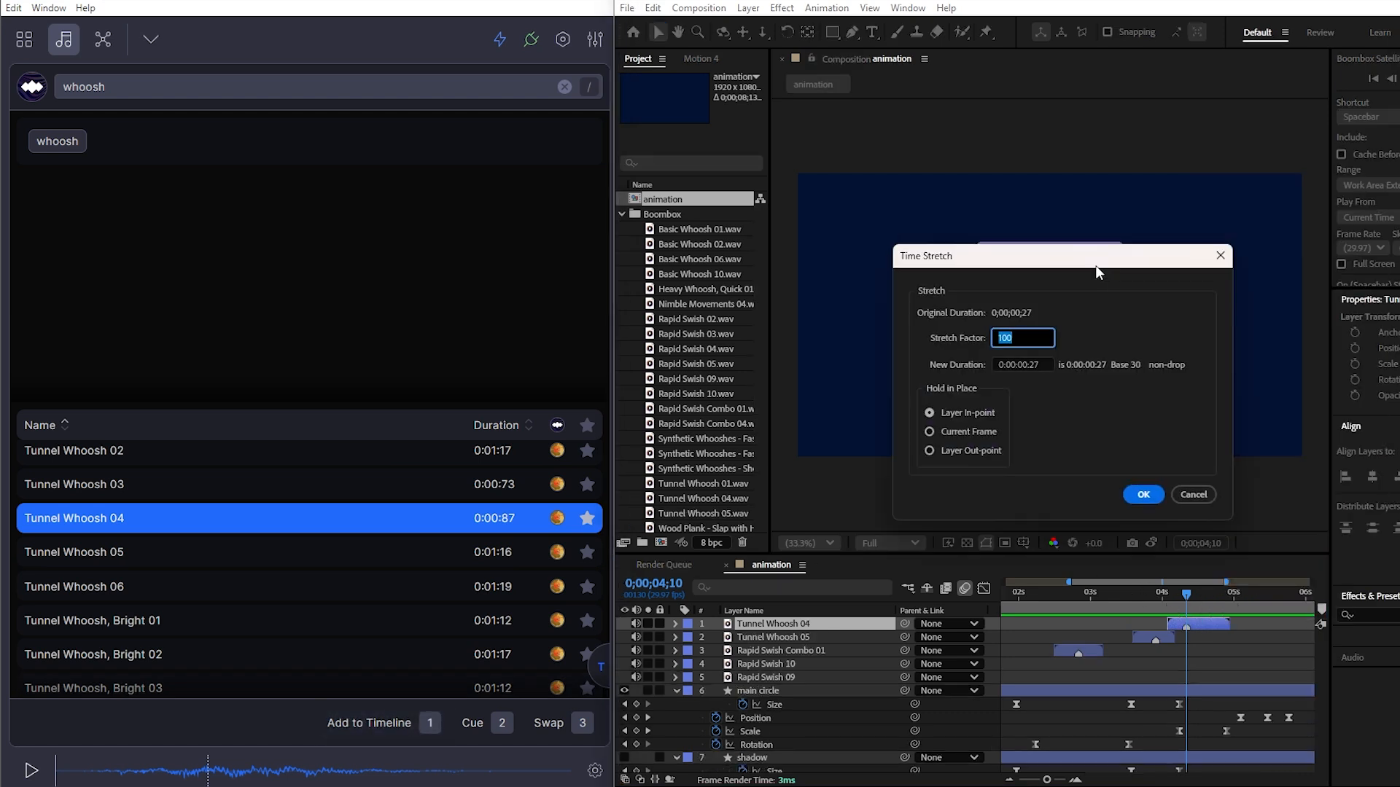
{"action": "left_click", "coordinate": [1142, 494]}
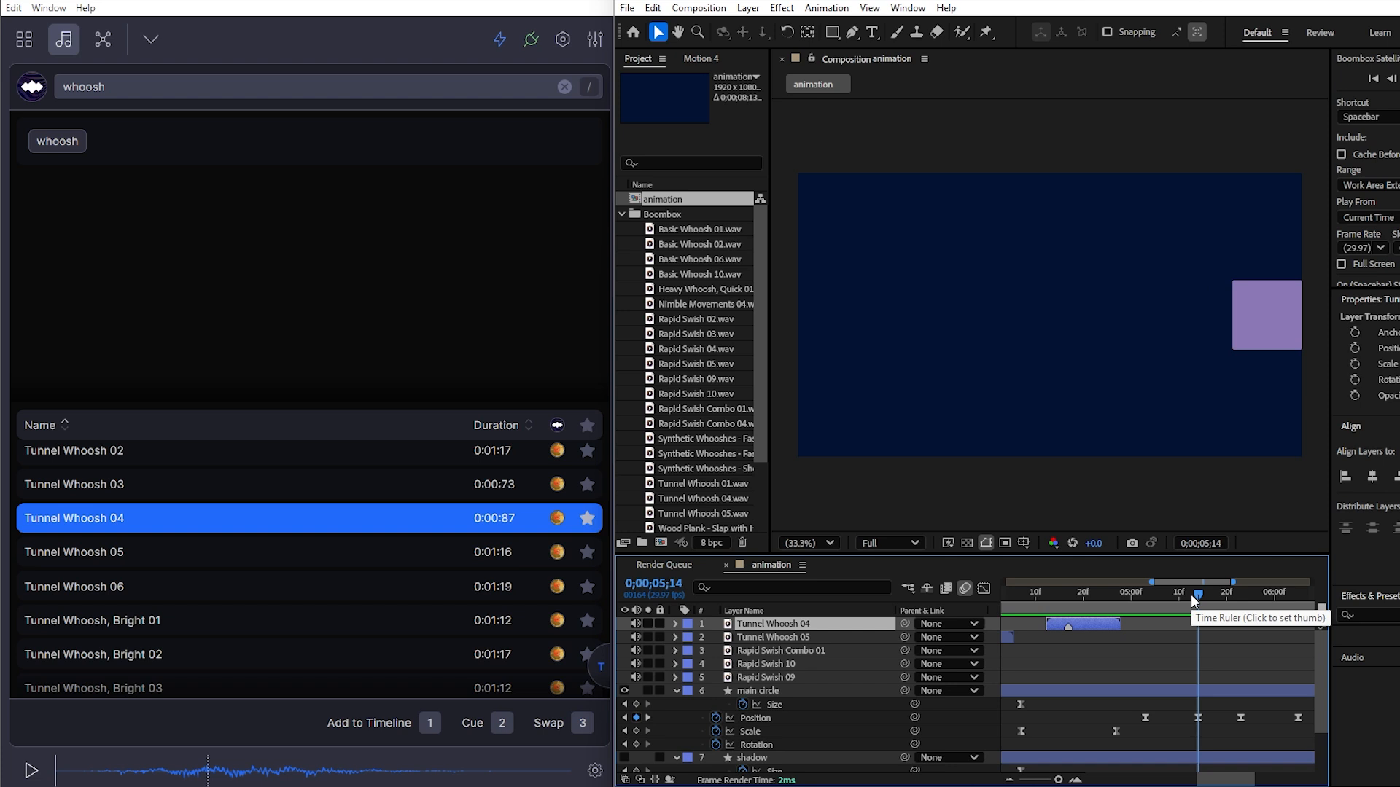
{"action": "mouse_move", "coordinate": [1201, 596]}
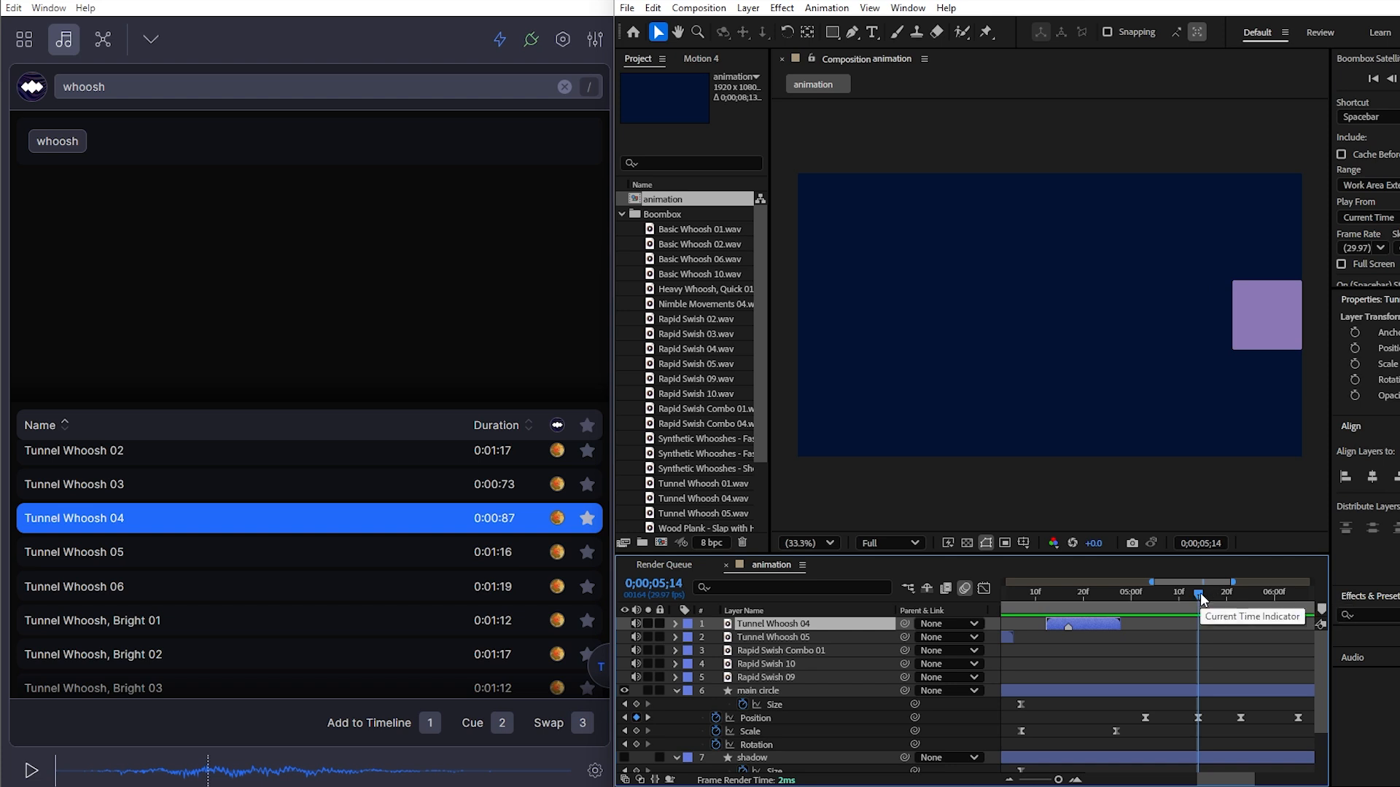
- Search 'hi' and add Wood Plank - Slap with Hand 02, 03, 04 and 05 at the hit moments
{"action": "left_click", "coordinate": [564, 87]}
{"action": "type", "text": "hit"}
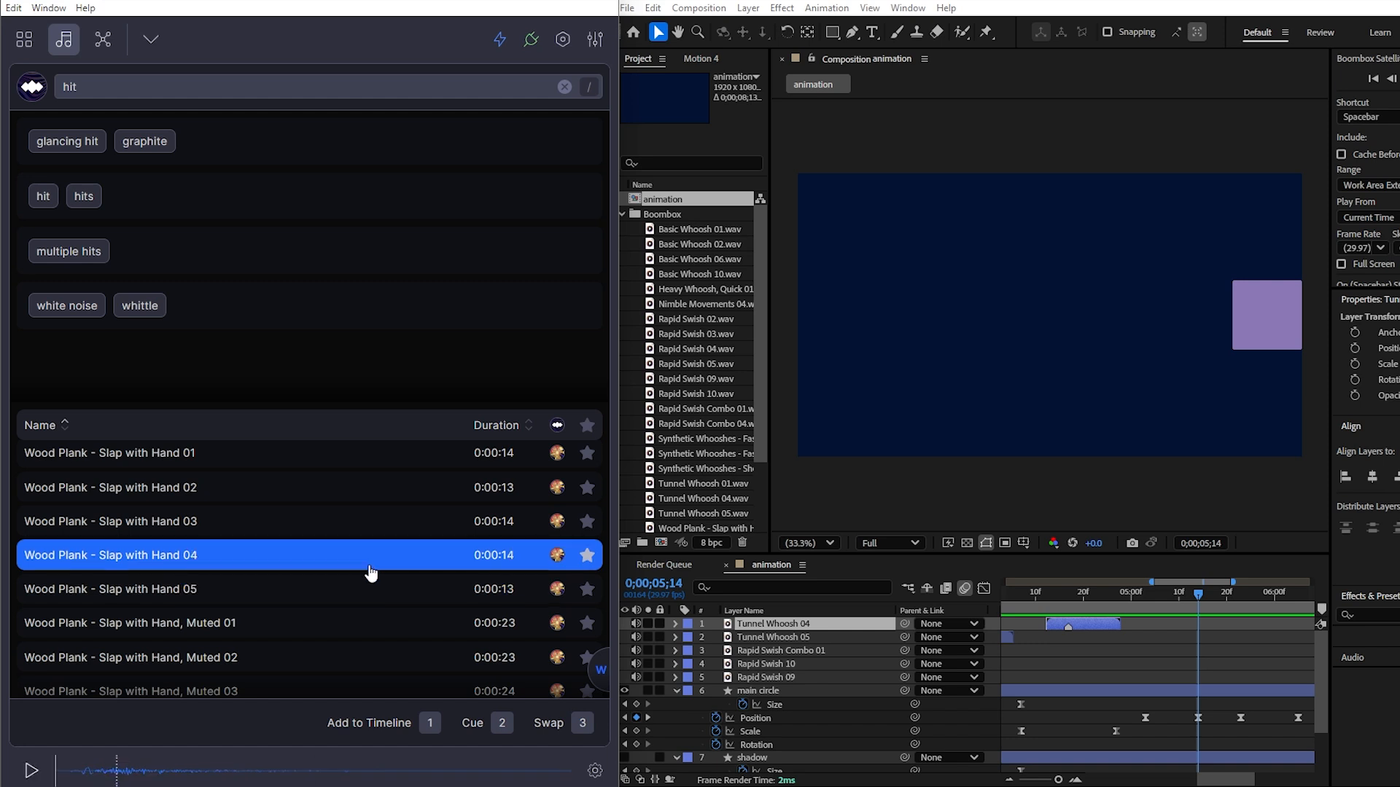
{"action": "mouse_move", "coordinate": [368, 723]}
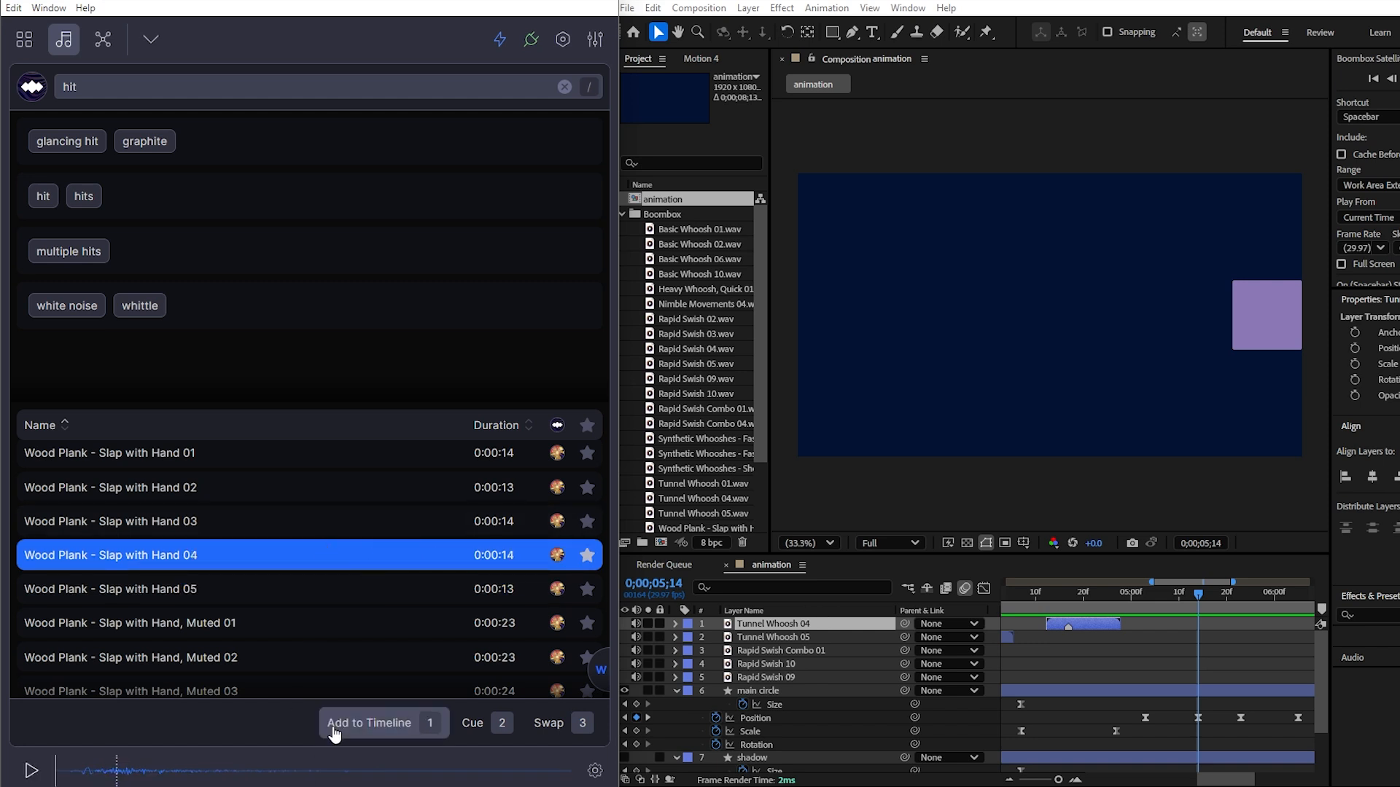
{"action": "left_click", "coordinate": [369, 723]}
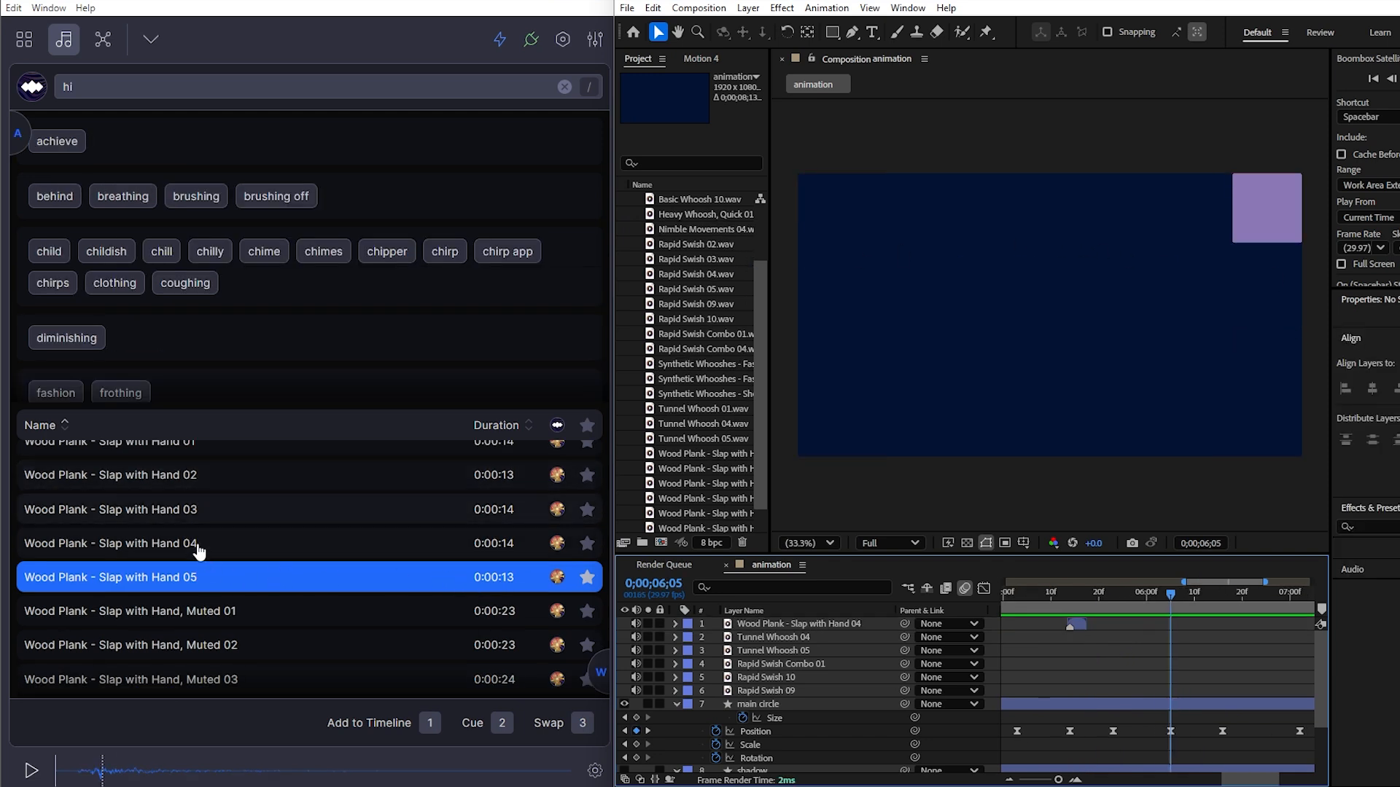
{"action": "mouse_move", "coordinate": [938, 576]}
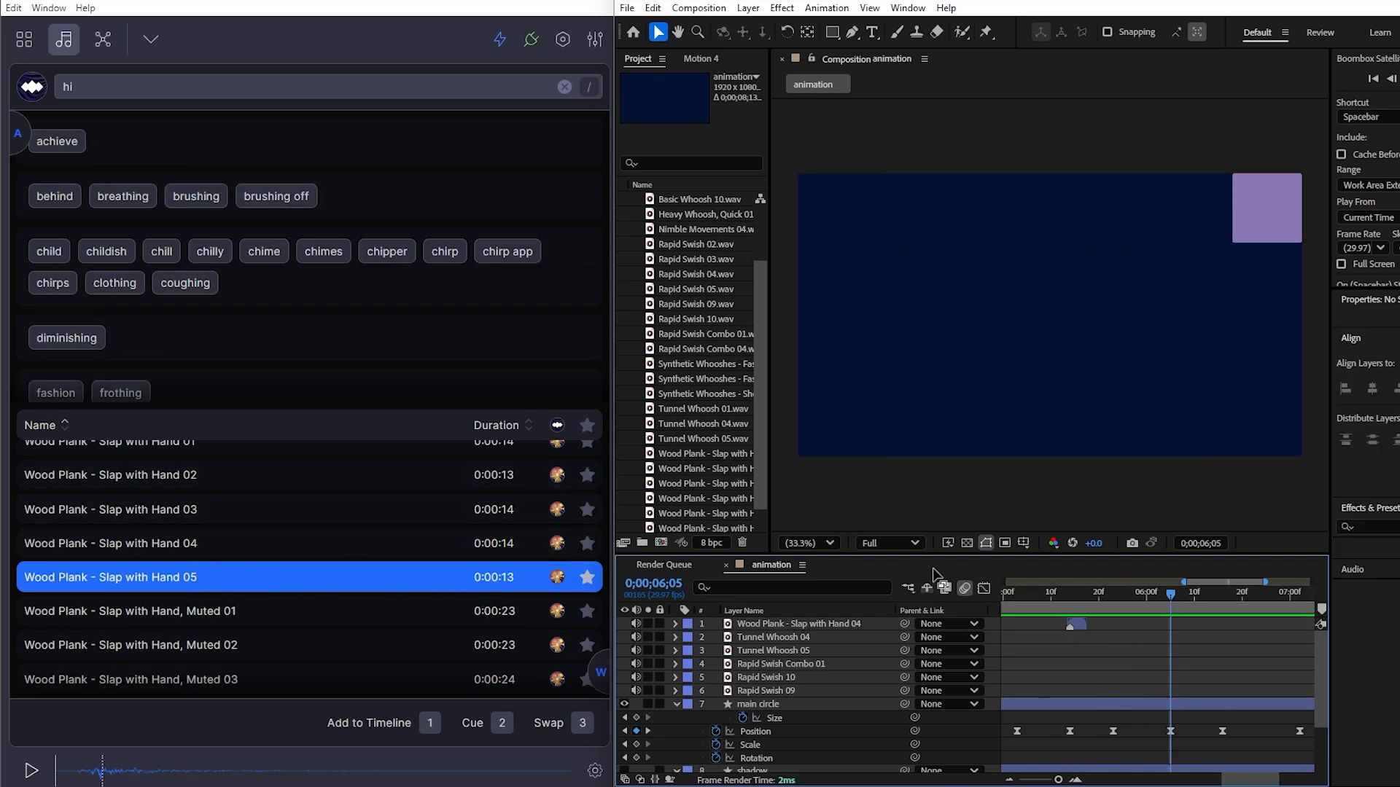
{"action": "mouse_move", "coordinate": [1039, 673]}
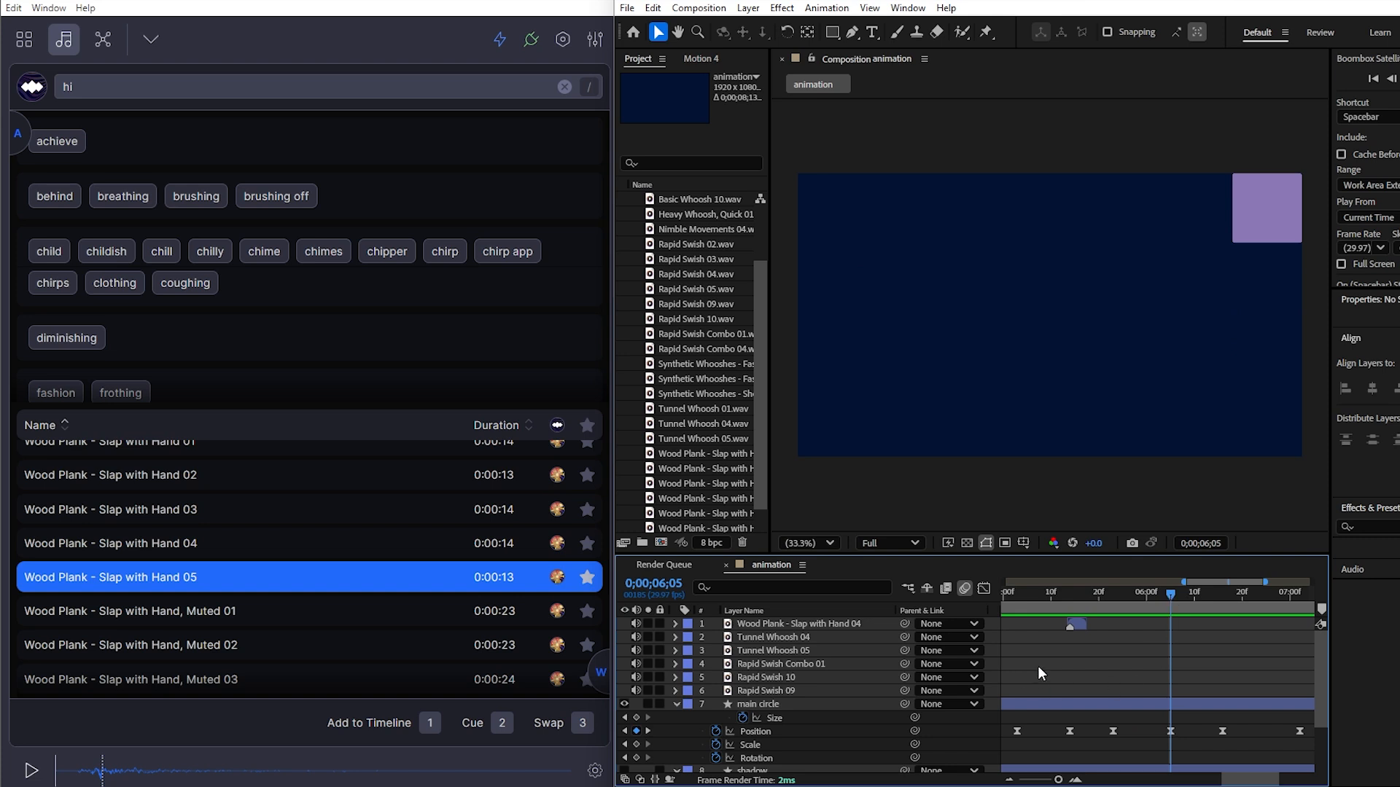
{"action": "mouse_move", "coordinate": [388, 723]}
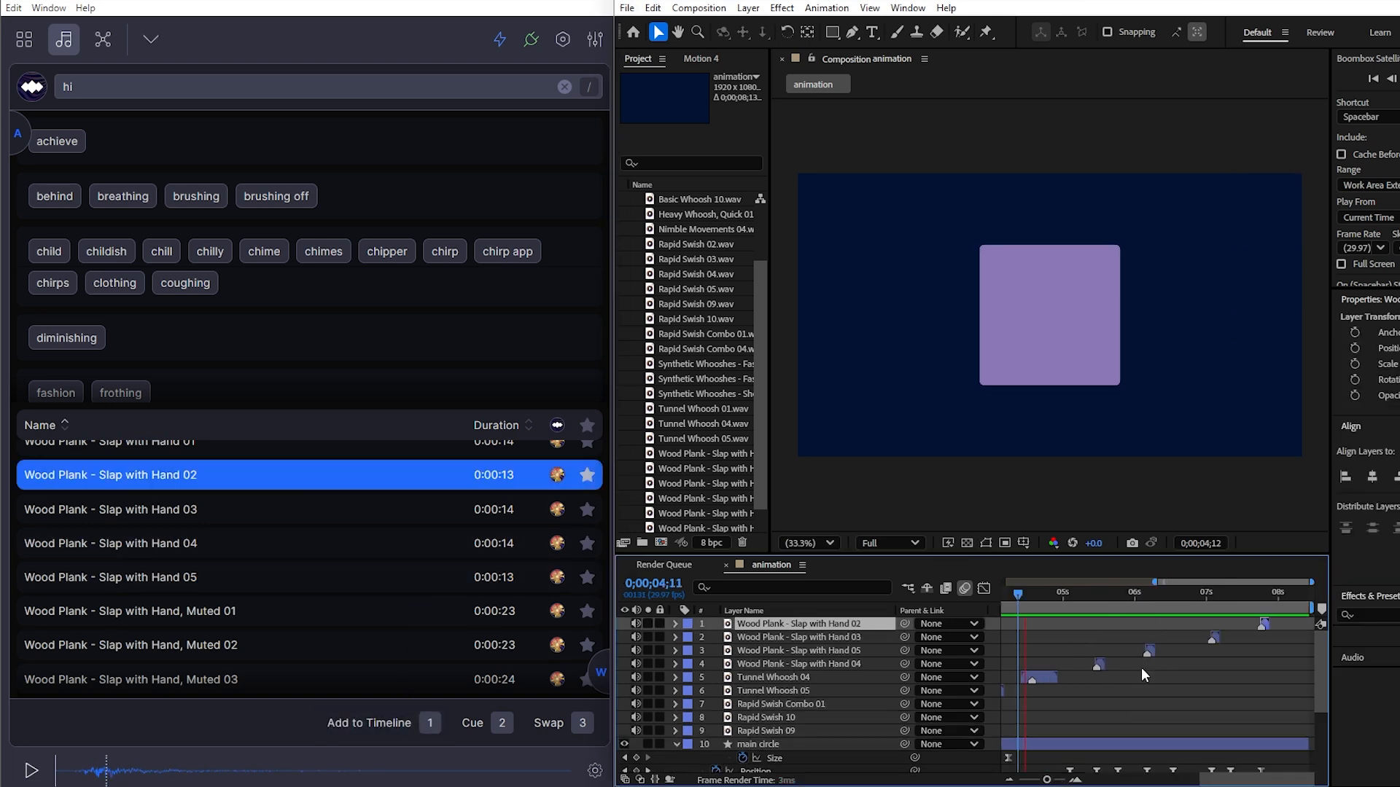
{"action": "left_click", "coordinate": [1166, 591]}
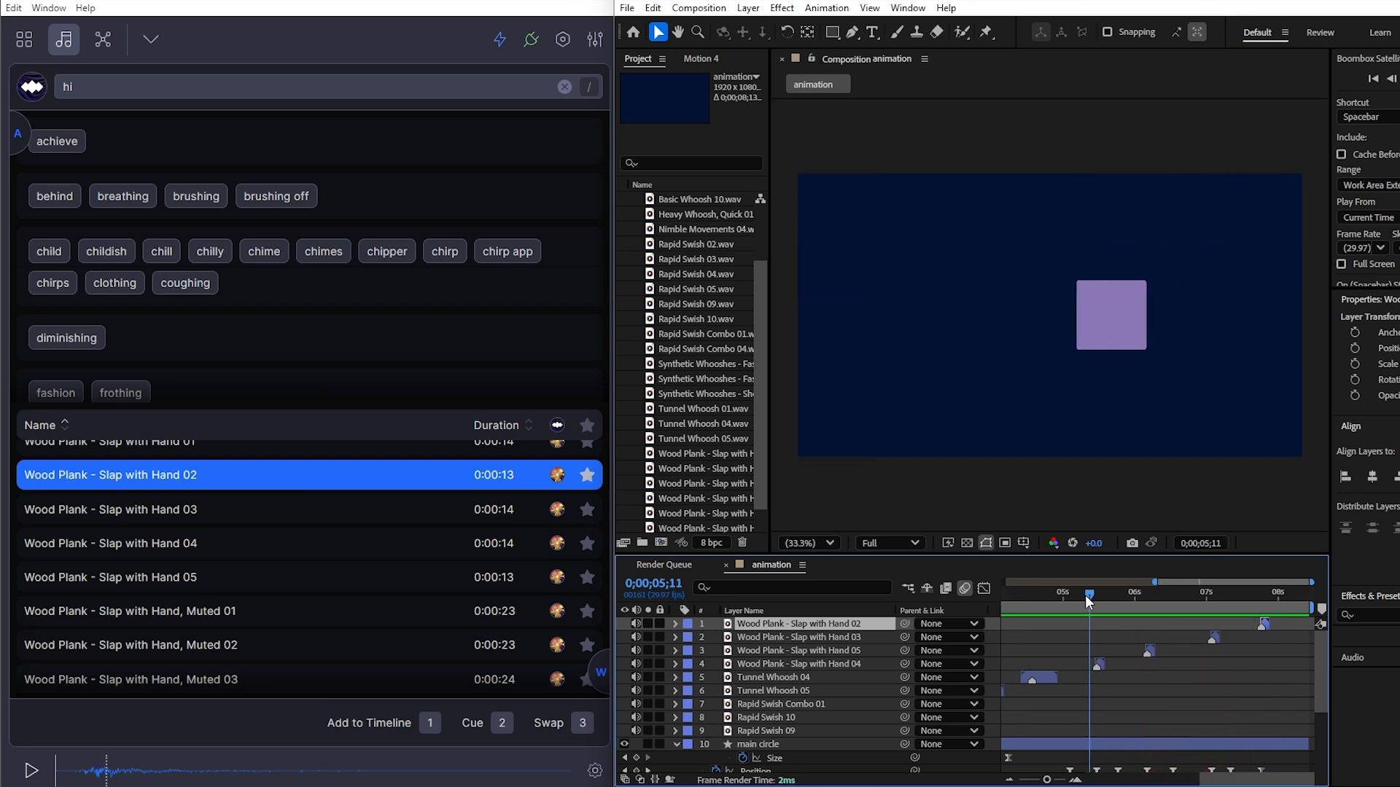
{"action": "mouse_move", "coordinate": [1095, 622]}
{"action": "type", "text": "whip"}
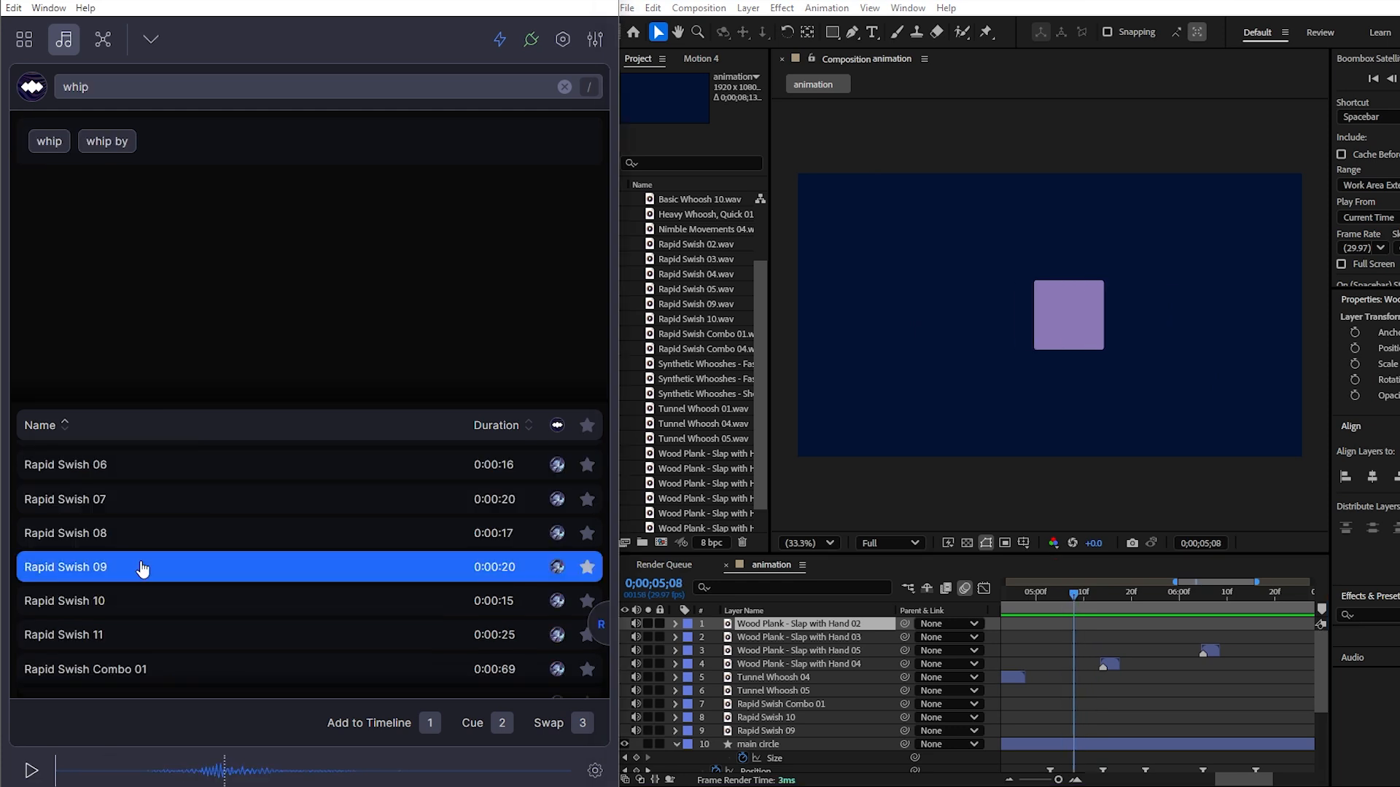
{"action": "mouse_move", "coordinate": [412, 562]}
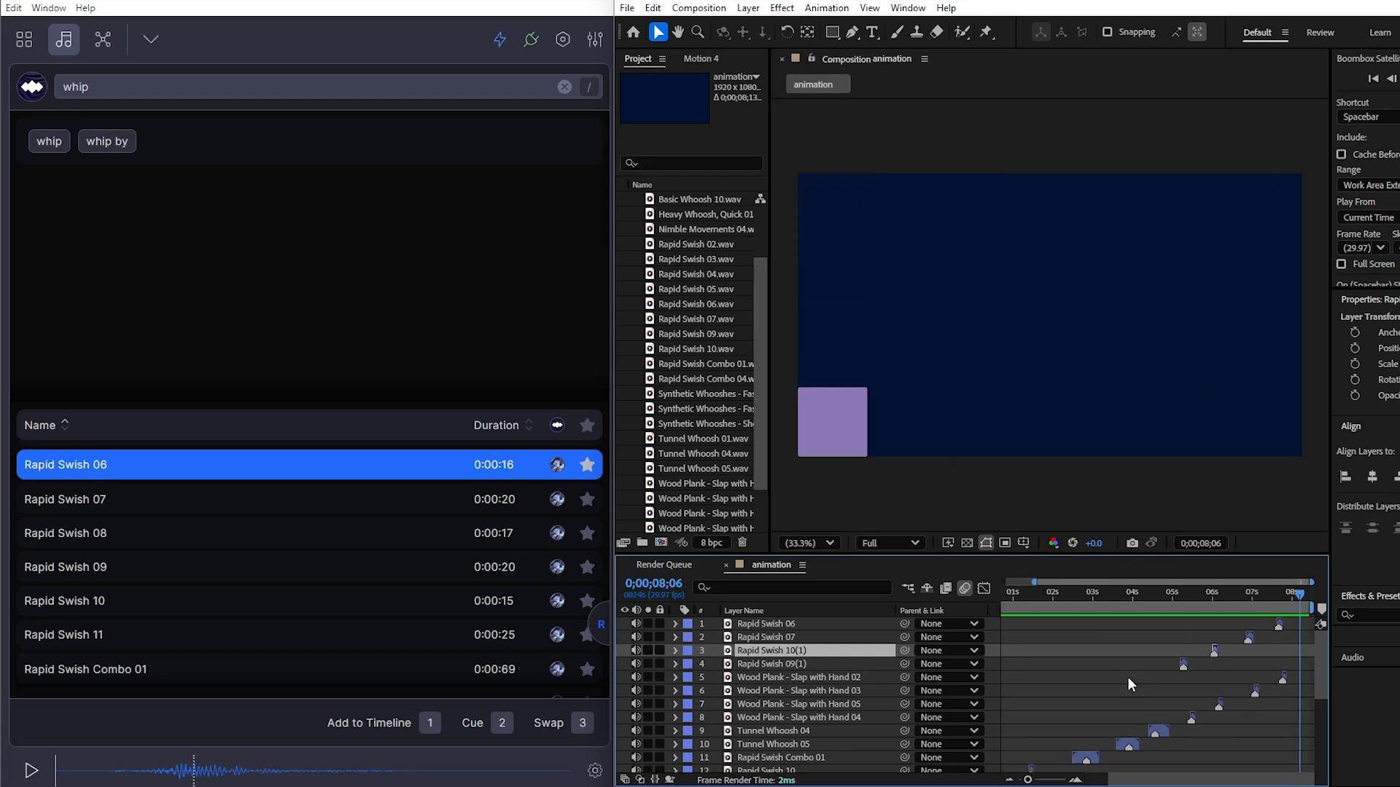
{"action": "mouse_move", "coordinate": [103, 40]}
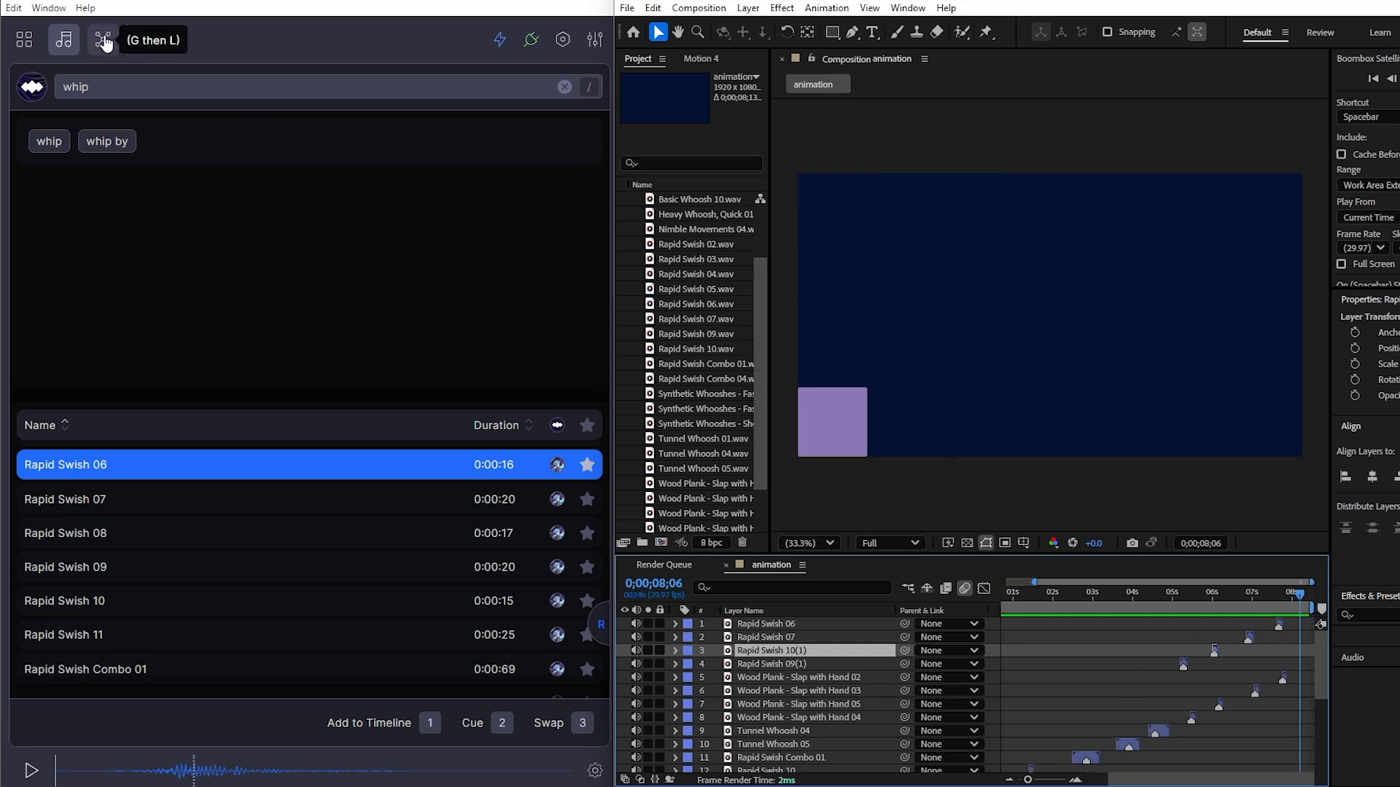
- Pan Rapid Swish 09 about 45° left (−44.9°) in the Constellation and review an earlier moment
{"action": "left_click", "coordinate": [103, 39]}
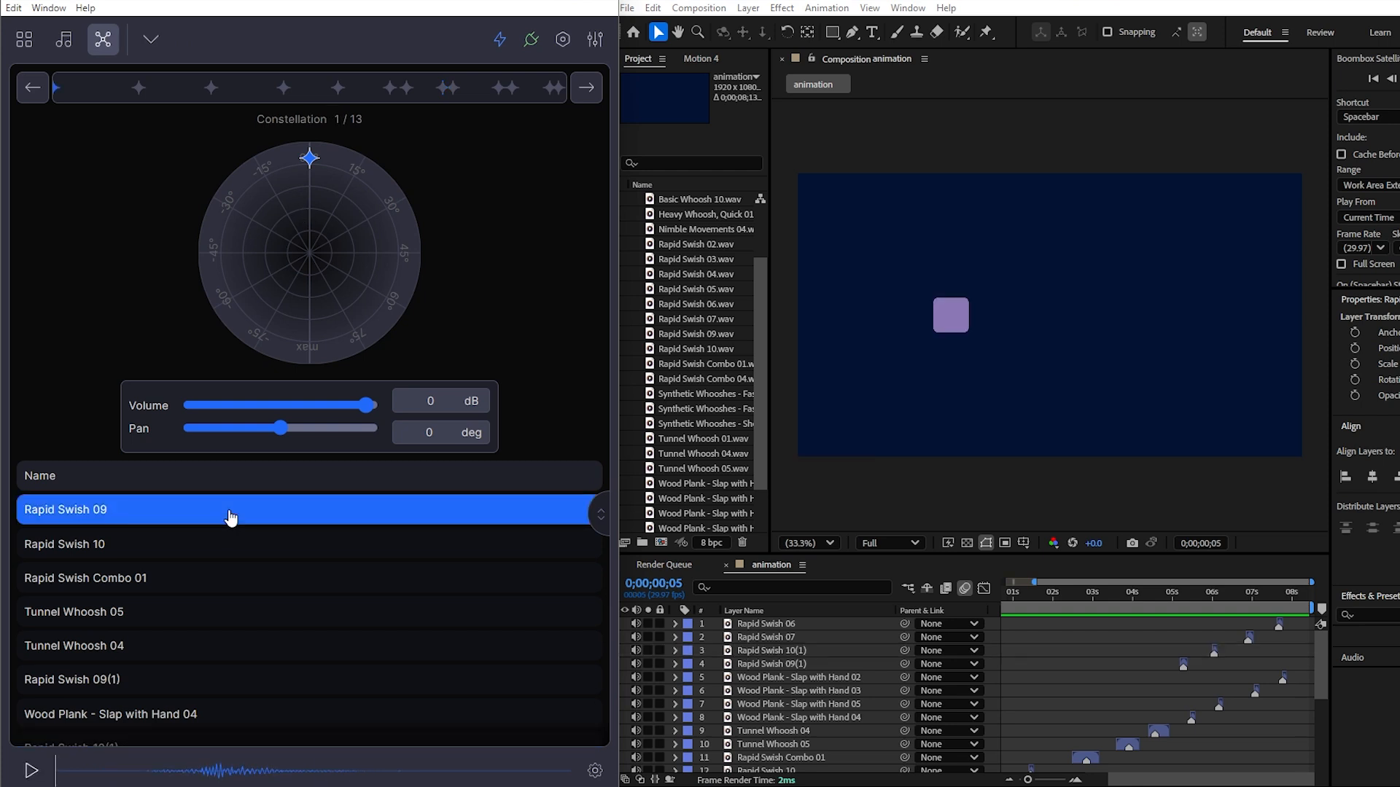
{"action": "mouse_move", "coordinate": [283, 199]}
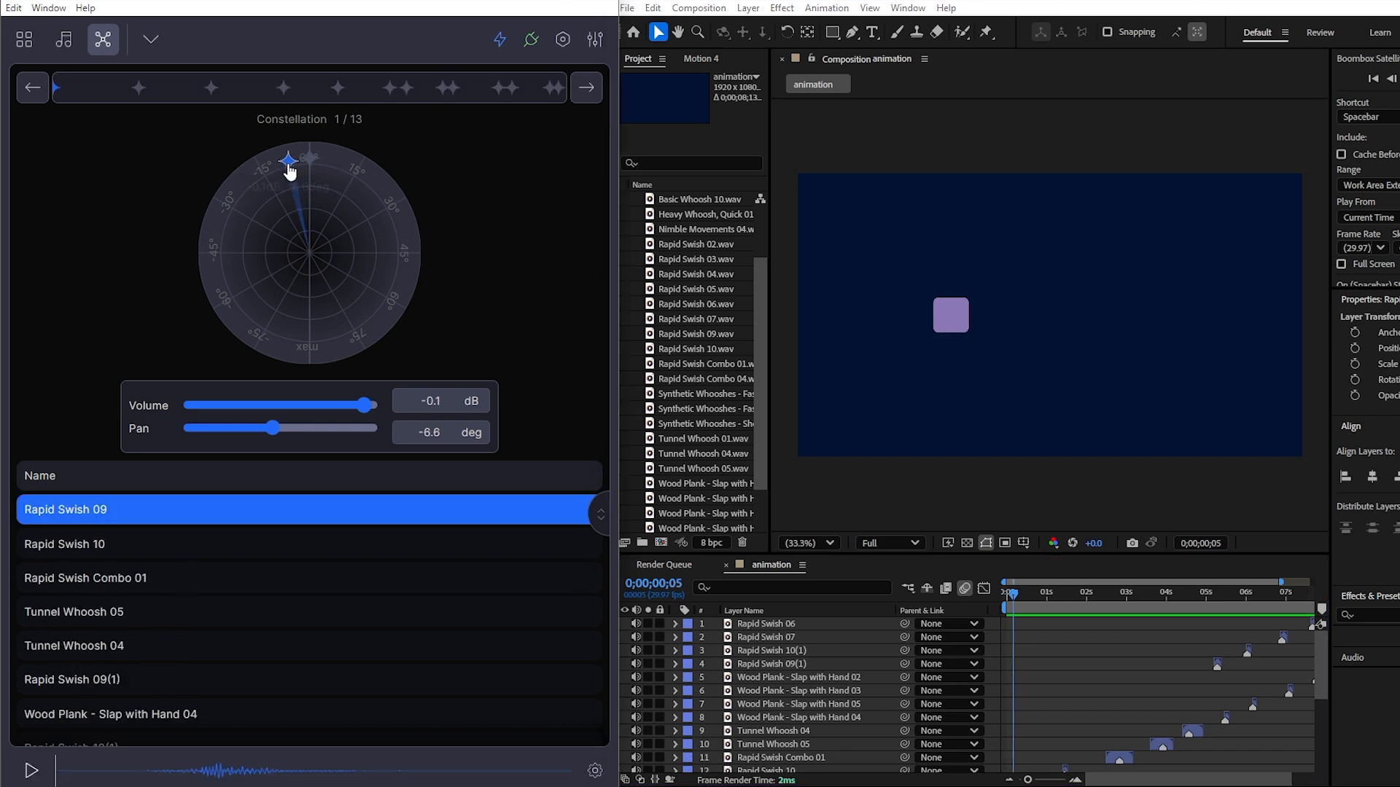
{"action": "left_click_drag", "start_coordinate": [289, 158], "coordinate": [222, 250]}
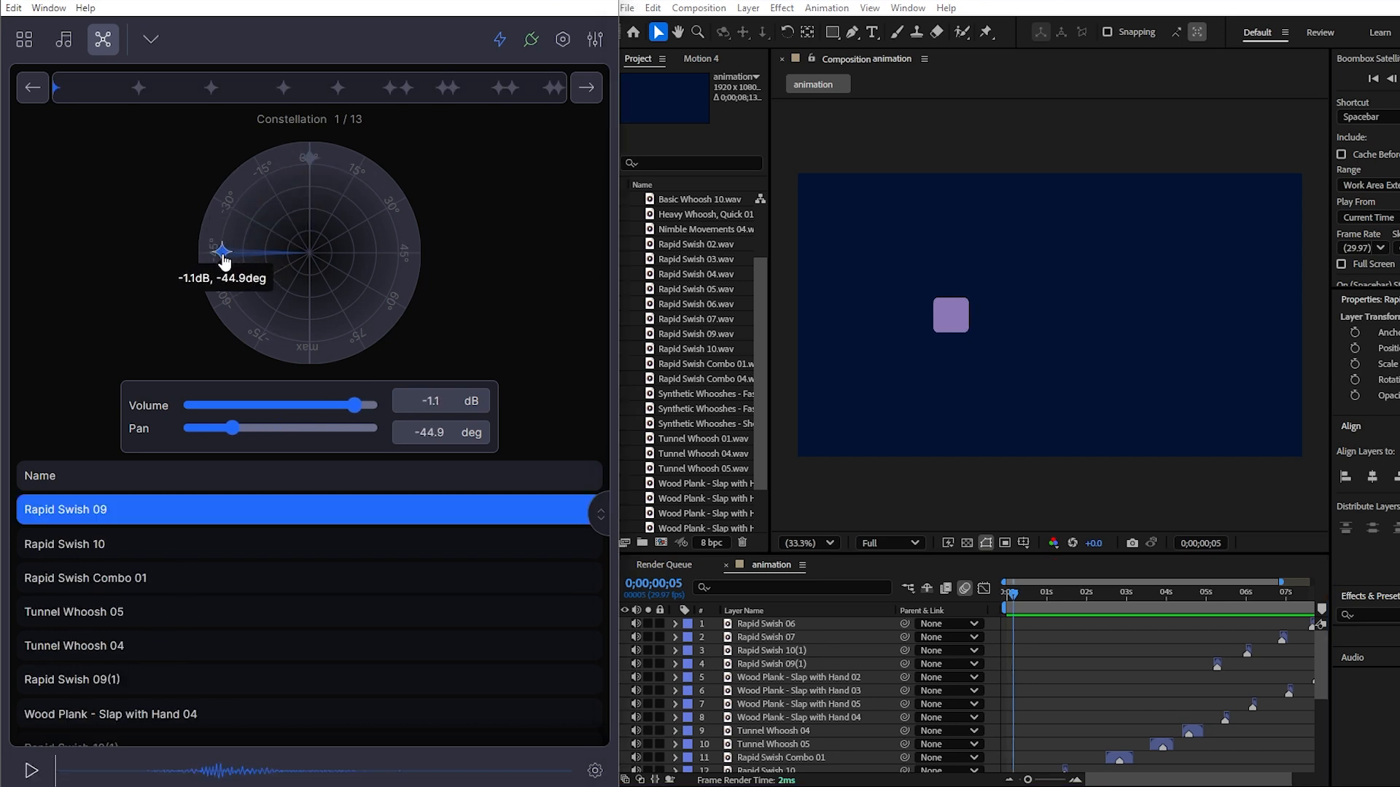
{"action": "mouse_move", "coordinate": [1002, 609]}
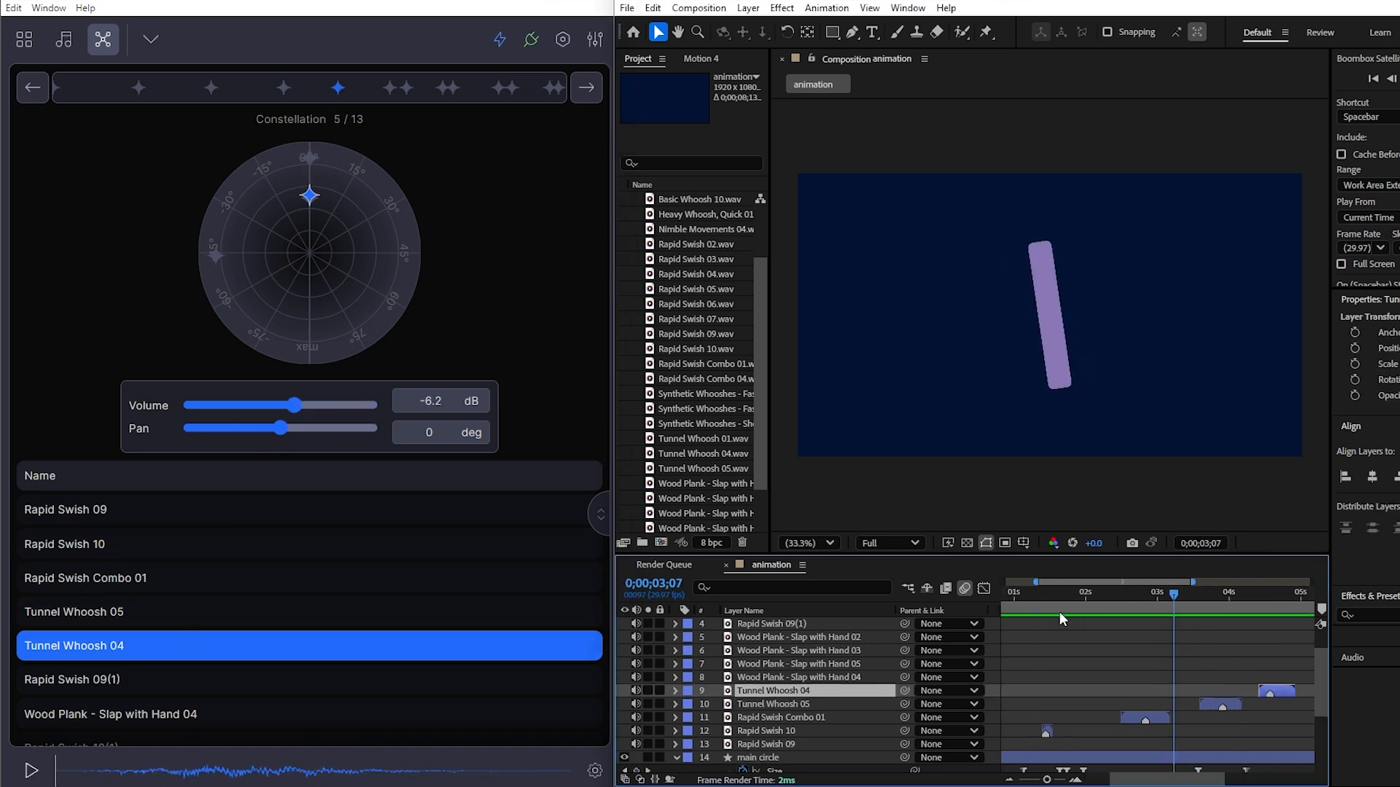
{"action": "left_click", "coordinate": [1071, 592]}
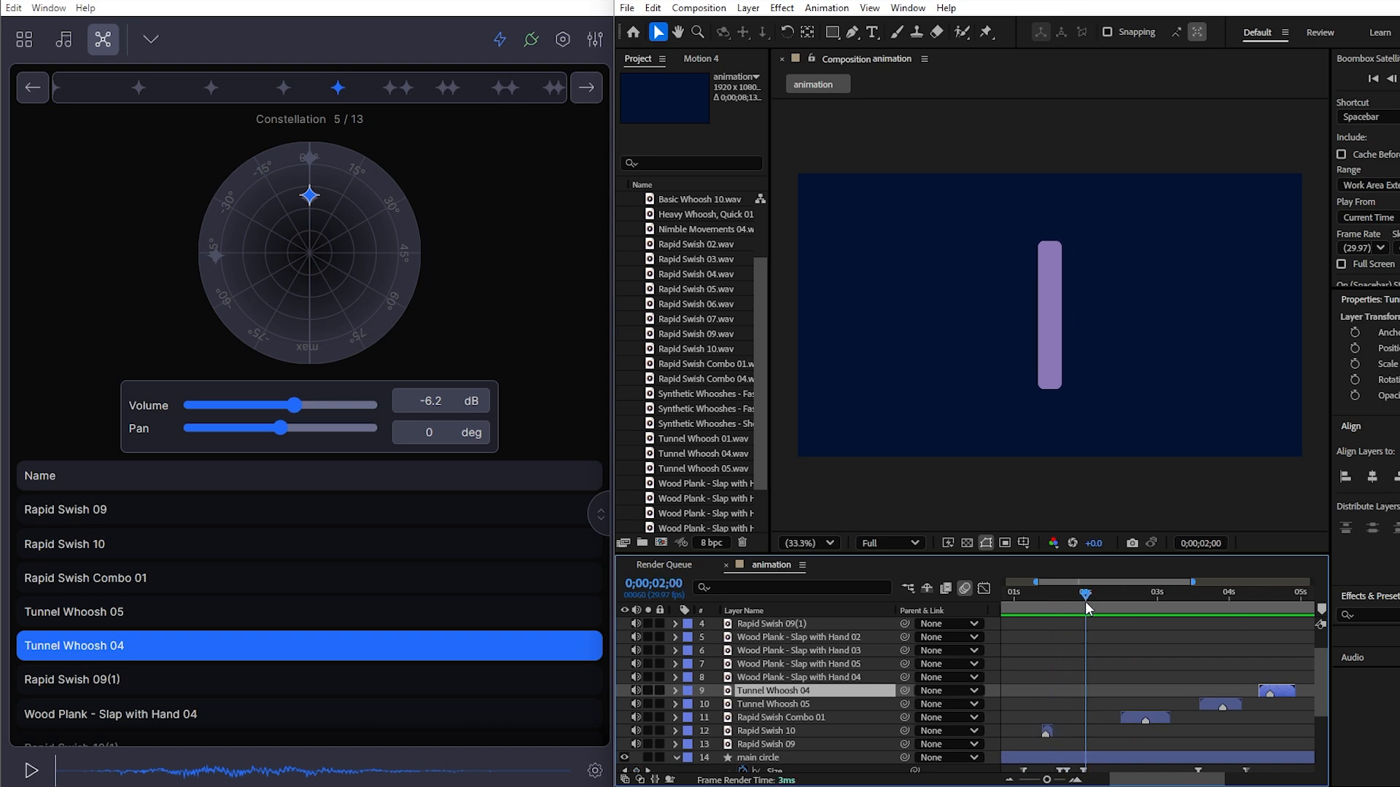
{"action": "mouse_move", "coordinate": [24, 39]}
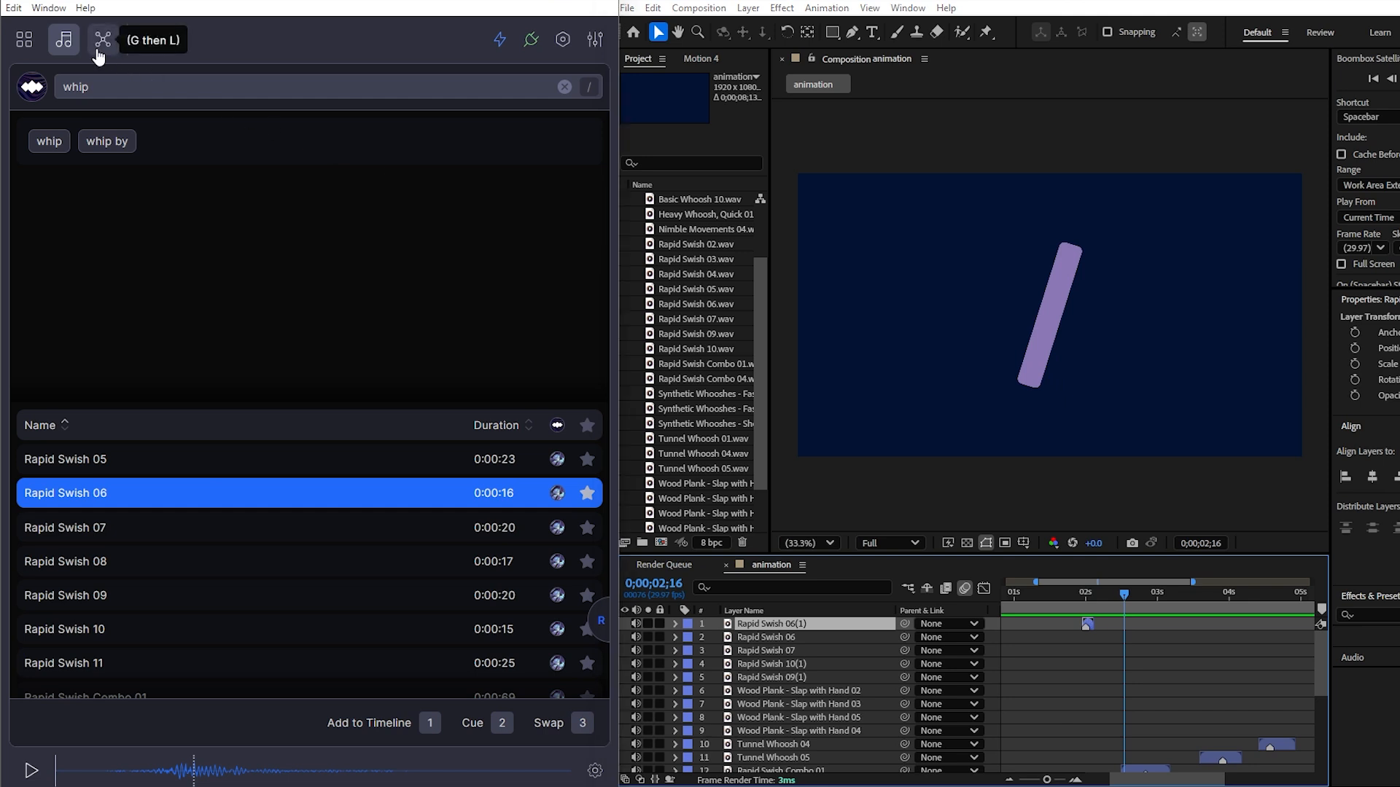
- Return to the Constellation after adding the second Rapid Swish 06 layer
{"action": "left_click", "coordinate": [103, 40]}
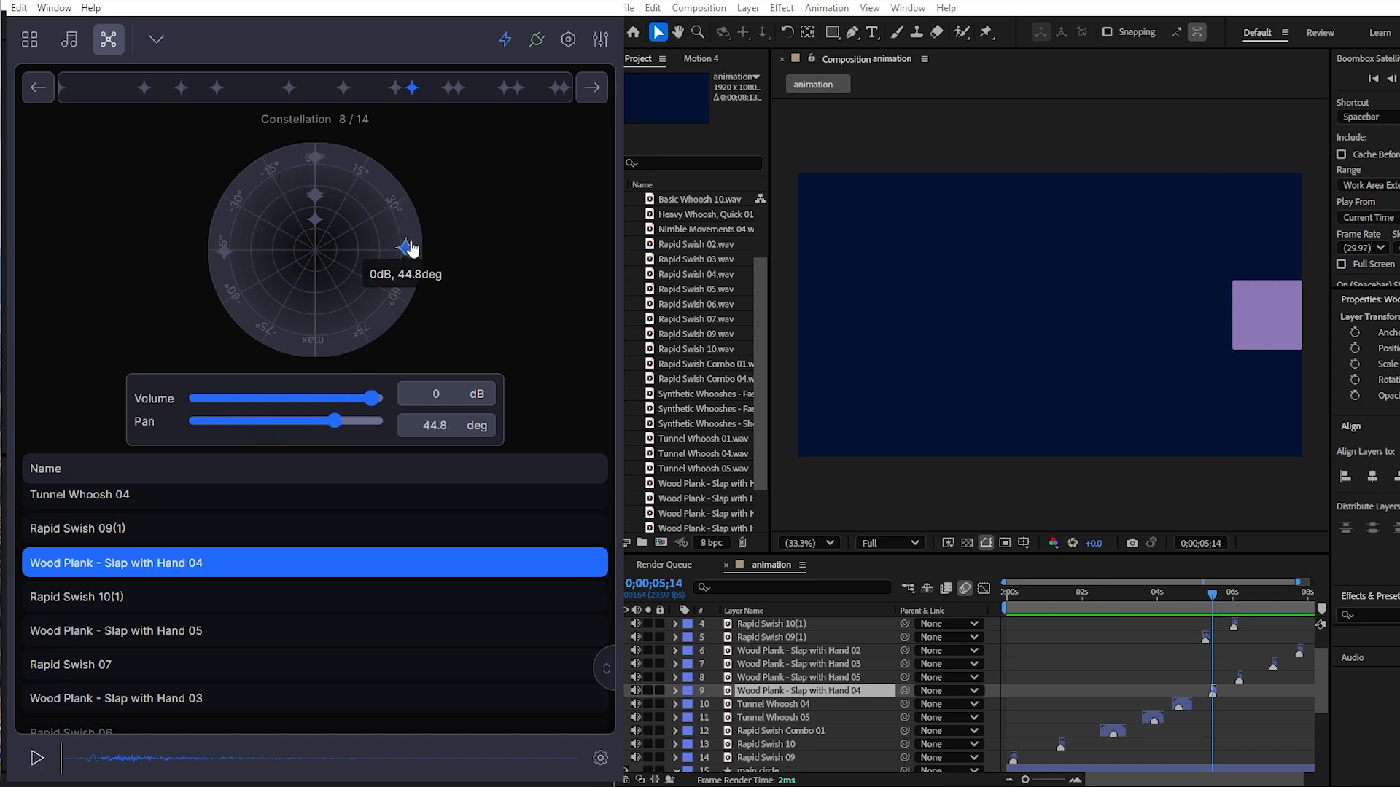
{"action": "mouse_move", "coordinate": [259, 596]}
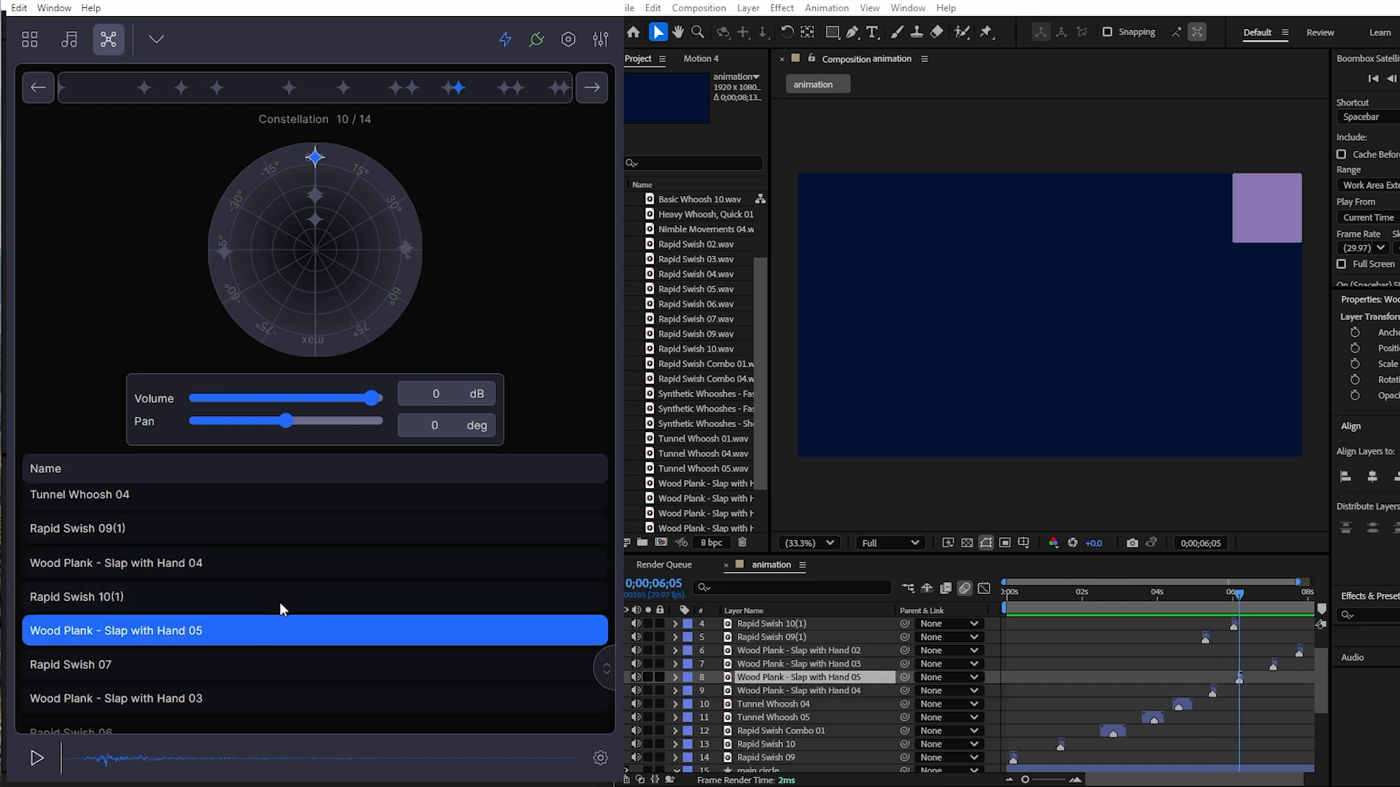
{"action": "mouse_move", "coordinate": [310, 156]}
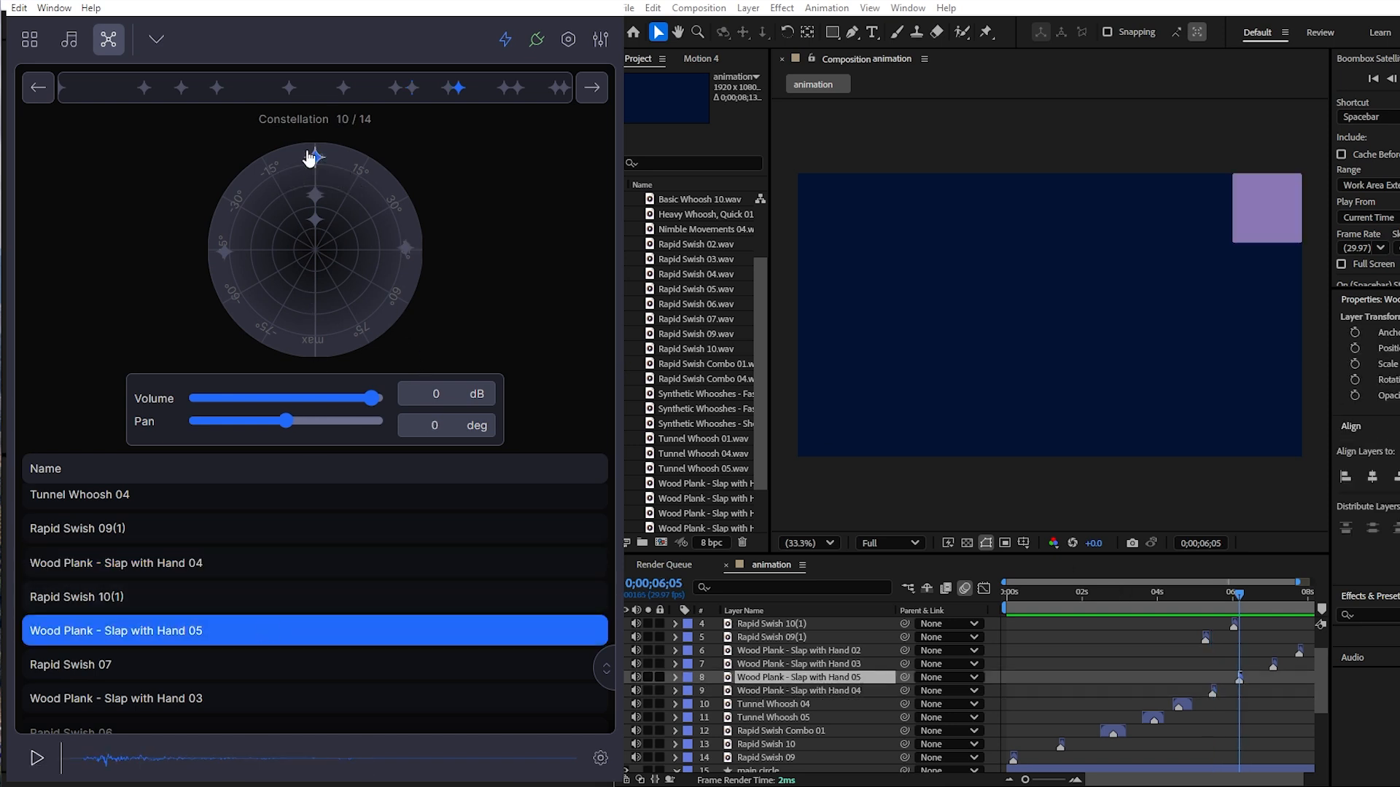
- Position Wood Plank Slap with Hand 05 and 02 stars for their pan and volume
{"action": "left_click_drag", "start_coordinate": [312, 152], "coordinate": [373, 181]}
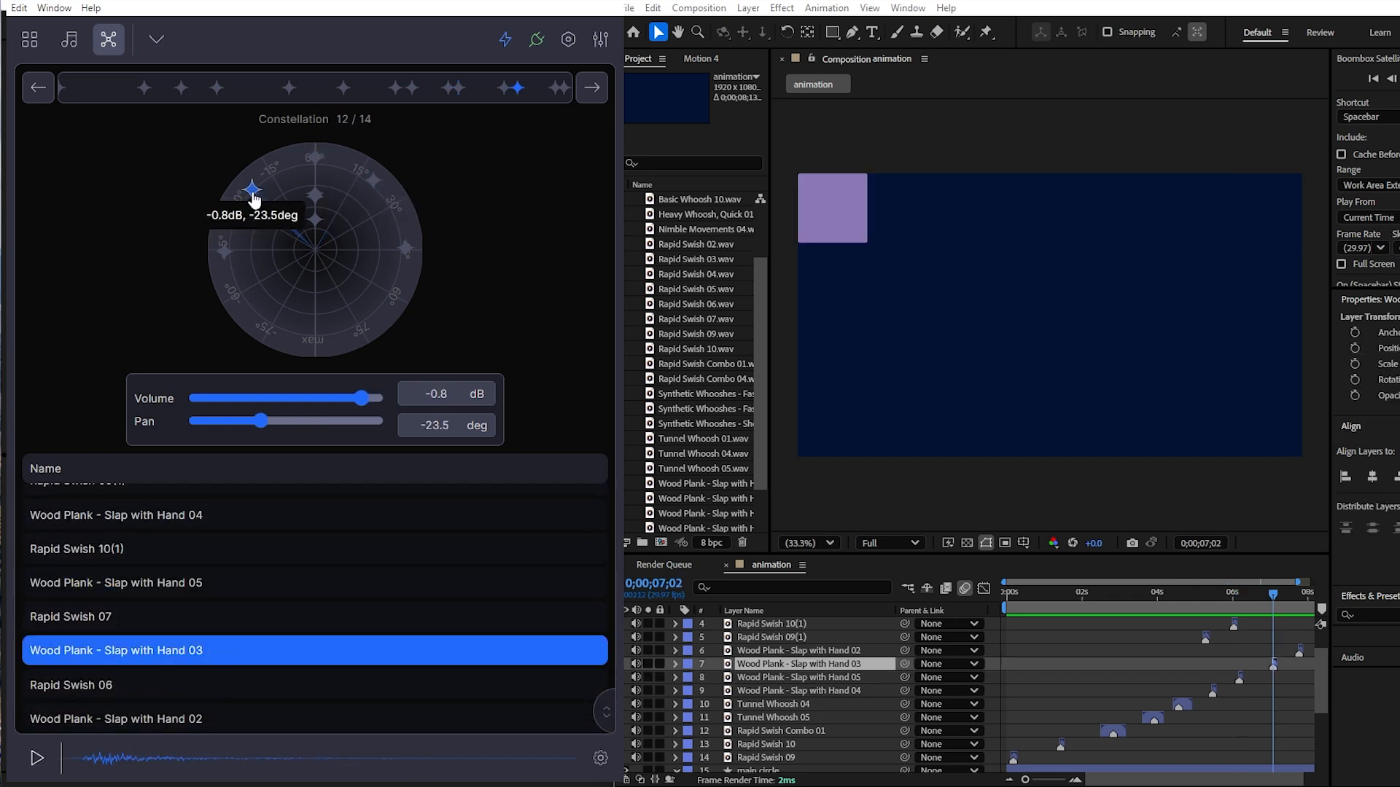
{"action": "mouse_move", "coordinate": [301, 403]}
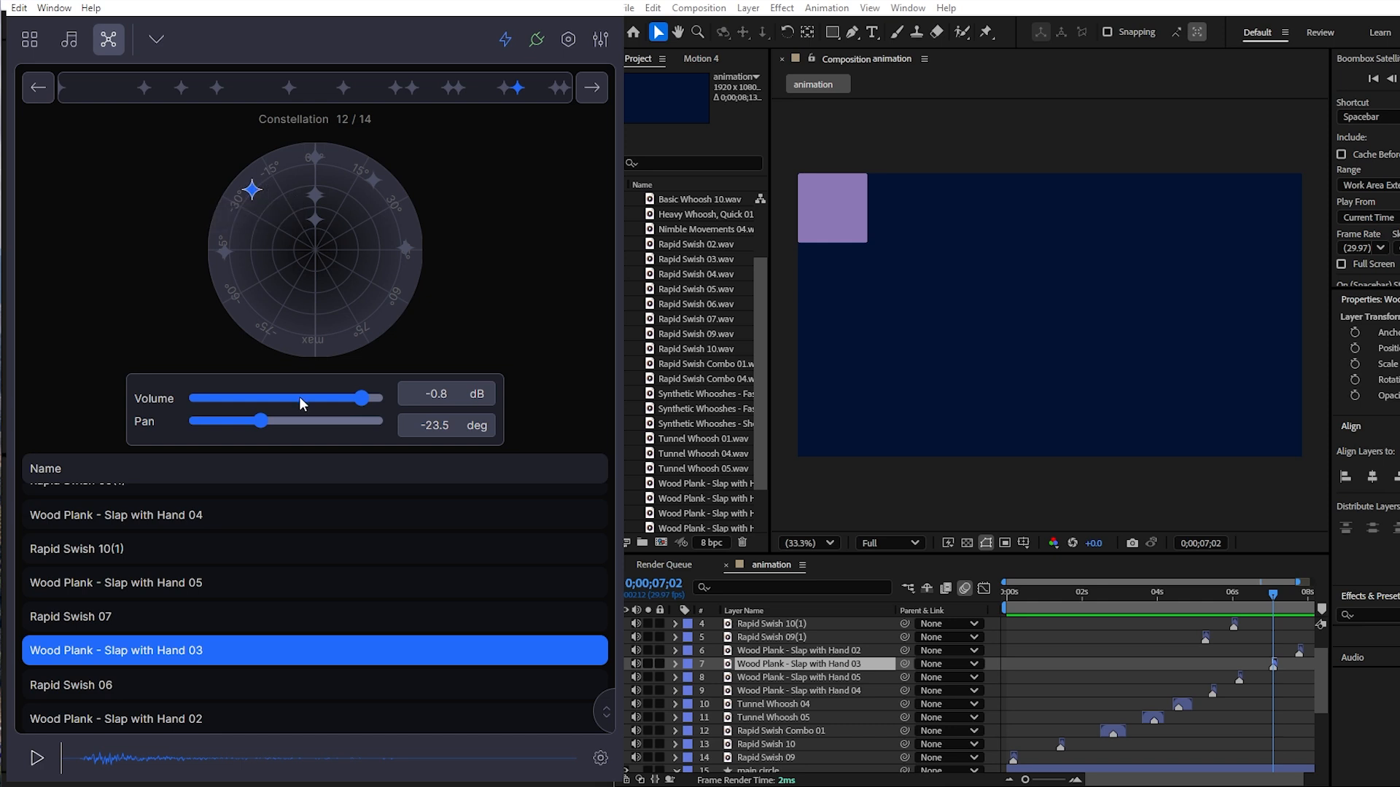
{"action": "left_click", "coordinate": [590, 87]}
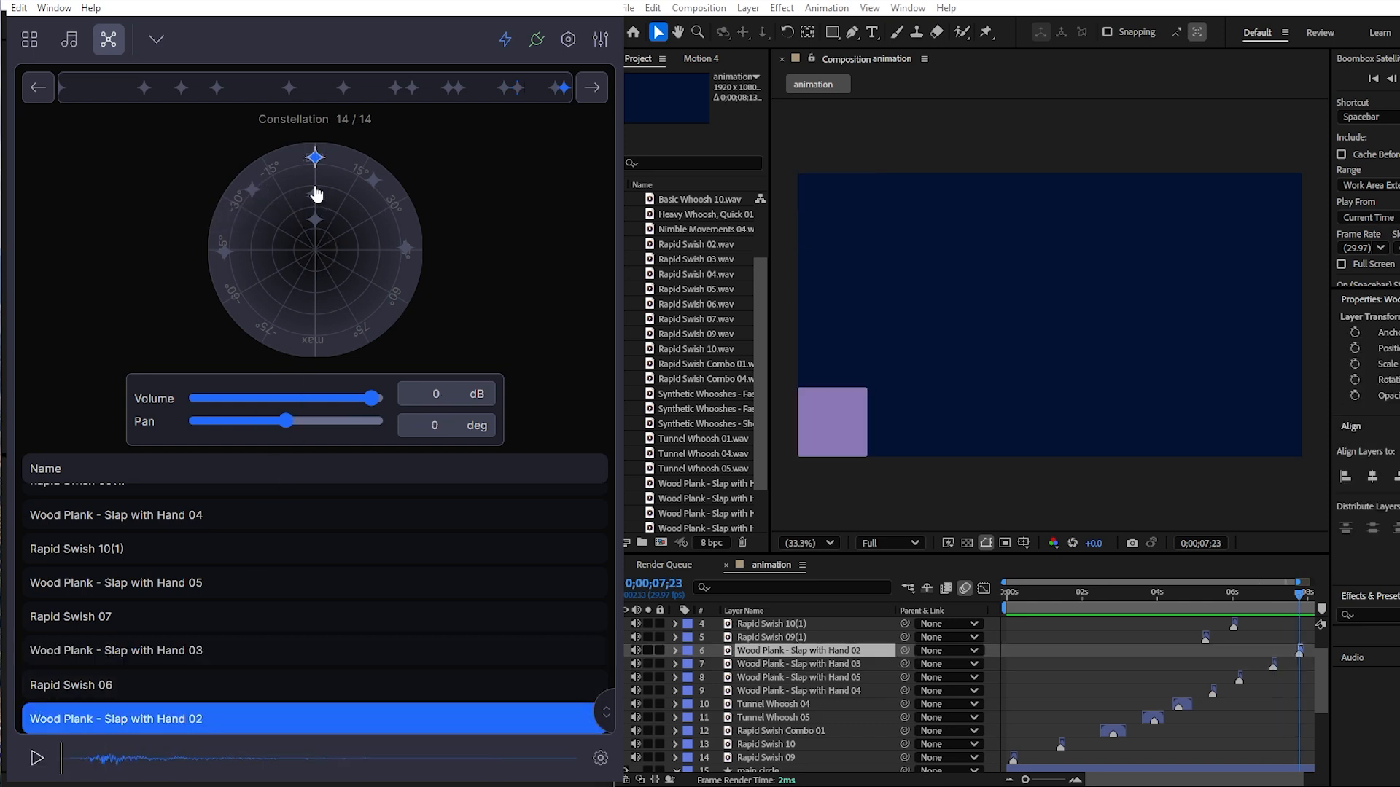
{"action": "left_click_drag", "start_coordinate": [314, 158], "coordinate": [260, 297]}
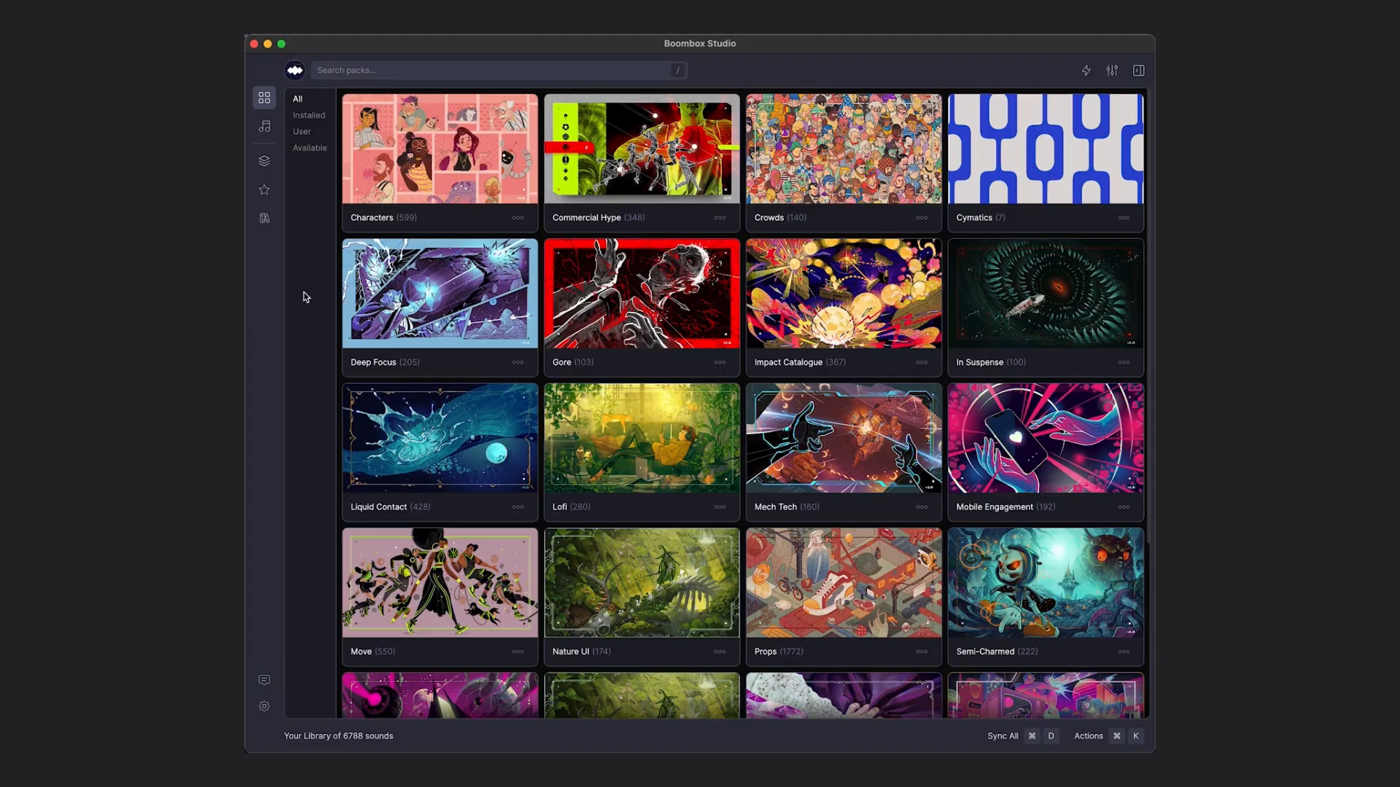
- Remove the Atmospheric user pack, leaving Percussive Elements, Textures and Vox
{"action": "left_click", "coordinate": [310, 147]}
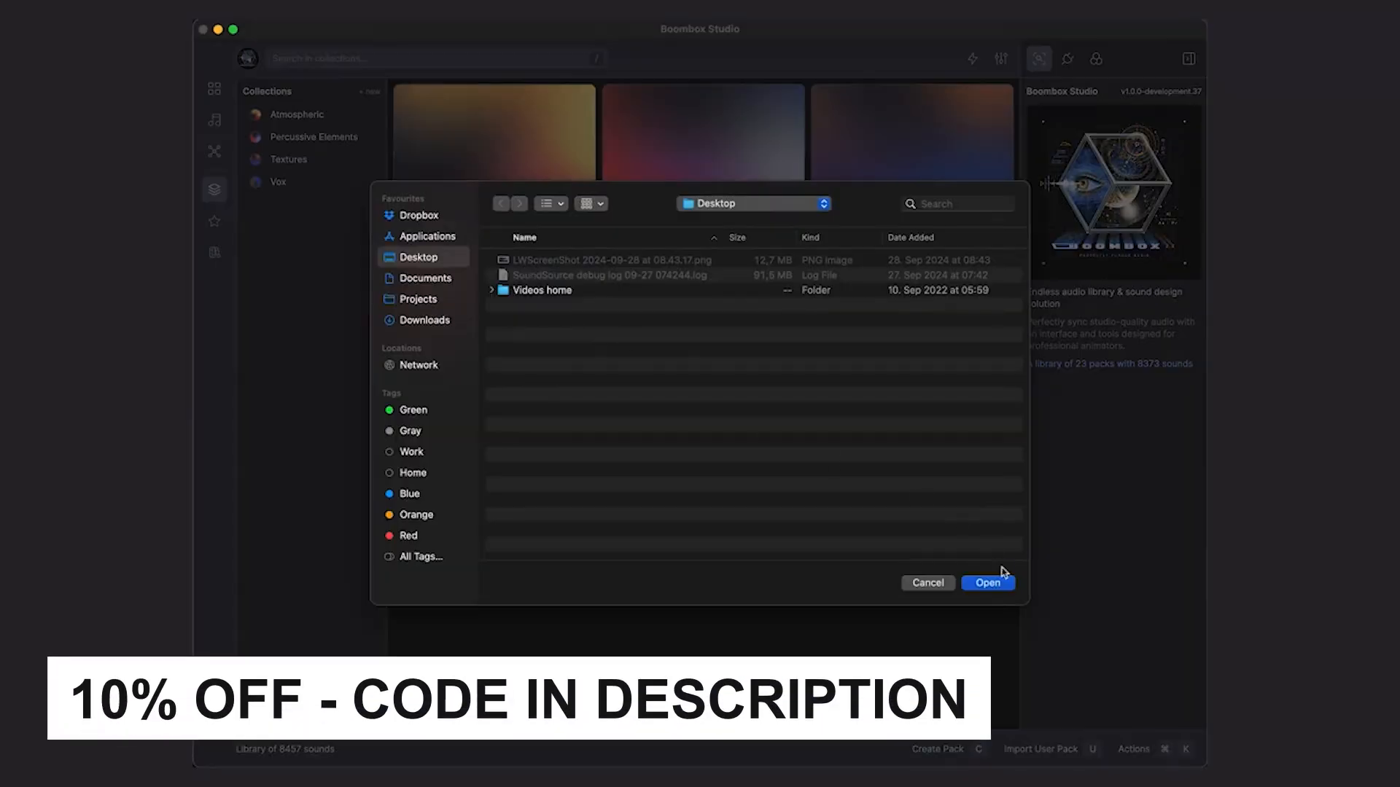
{"action": "left_click", "coordinate": [987, 581]}
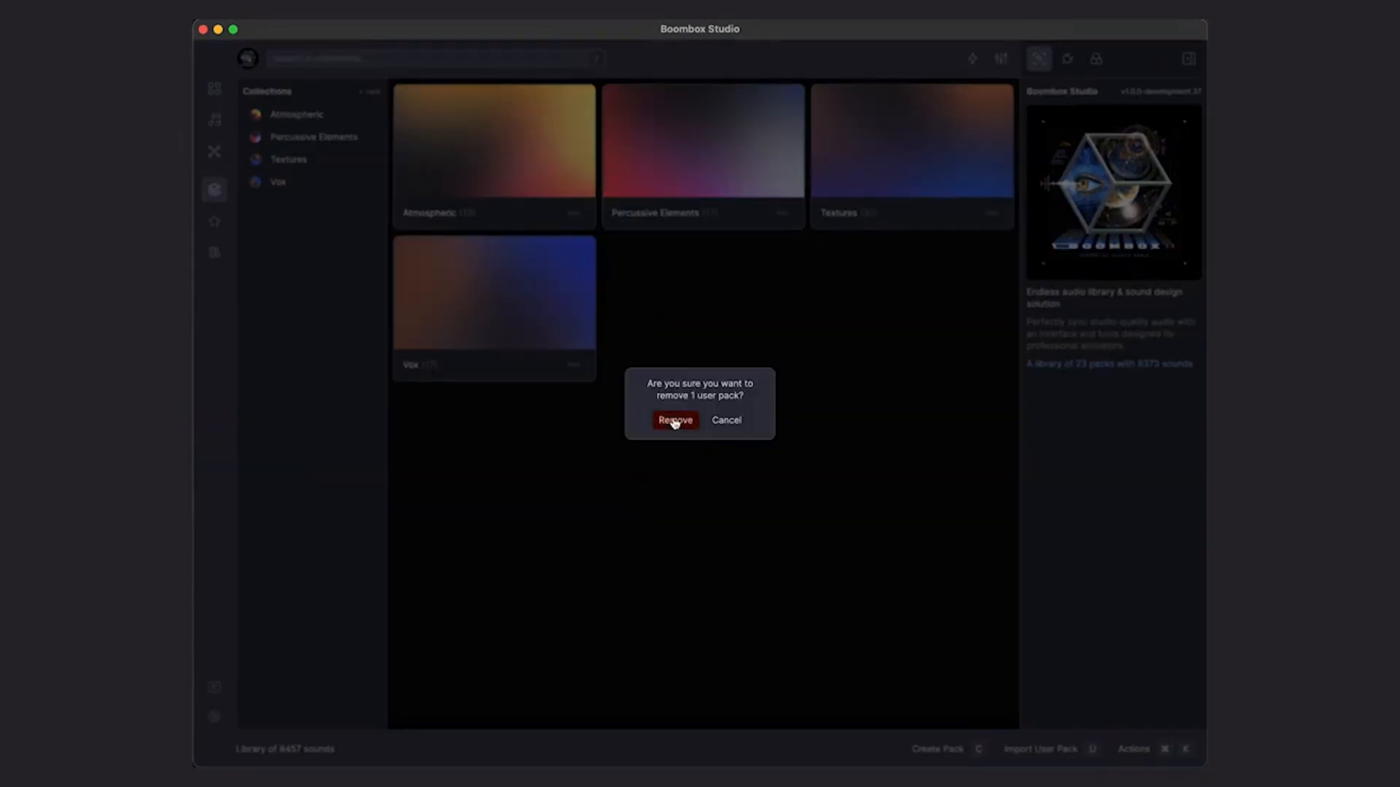
{"action": "left_click", "coordinate": [673, 420]}
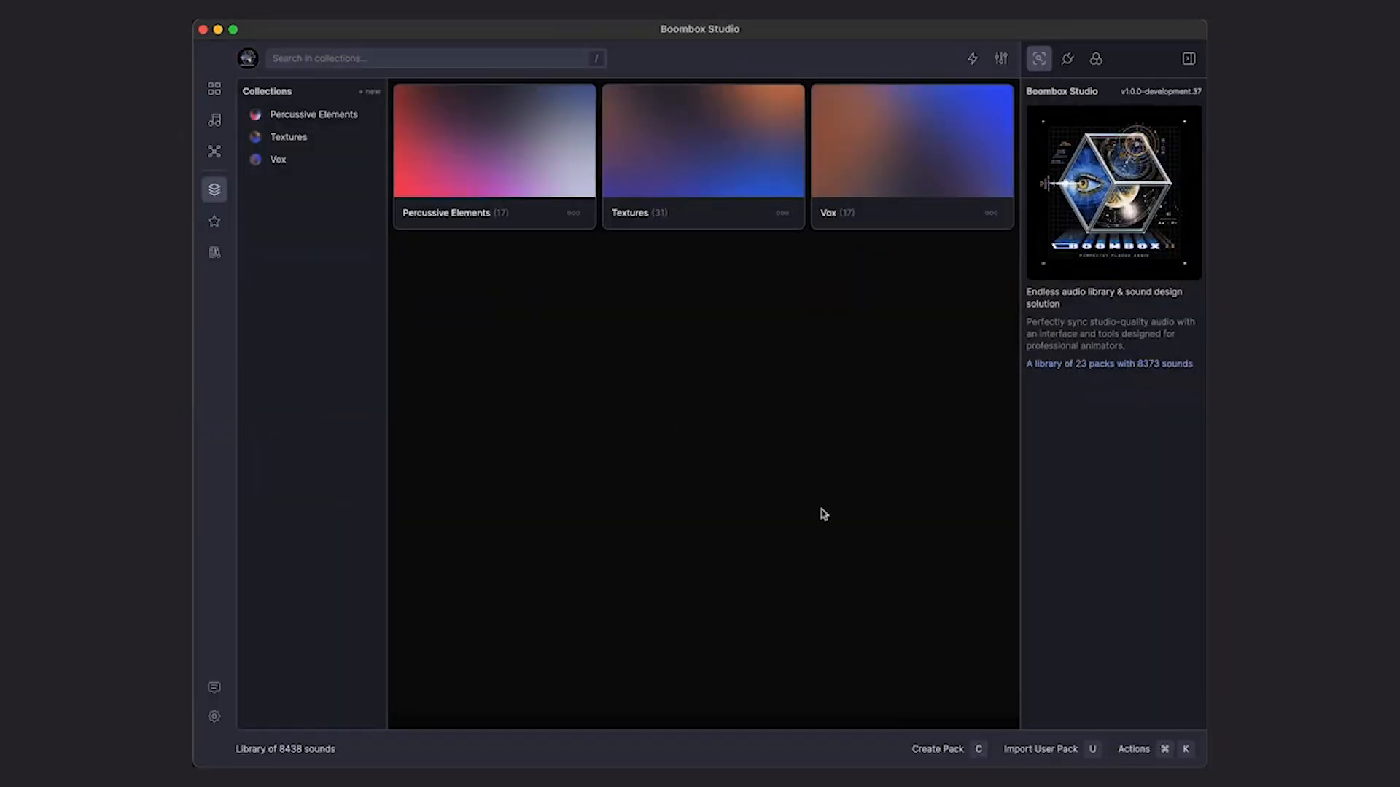